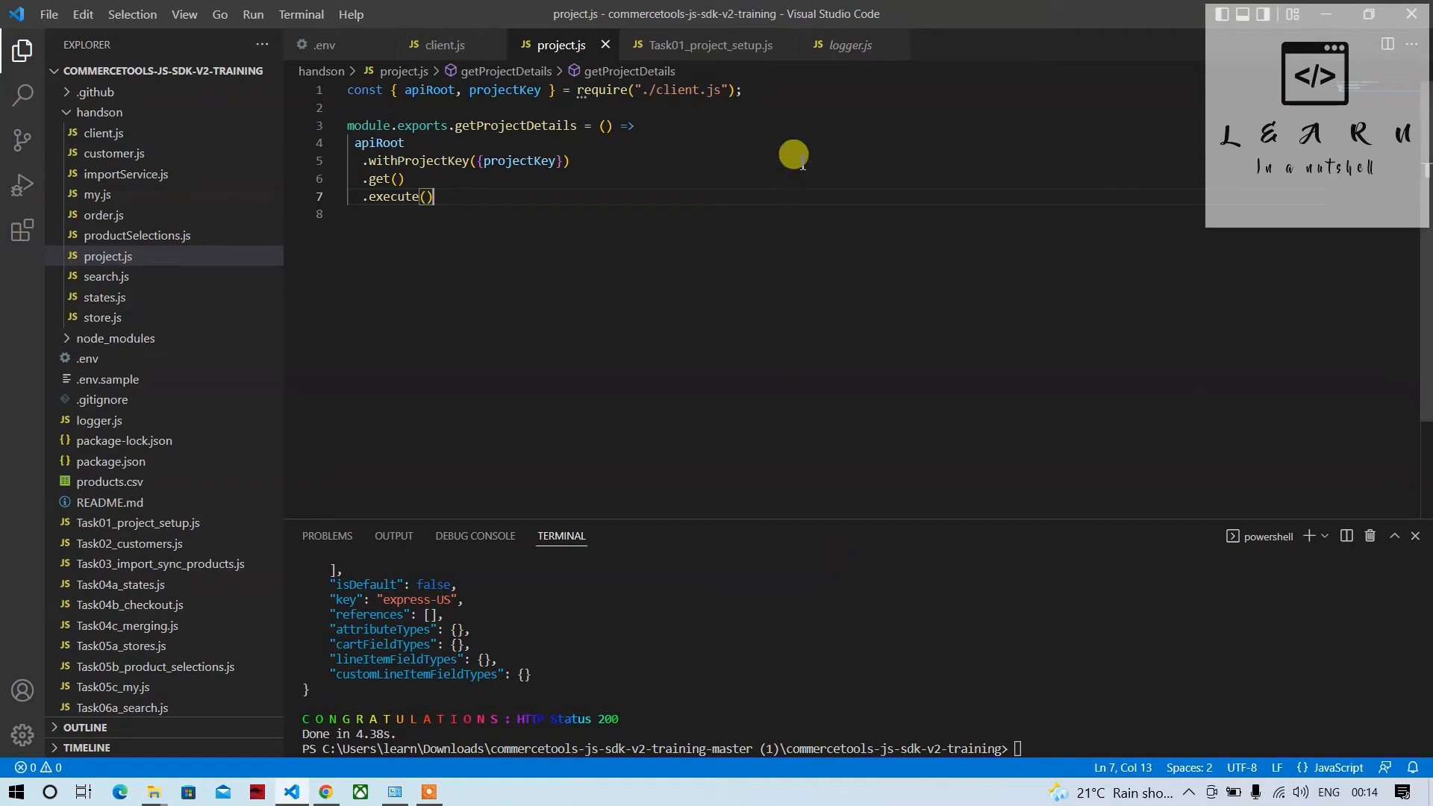
Open Task01_project_setup.js and place the cursor after the Tax Category TODO.
{"action": "left_click", "coordinate": [708, 45]}
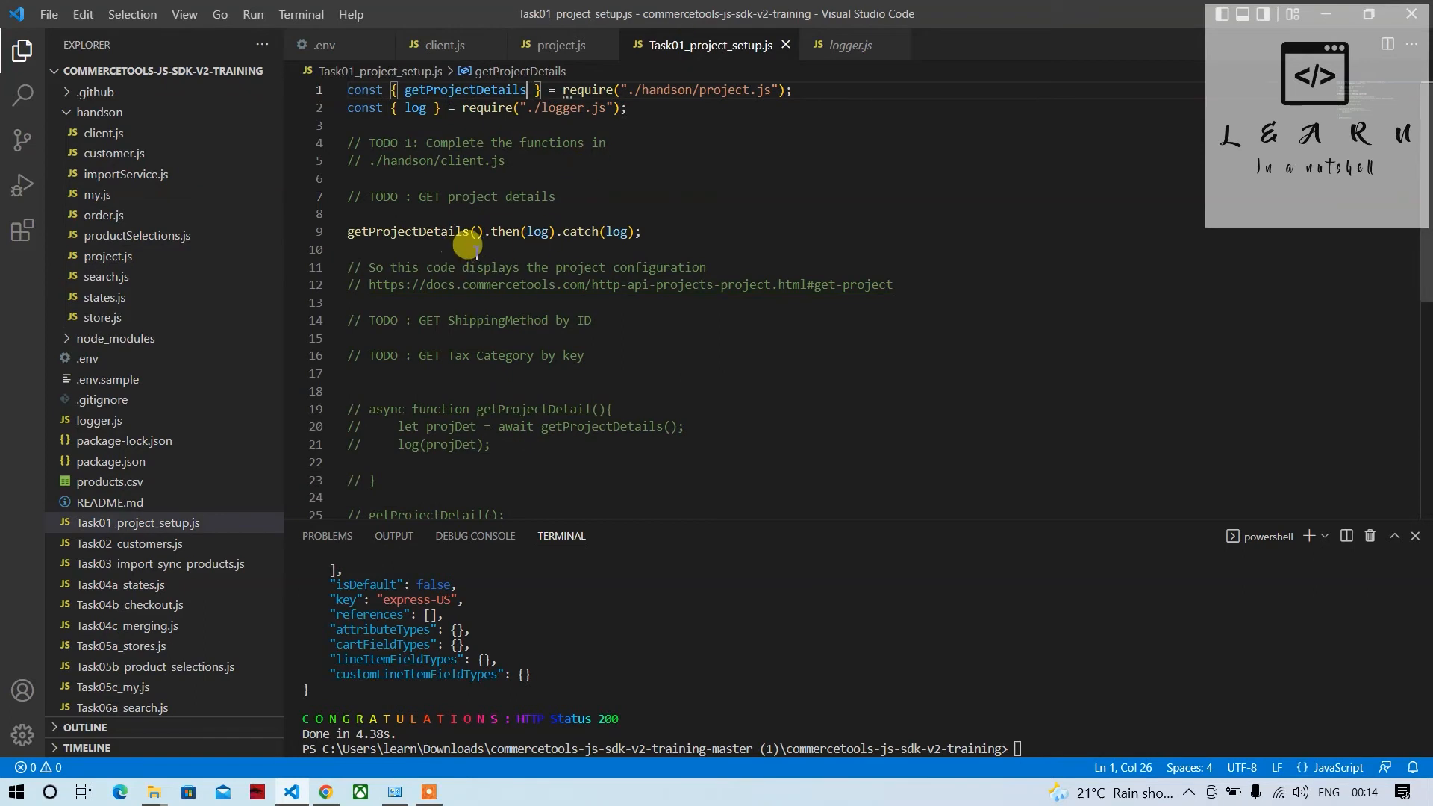
{"action": "scroll", "scroll_direction": "down", "scroll_amount": 3}
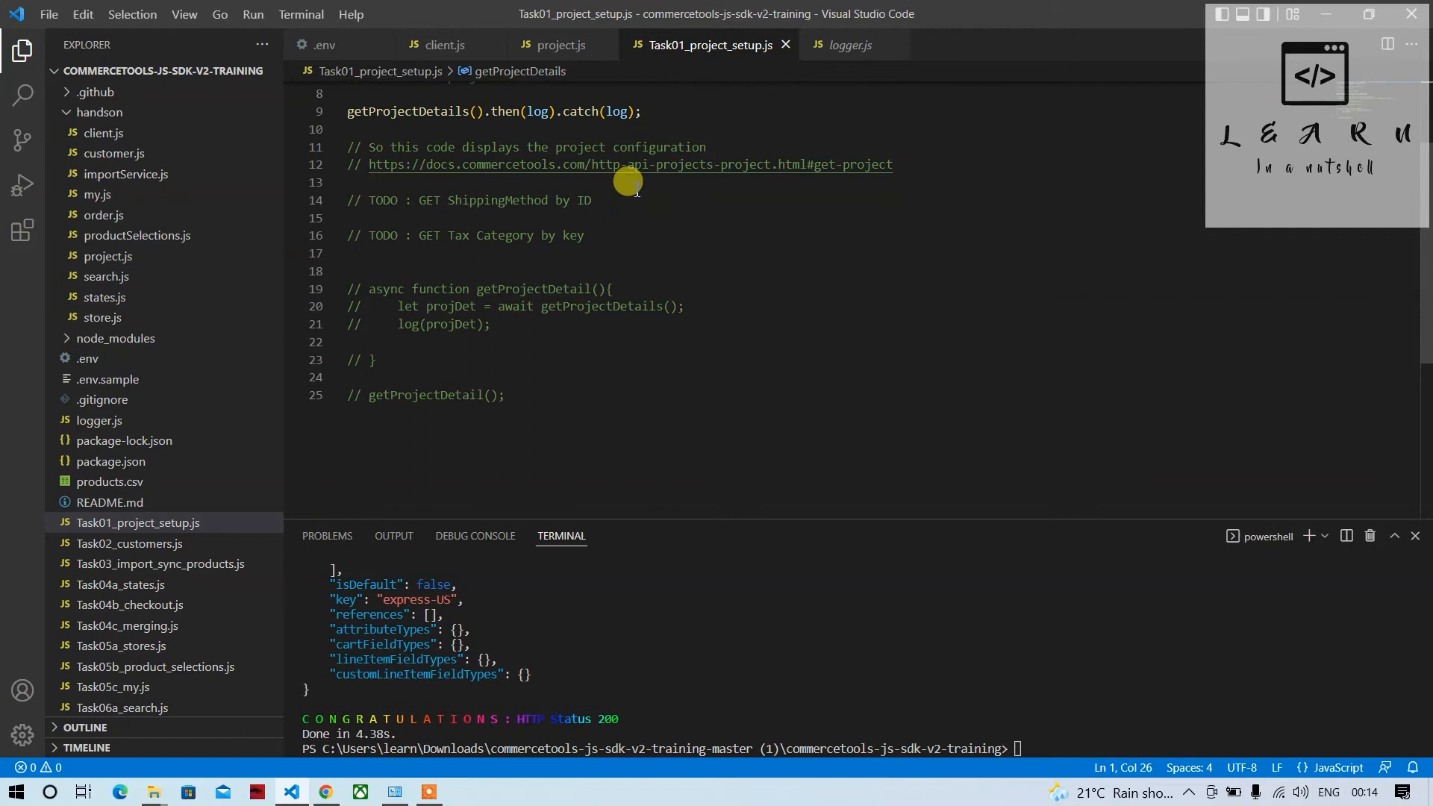
{"action": "mouse_move", "coordinate": [430, 231]}
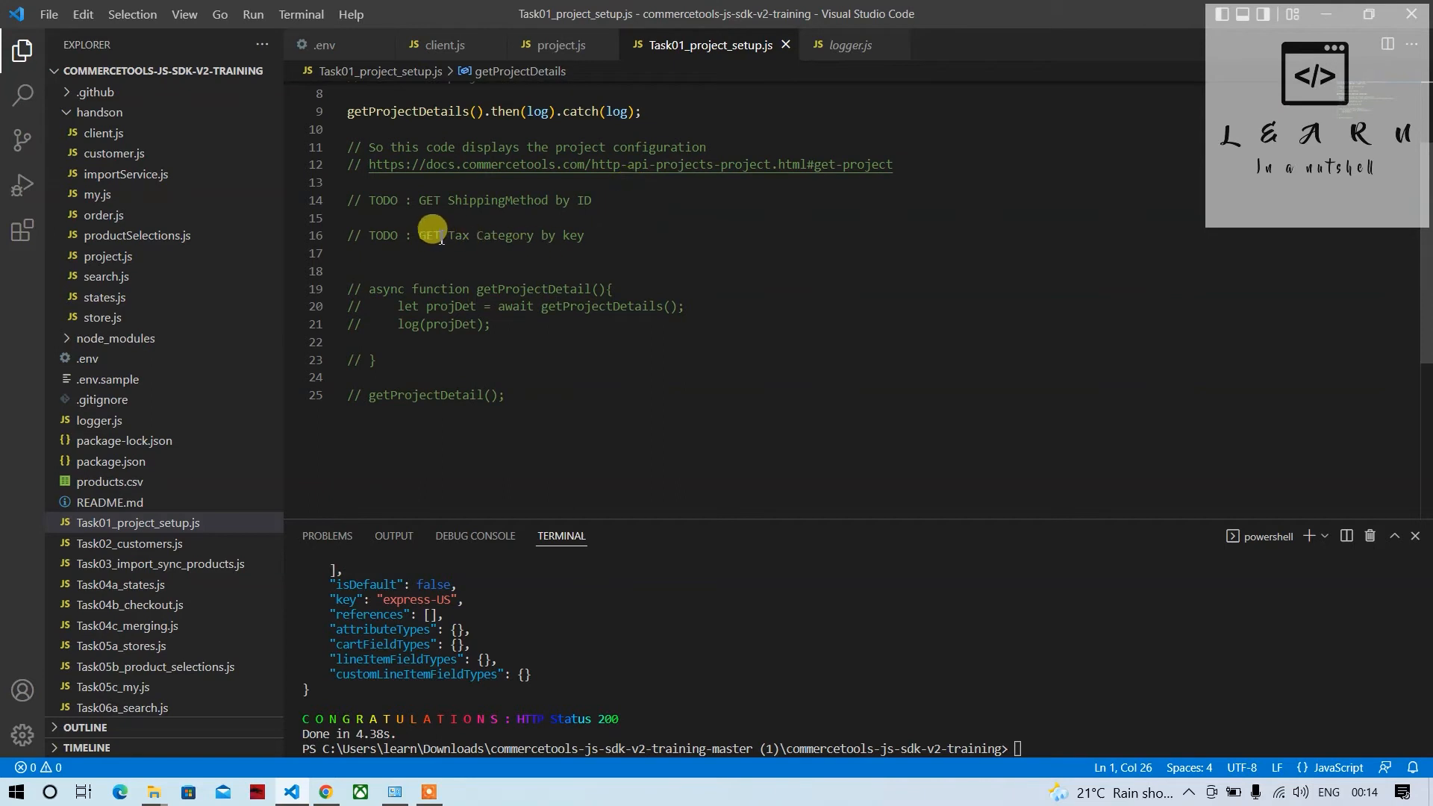
{"action": "left_click", "coordinate": [614, 230]}
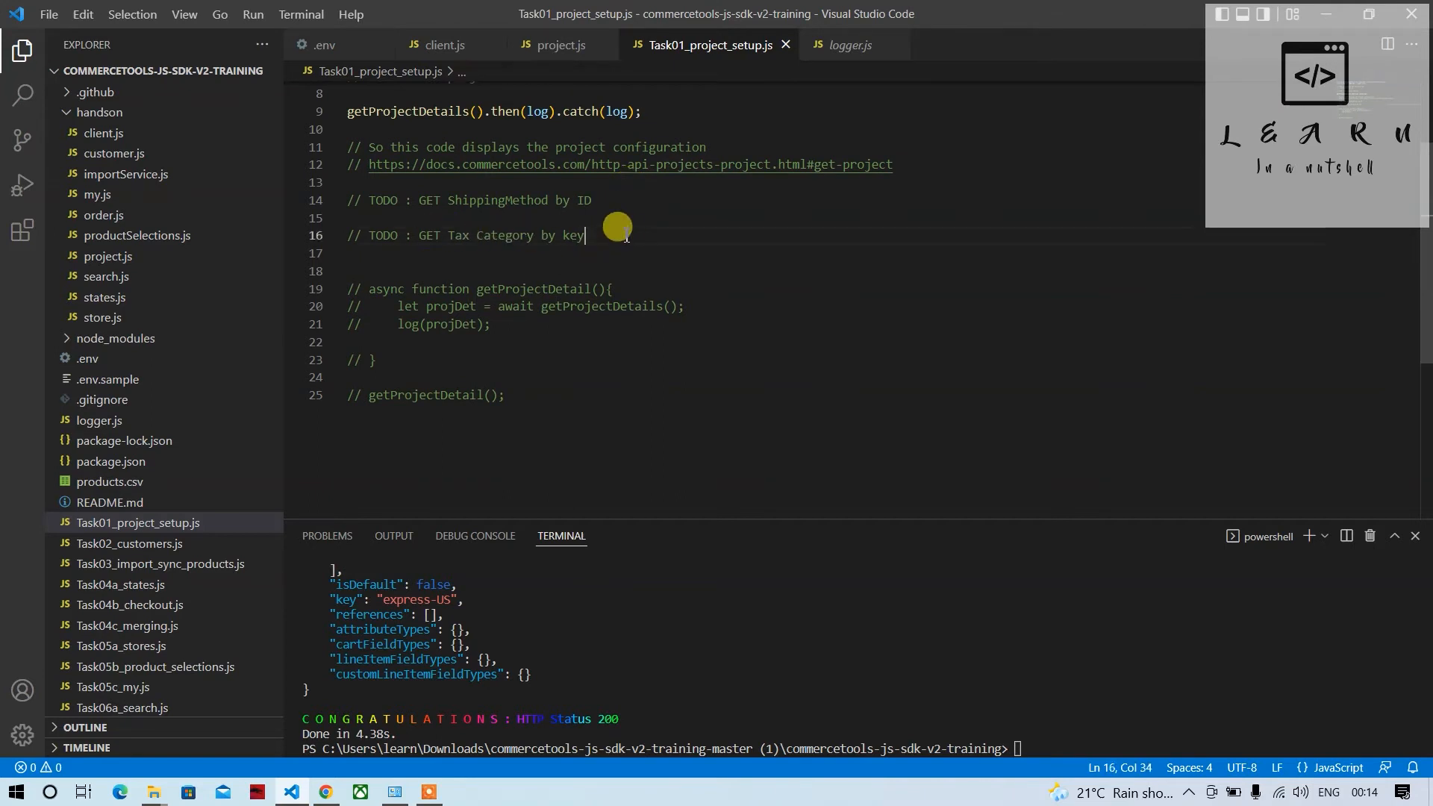
{"action": "mouse_move", "coordinate": [436, 200]}
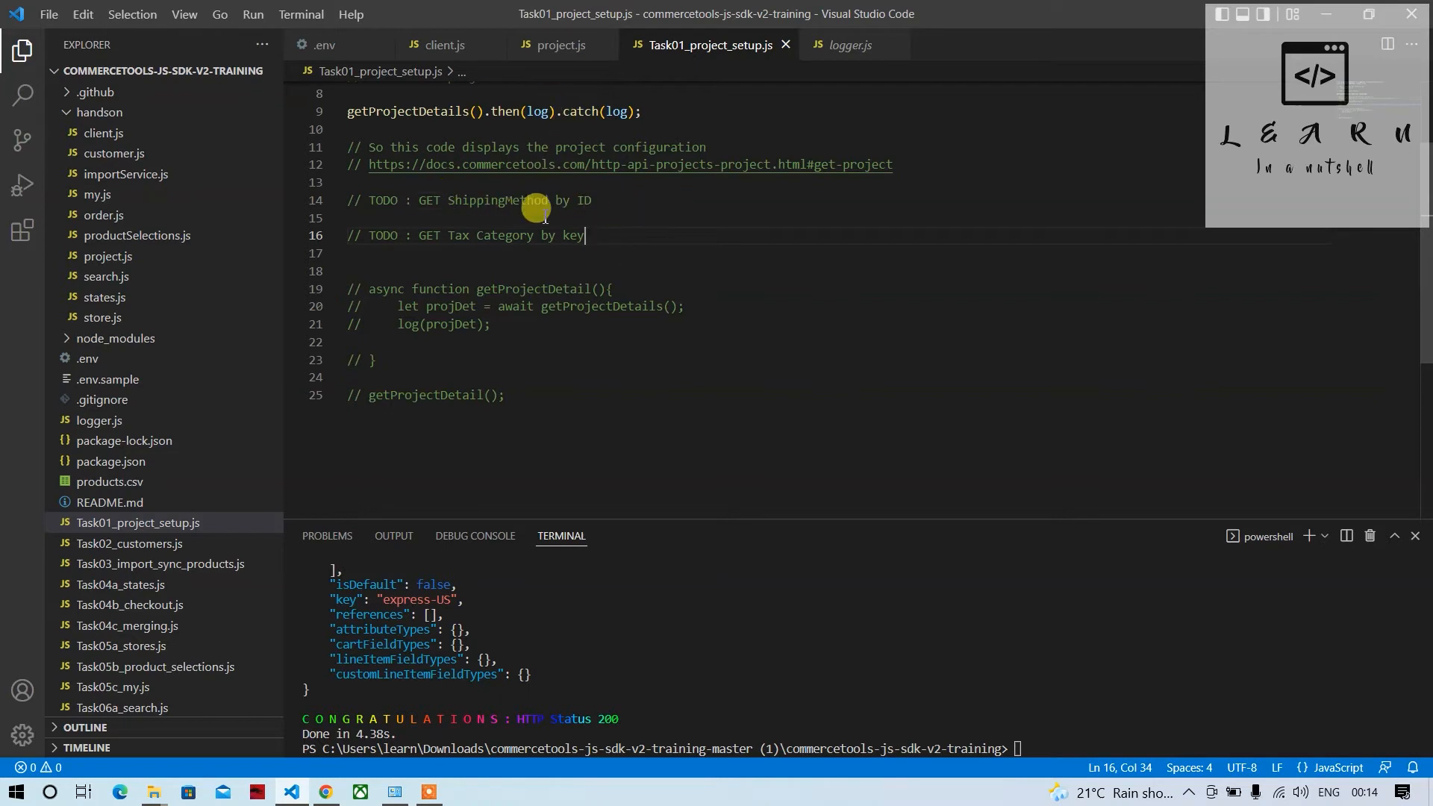
{"action": "mouse_move", "coordinate": [584, 201]}
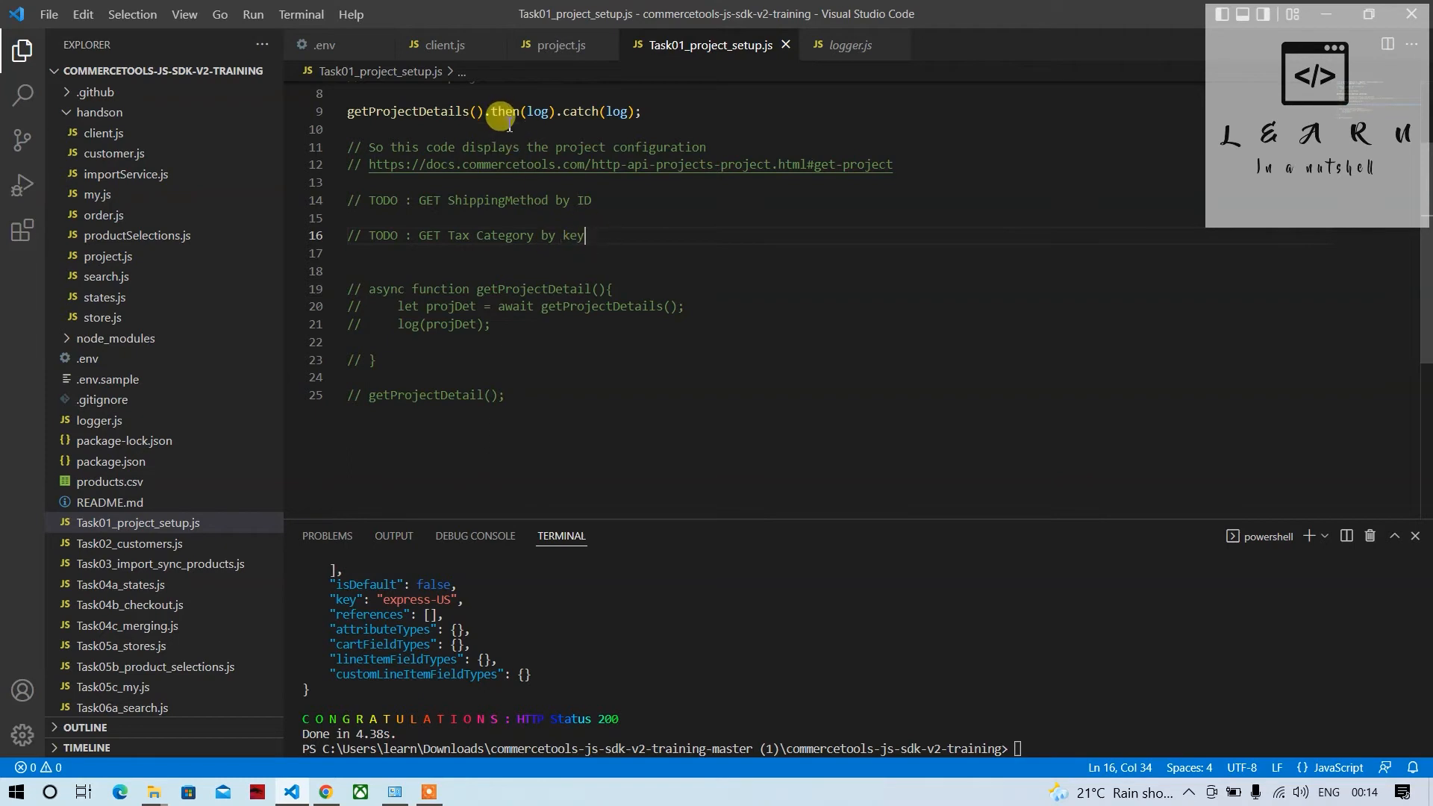
{"action": "mouse_move", "coordinate": [512, 294]}
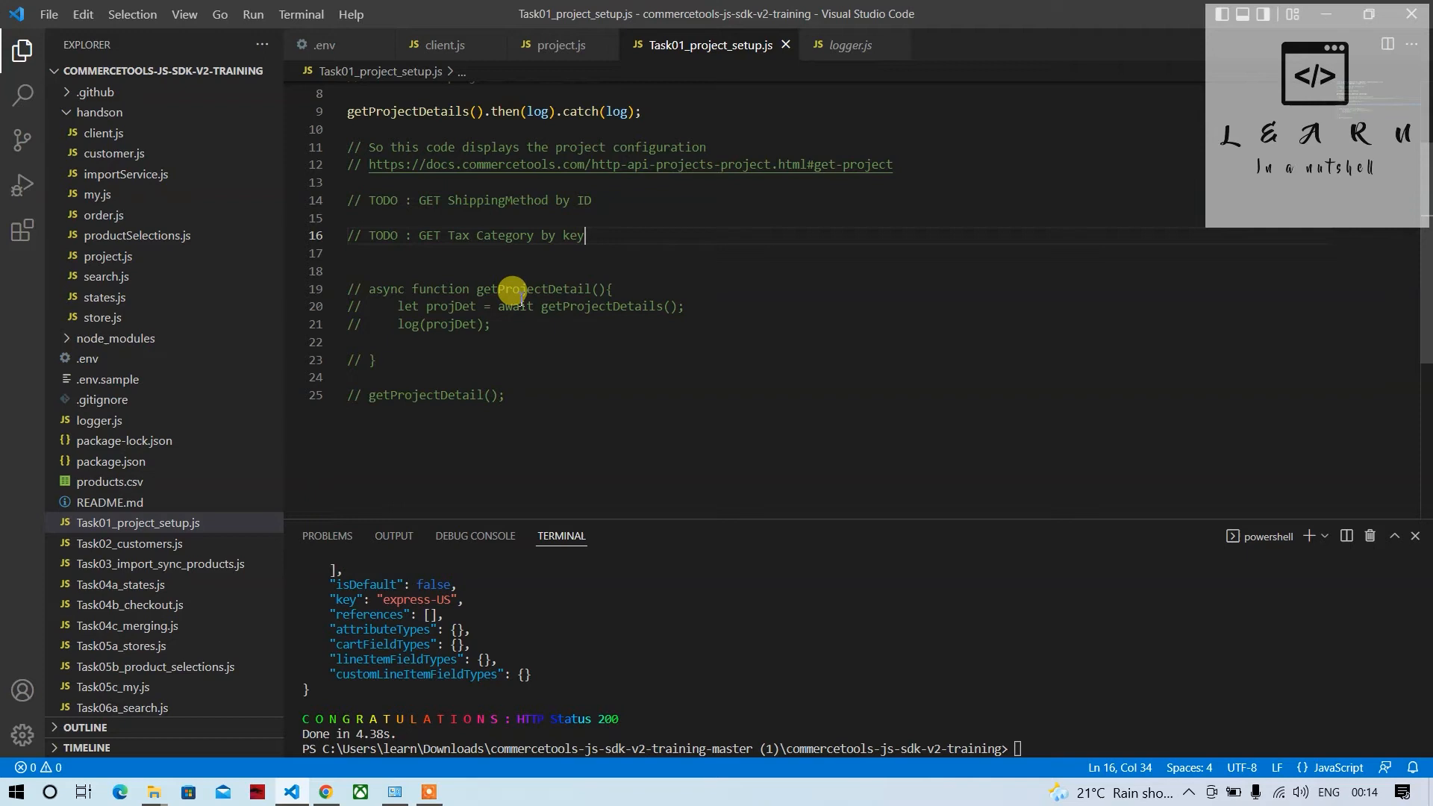
{"action": "mouse_move", "coordinate": [547, 45]}
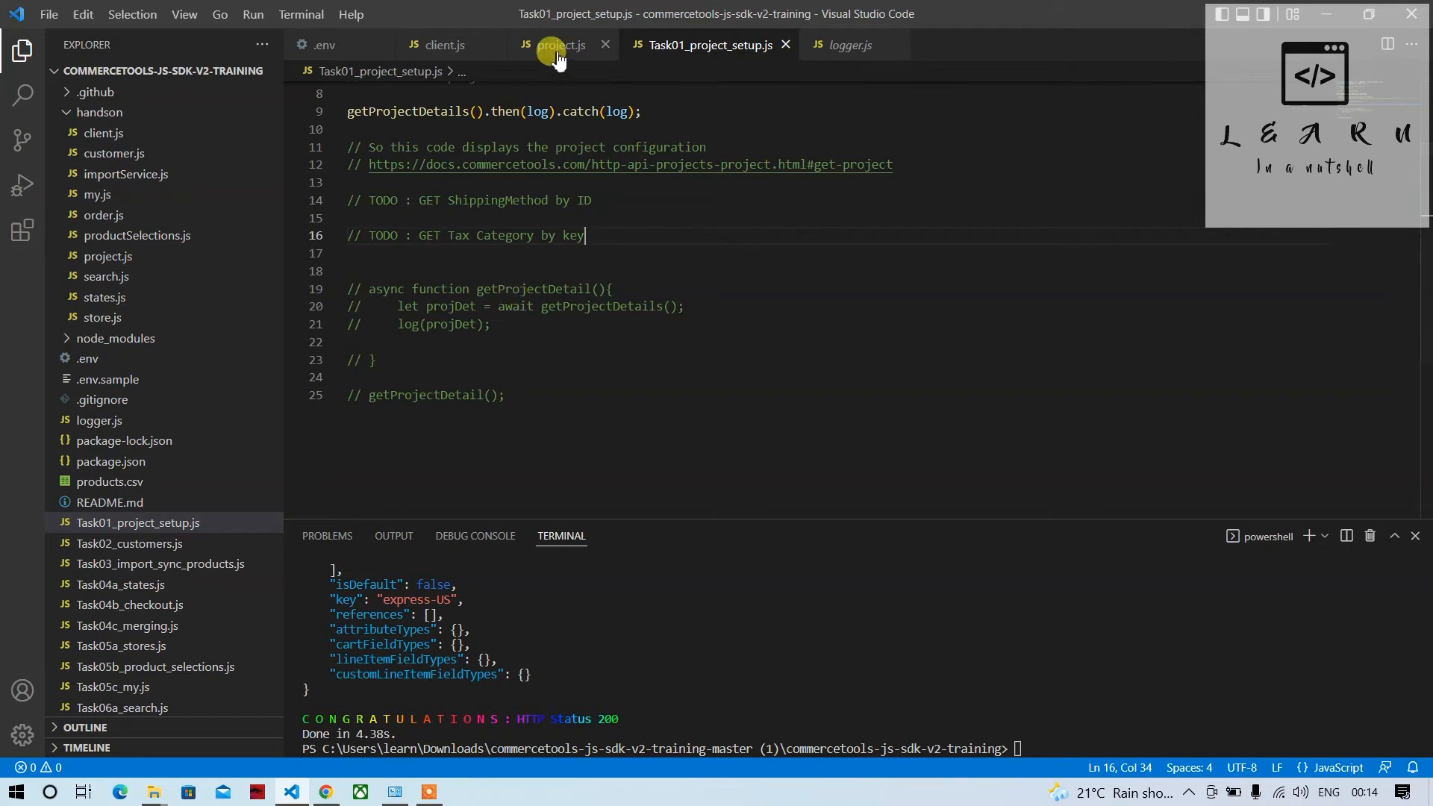
Add a module.exports.getShippingMethodByID = (ID) => export below getProjectDetails in project.js.
{"action": "left_click", "coordinate": [557, 45]}
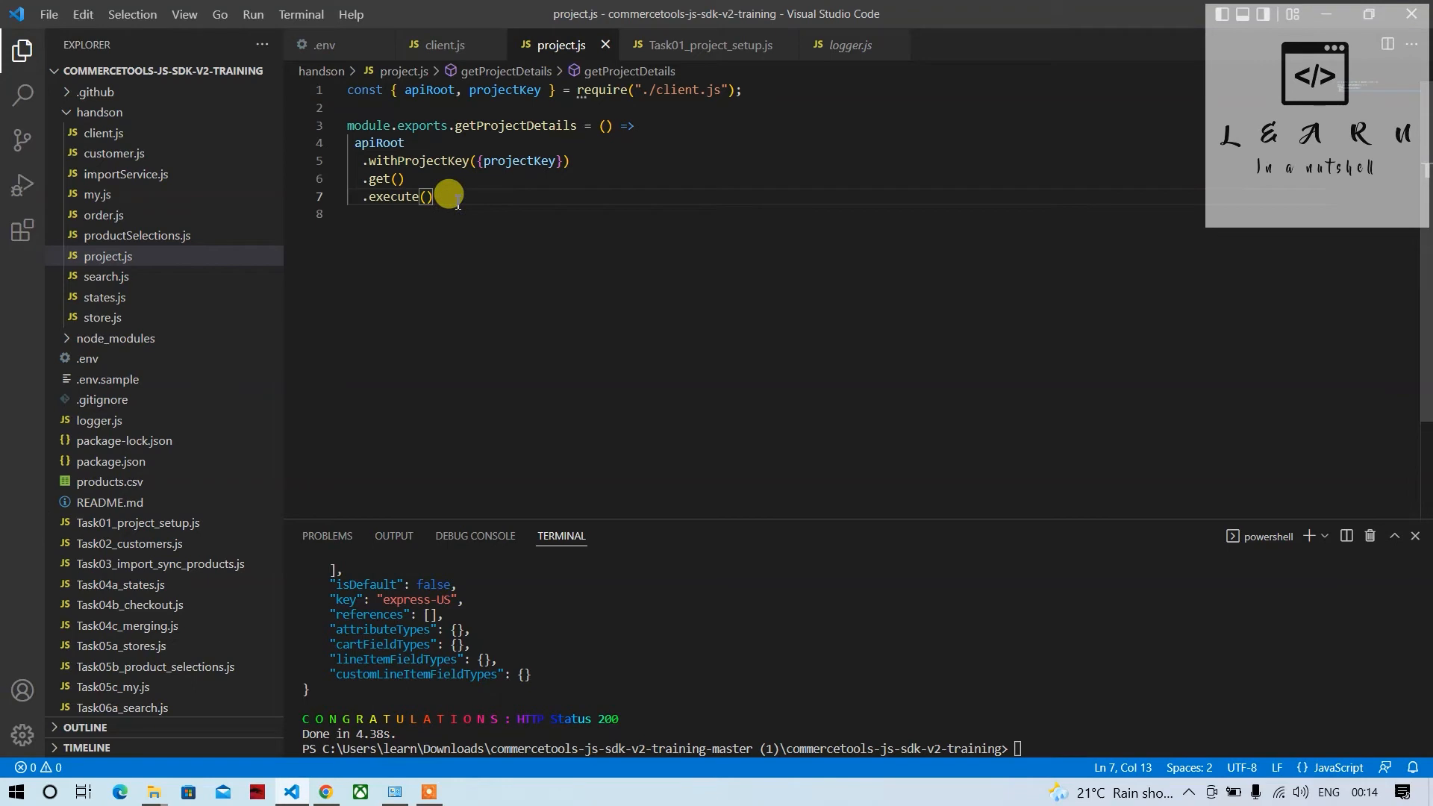
{"action": "key", "text": "Enter"}
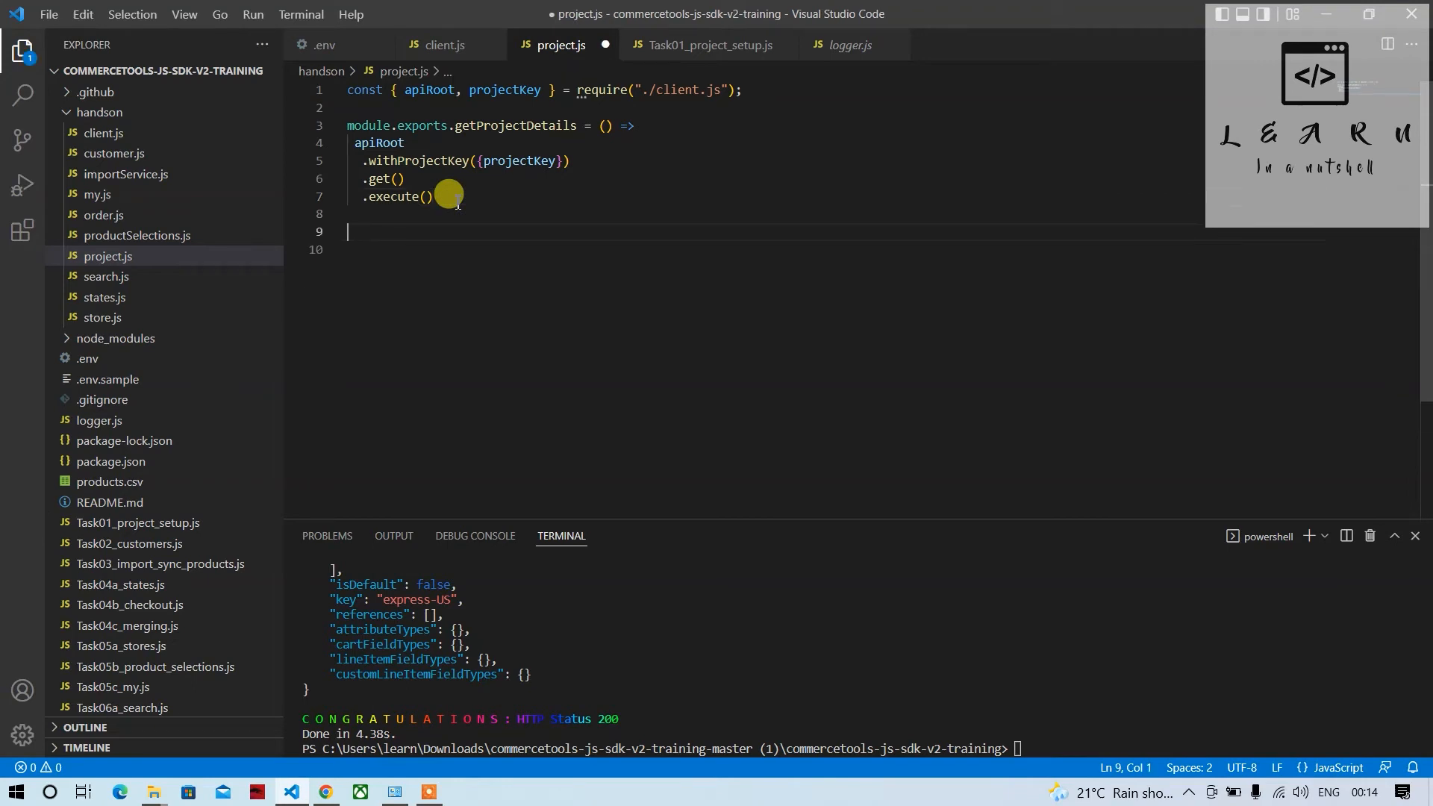
{"action": "type", "text": "module"}
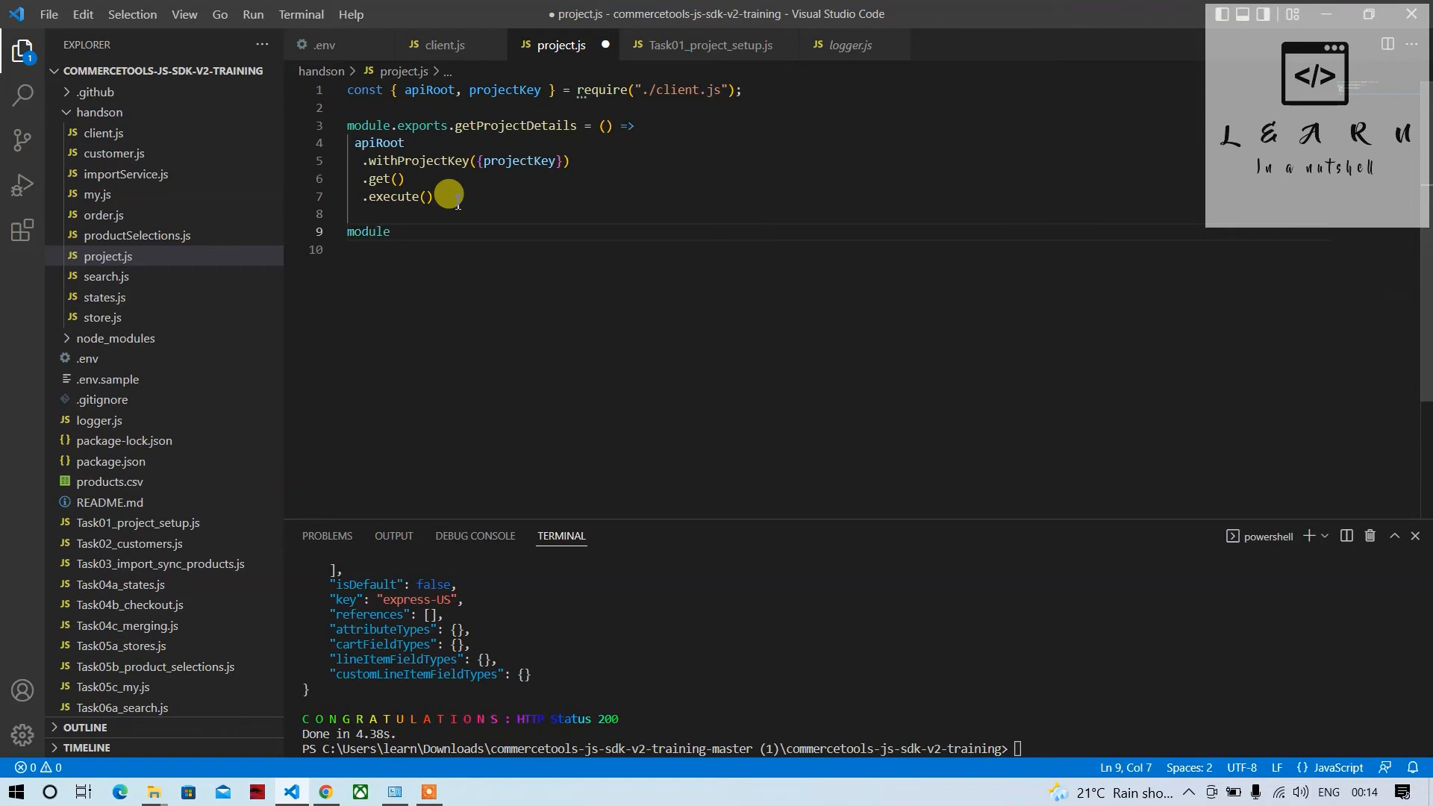
{"action": "type", "text": ".exports"}
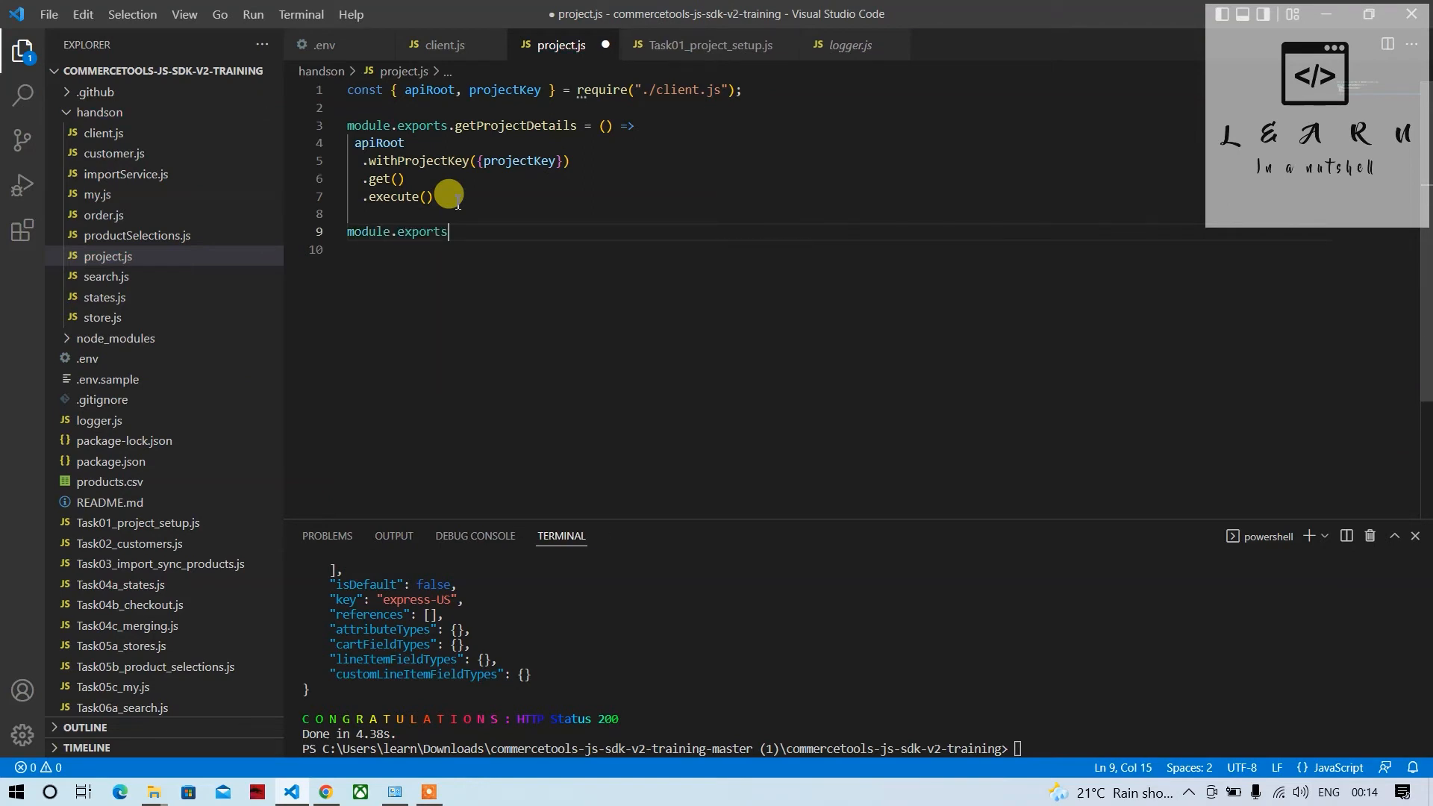
{"action": "type", "text": "."}
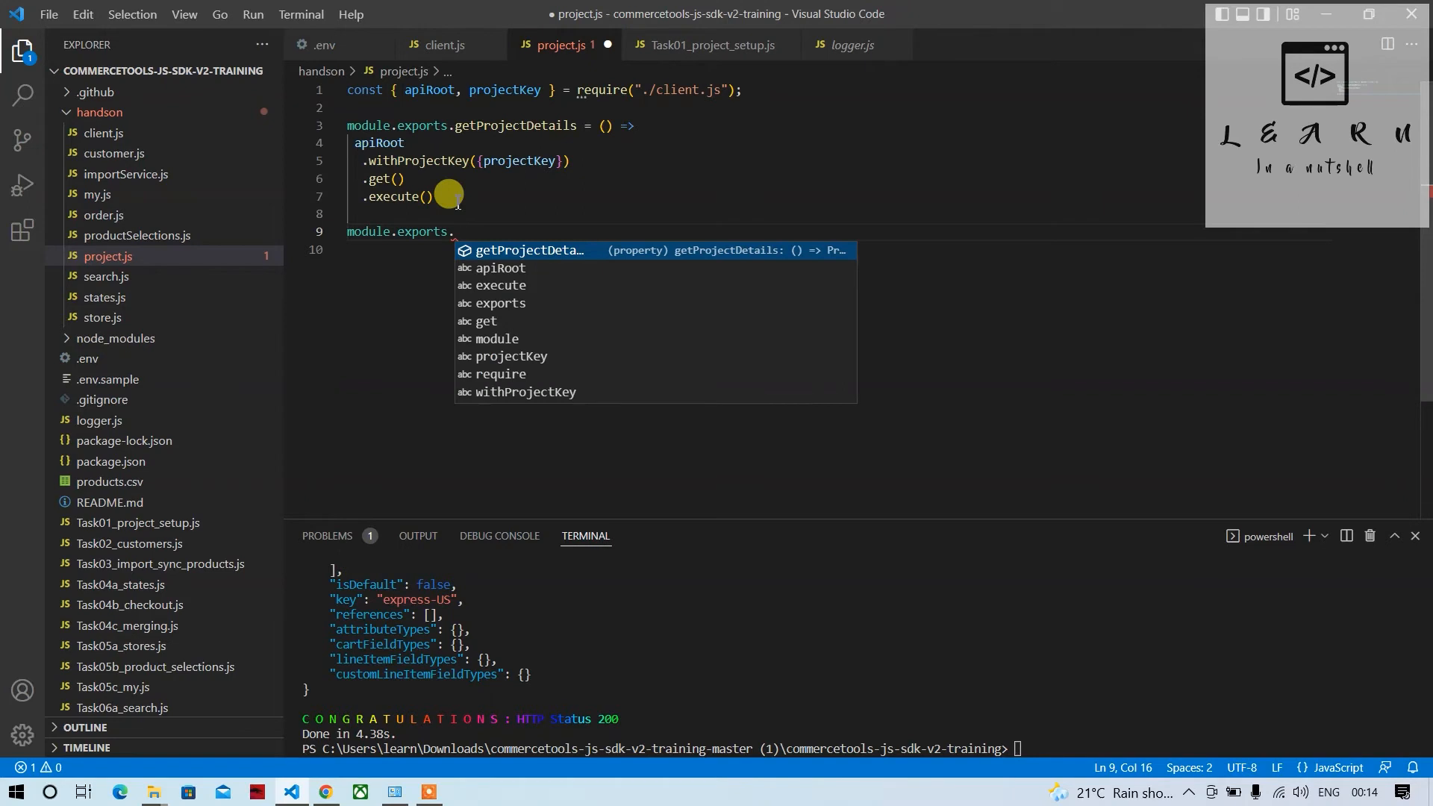
{"action": "type", "text": "get"}
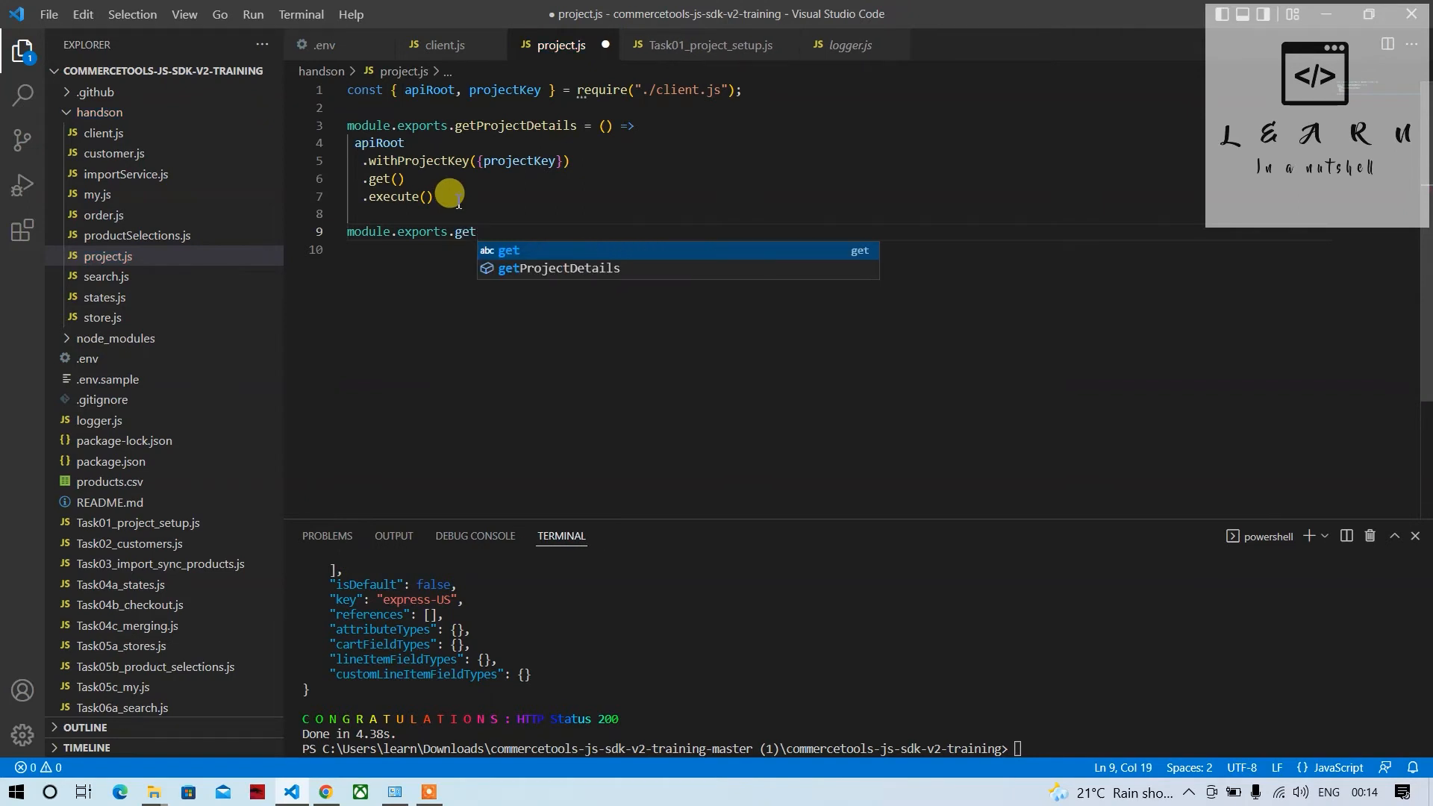
{"action": "type", "text": "Shipp"}
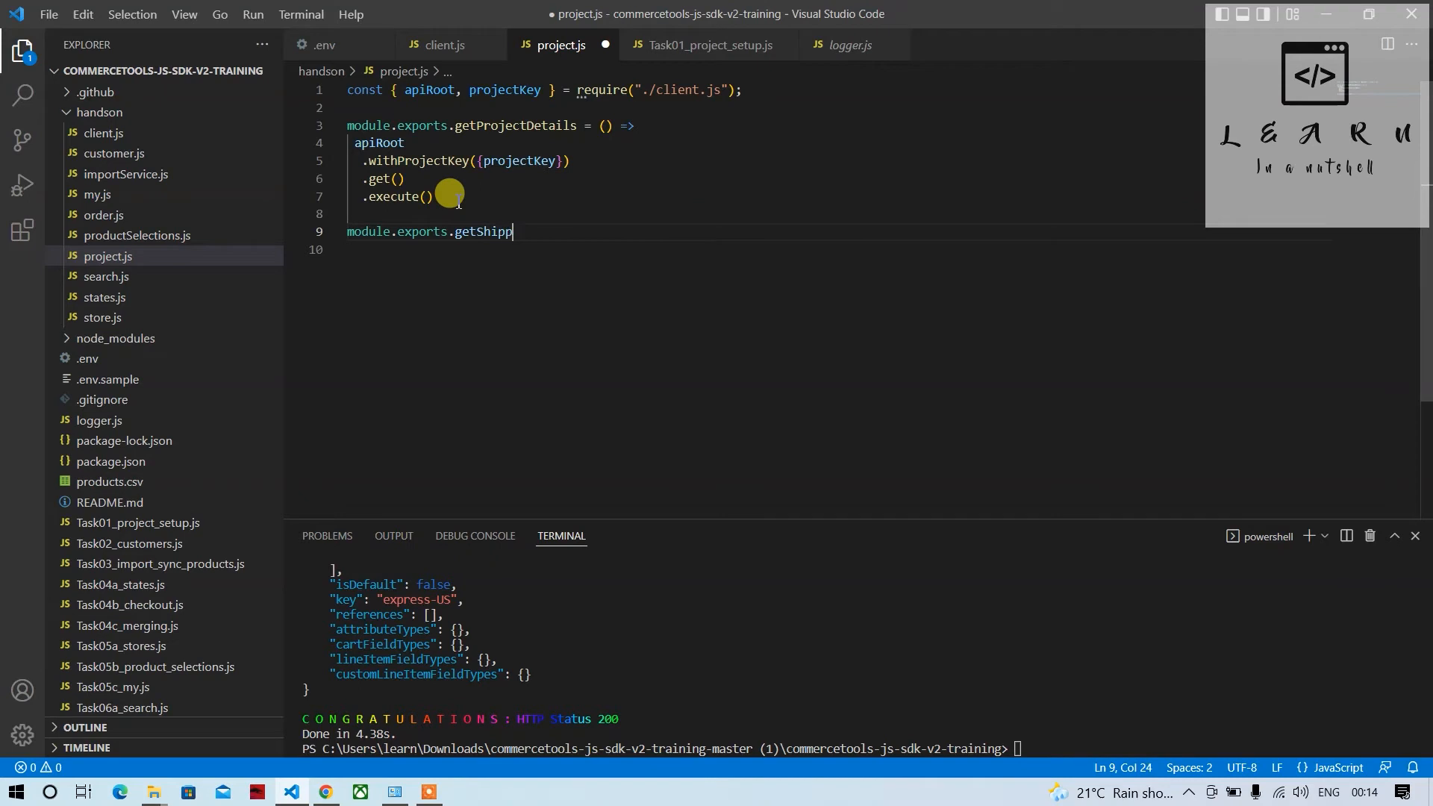
{"action": "type", "text": "ingMeth"}
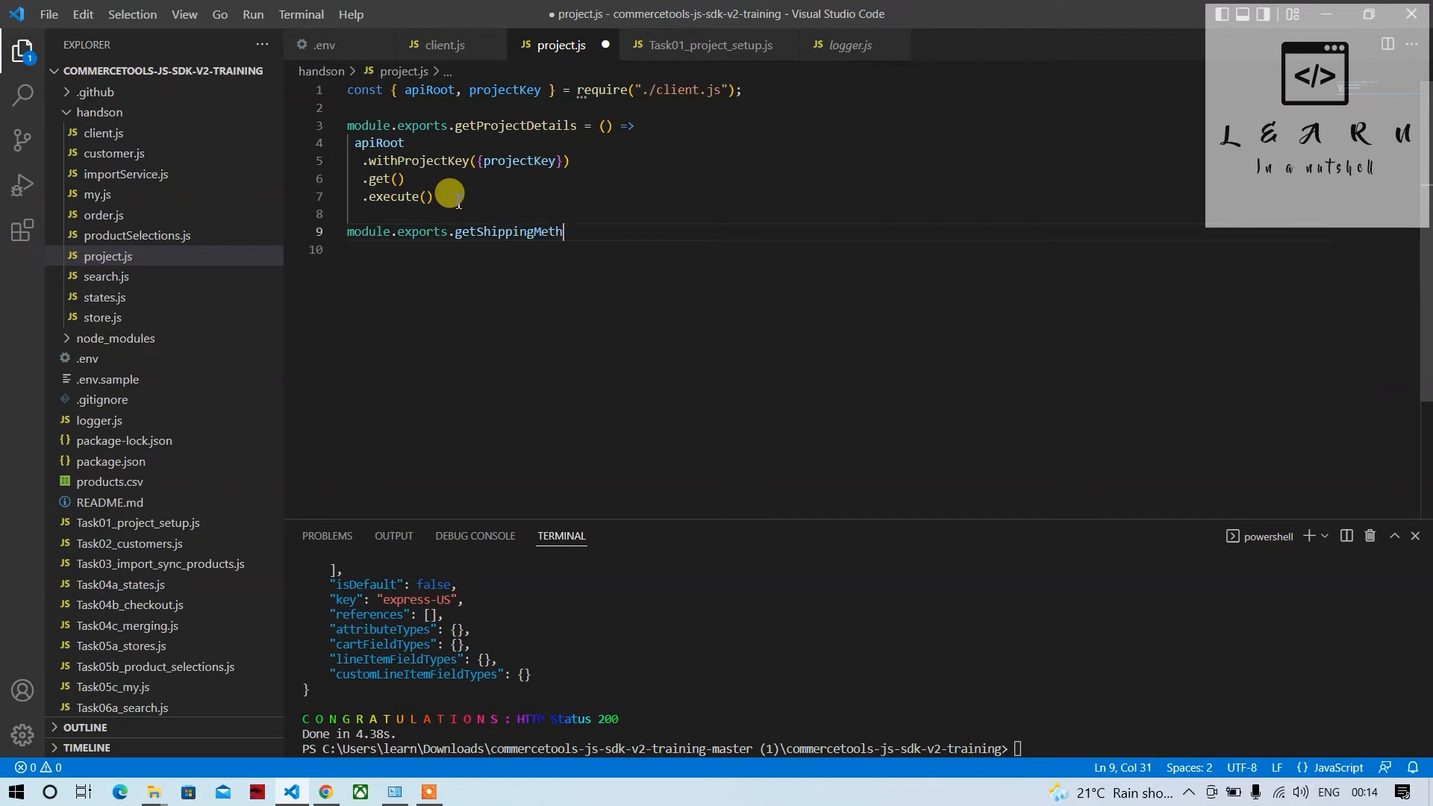
{"action": "type", "text": "odByID ="}
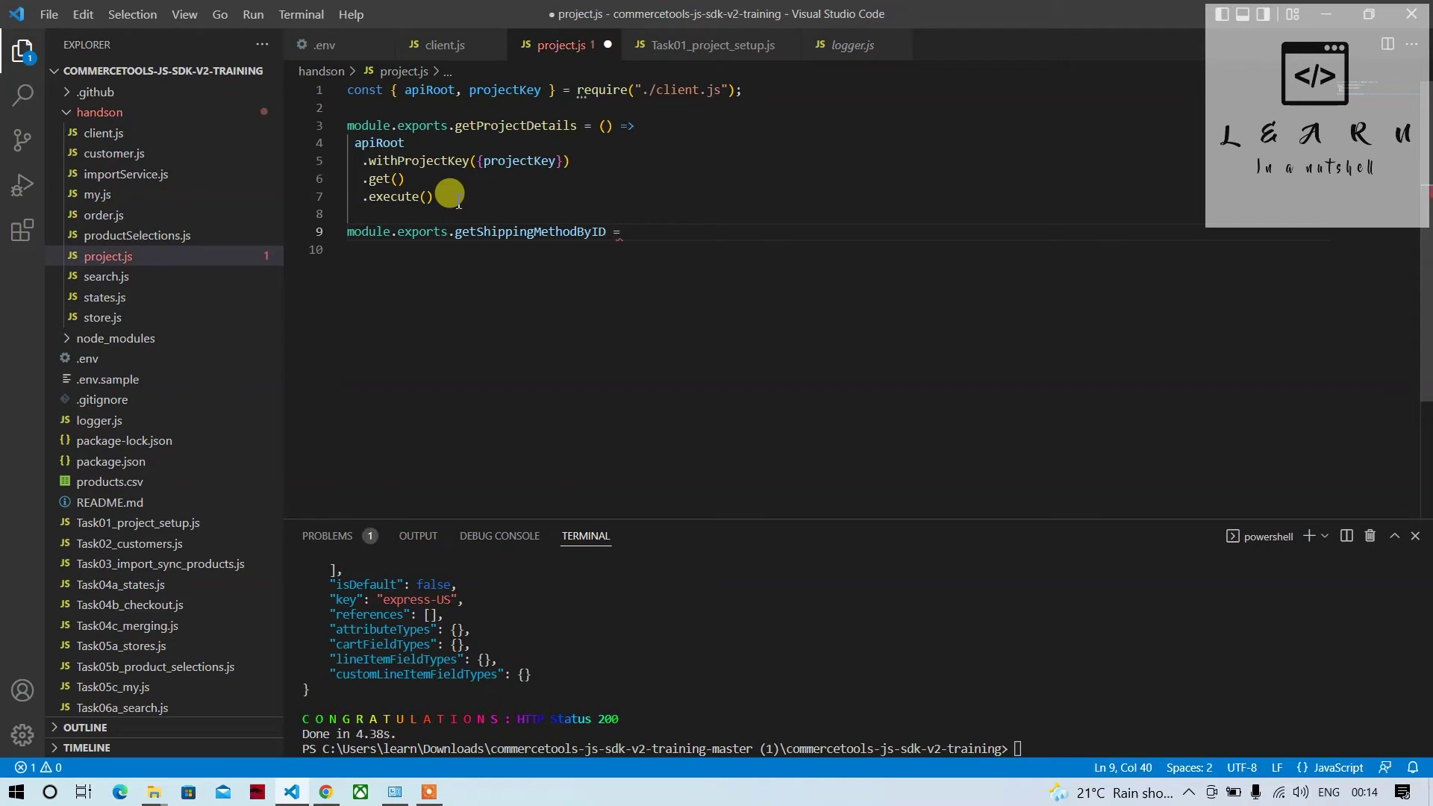
{"action": "type", "text": "(I"}
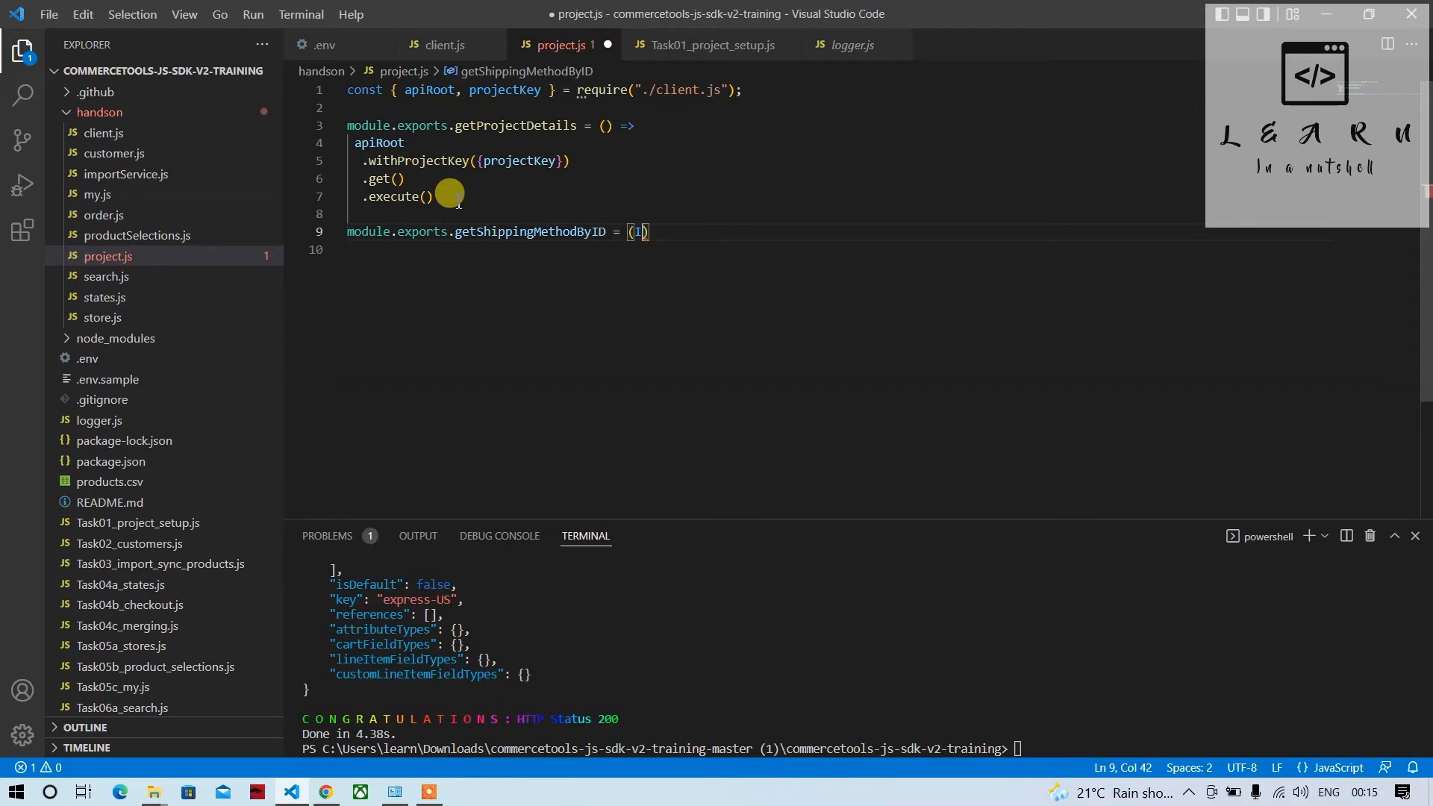
{"action": "type", "text": "D"}
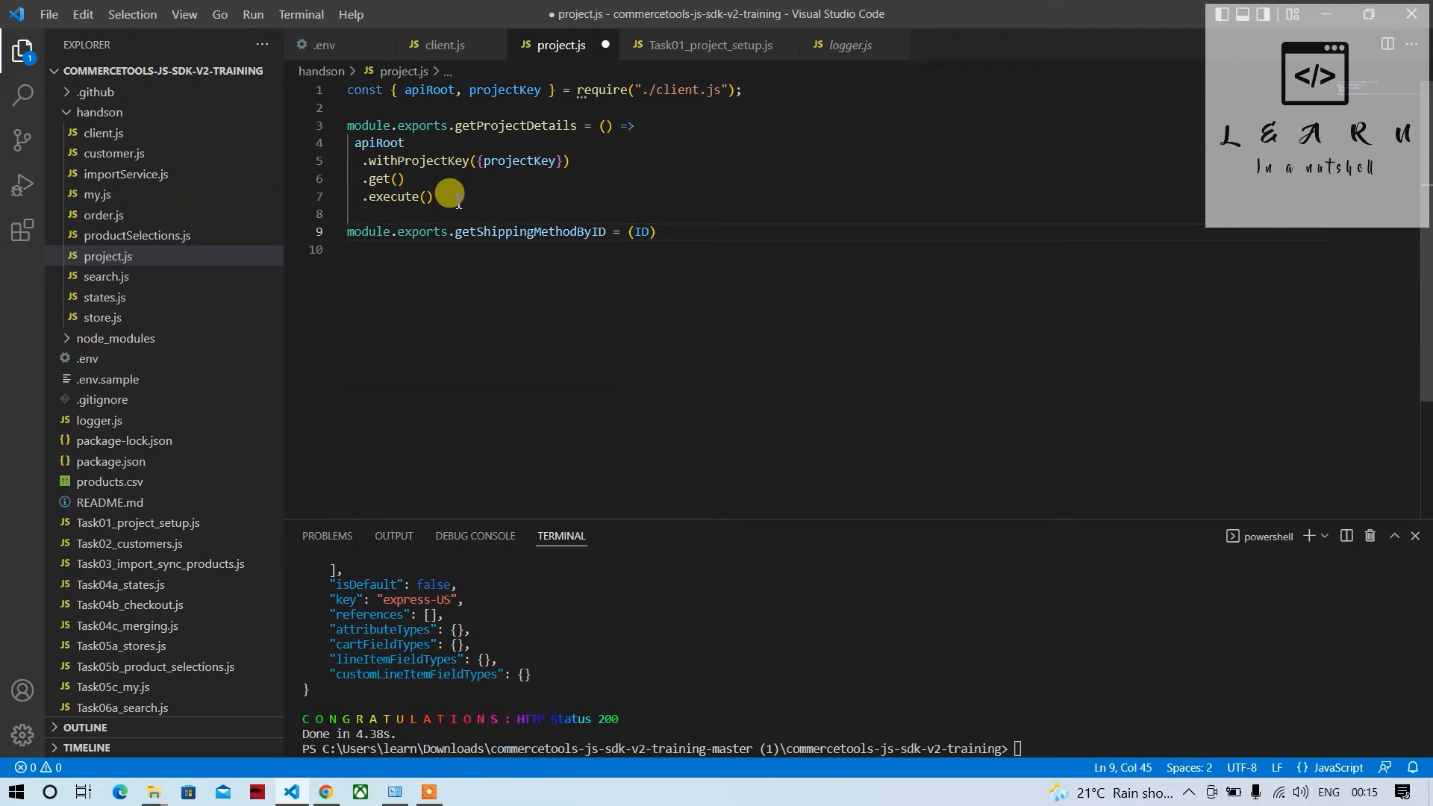
{"action": "type", "text": "=>"}
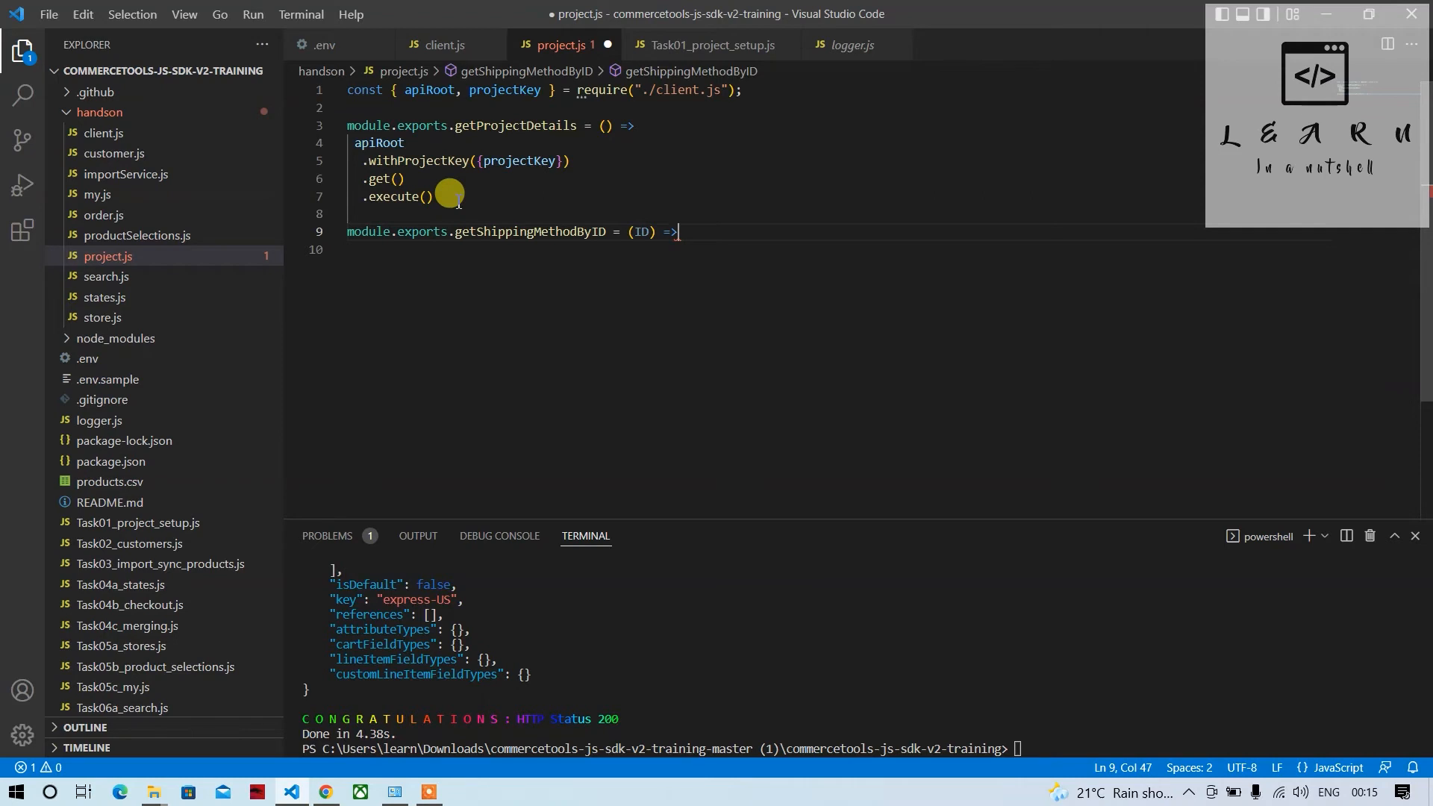
Start the function body with apiRoot.withProjectKey({projectKey}).
{"action": "key", "text": "Enter"}
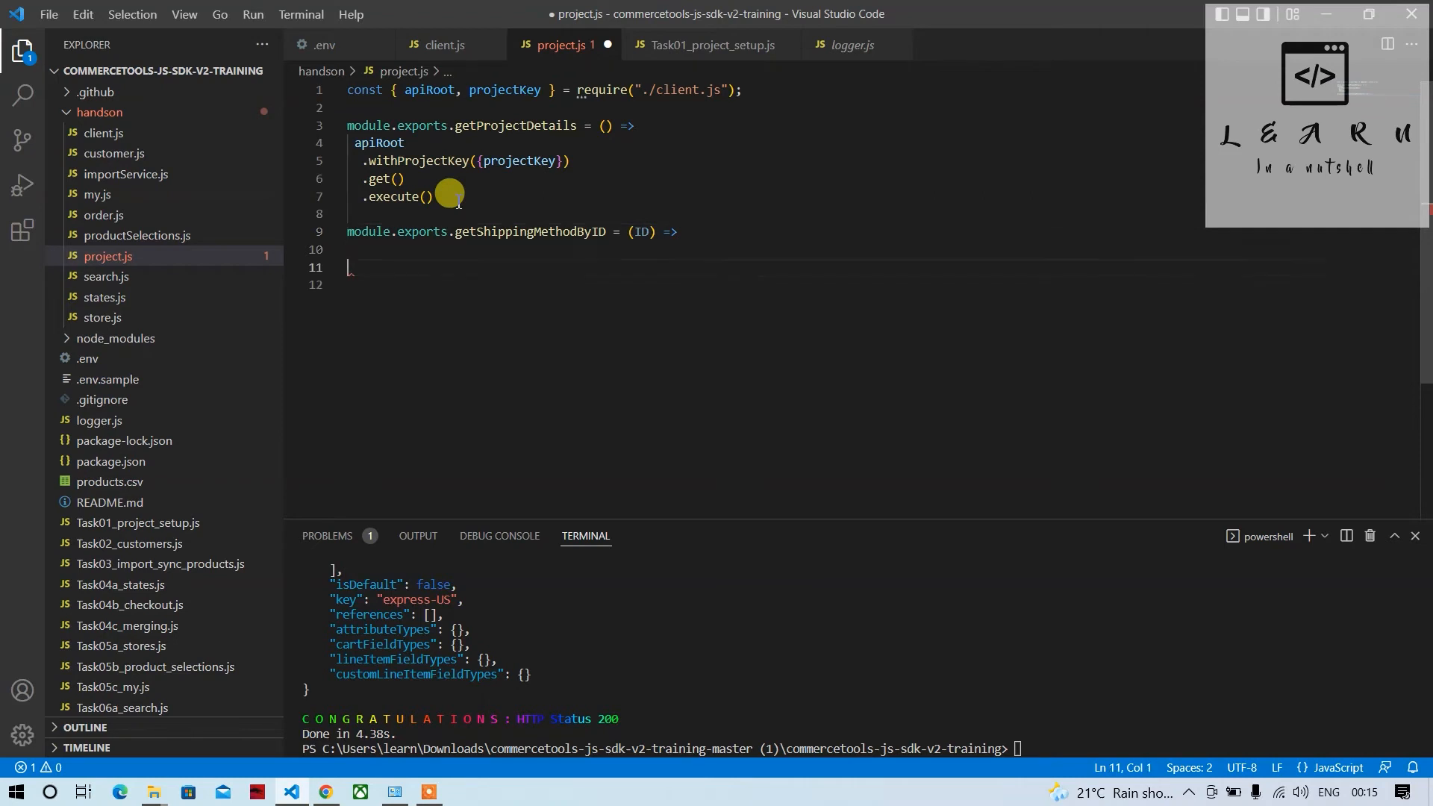
{"action": "type", "text": "apiRoot"}
{"action": "left_click", "coordinate": [879, 284]}
{"action": "type", "text": ".withProjectKey"}
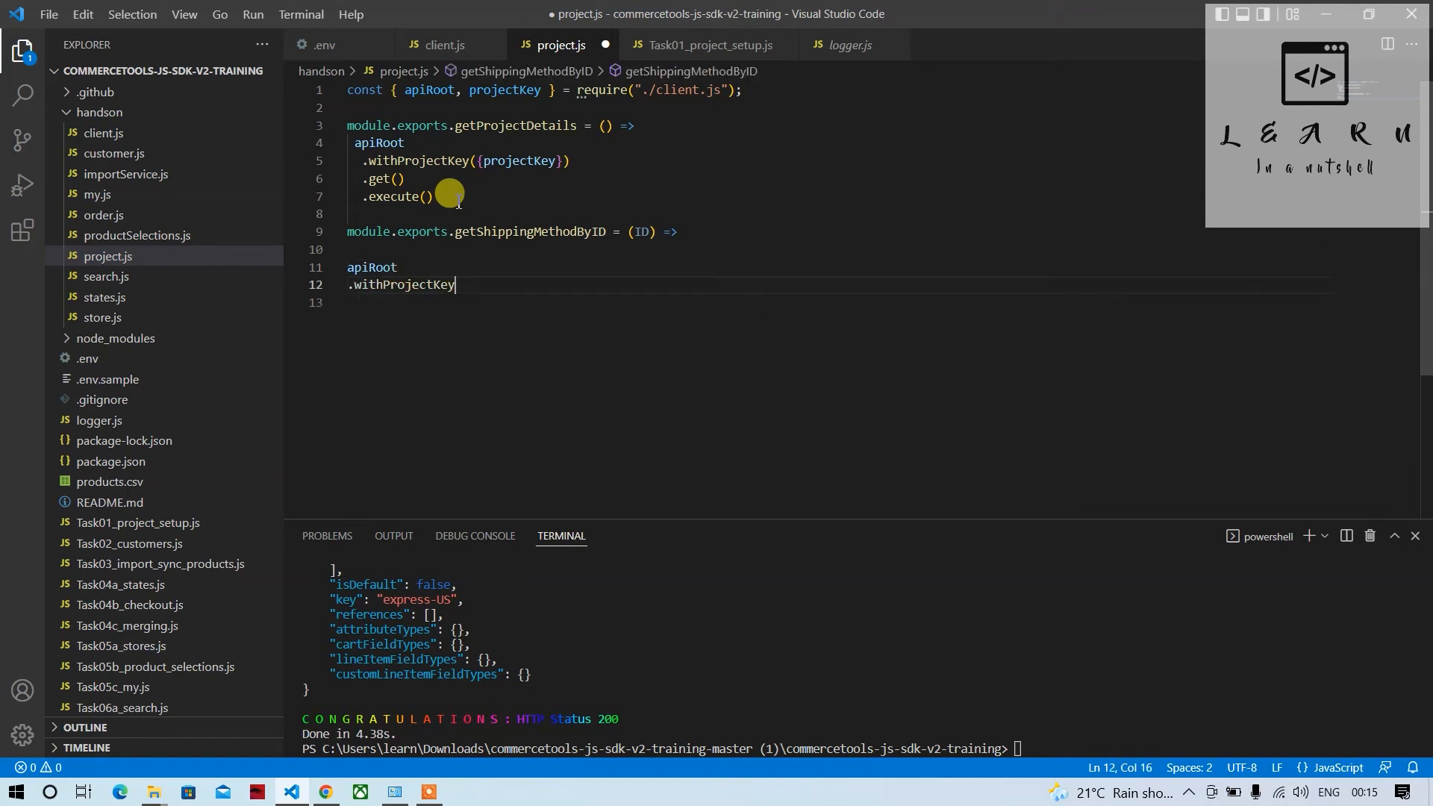
{"action": "type", "text": "()"}
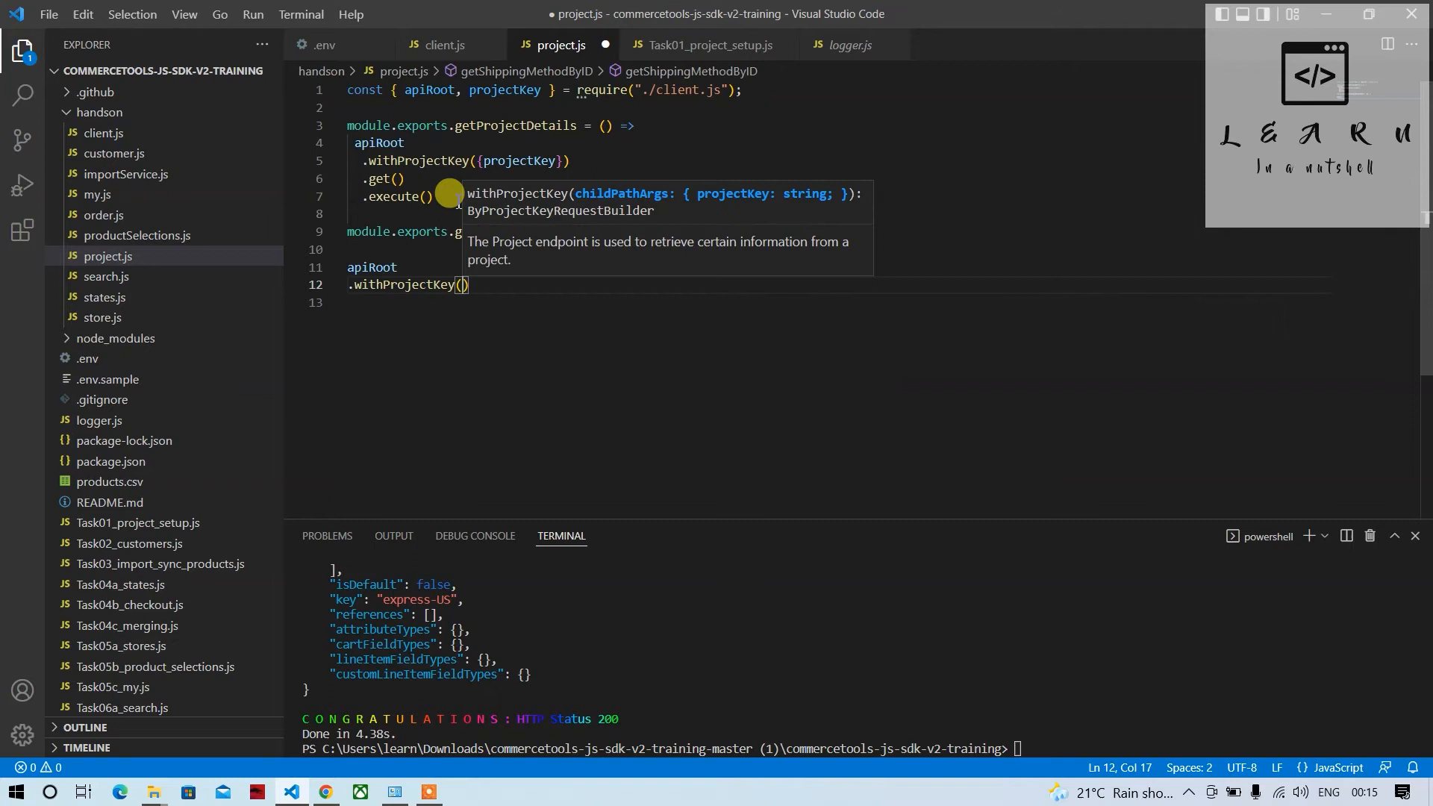
{"action": "type", "text": "{projectKey"}
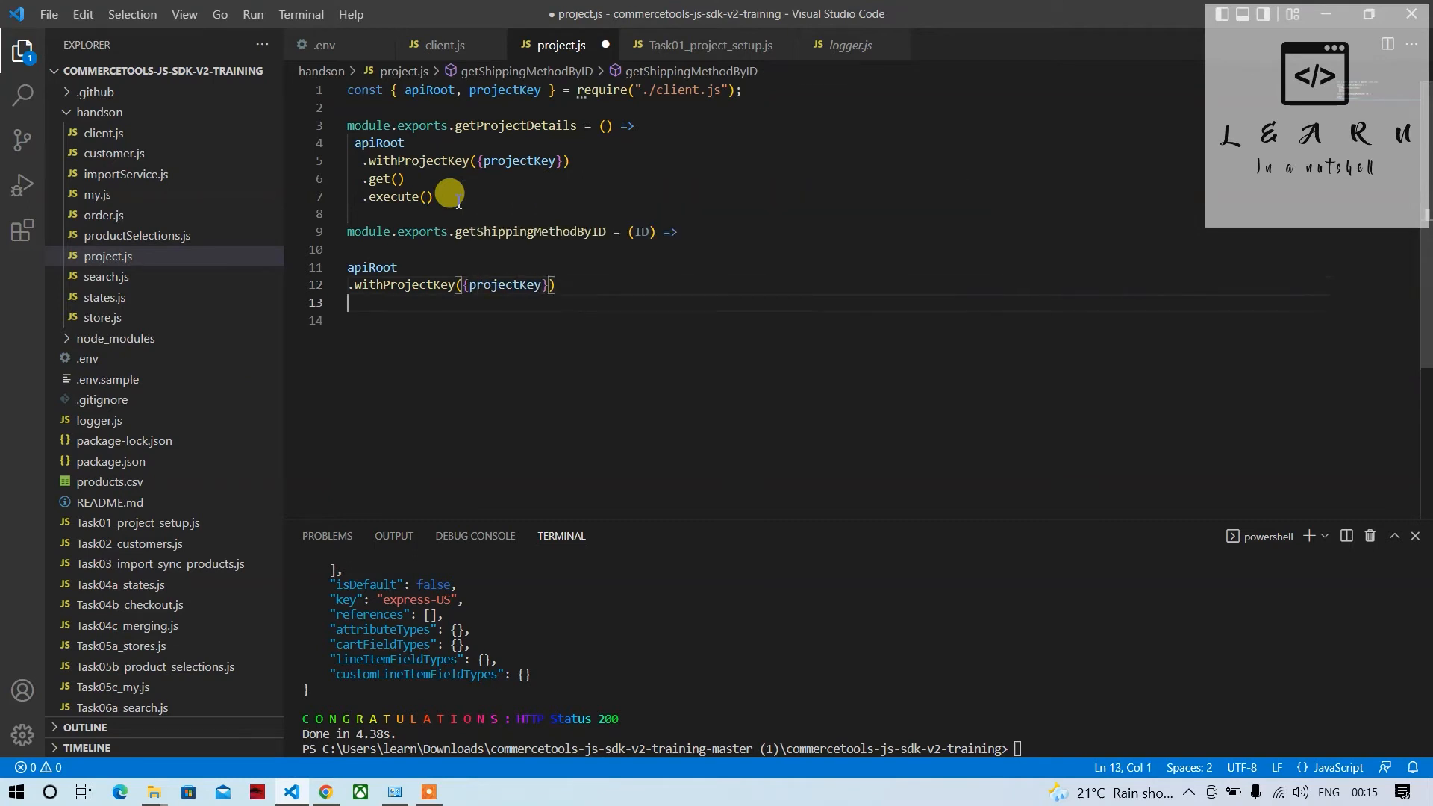
{"action": "type", "text": "."}
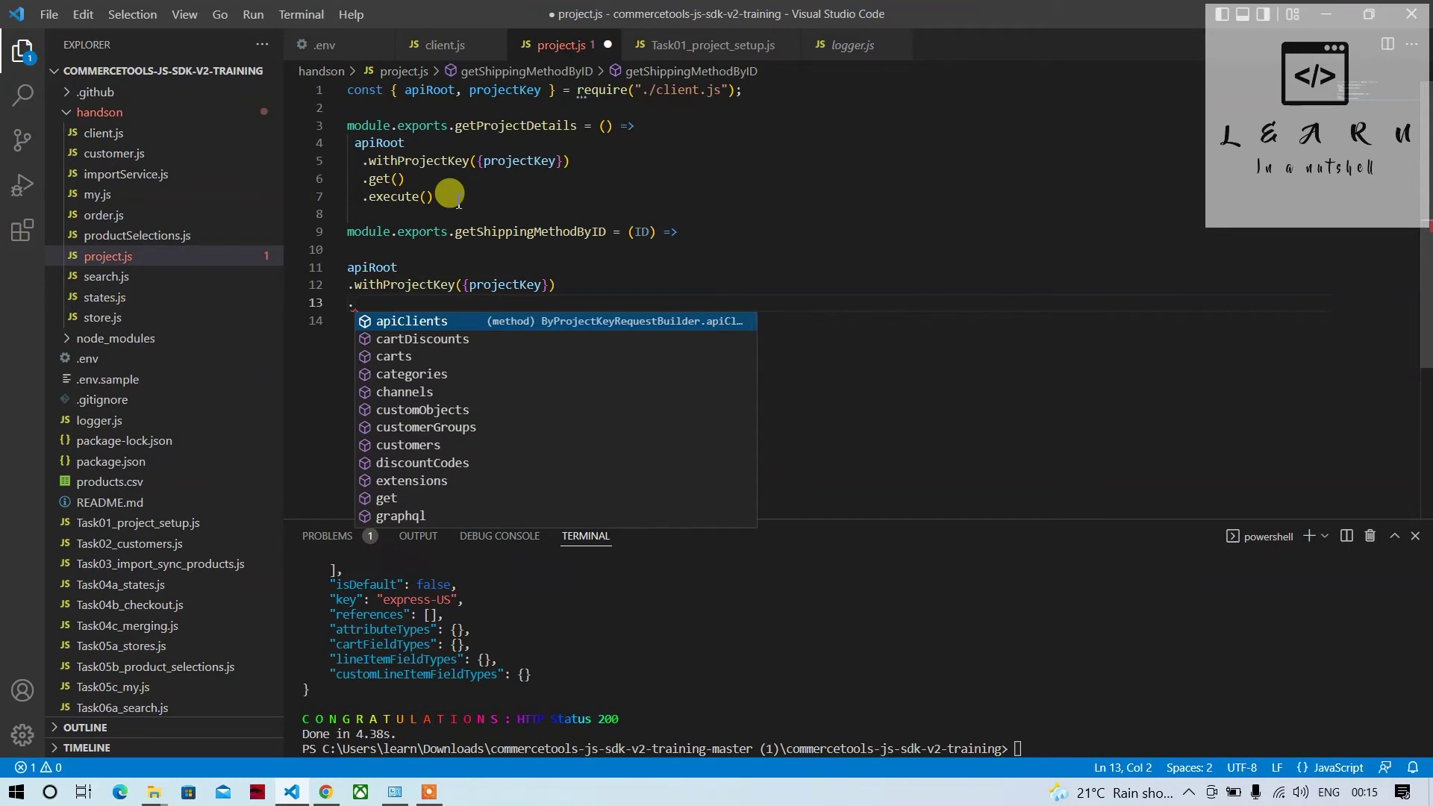
{"action": "scroll", "scroll_direction": "down", "scroll_amount": 3}
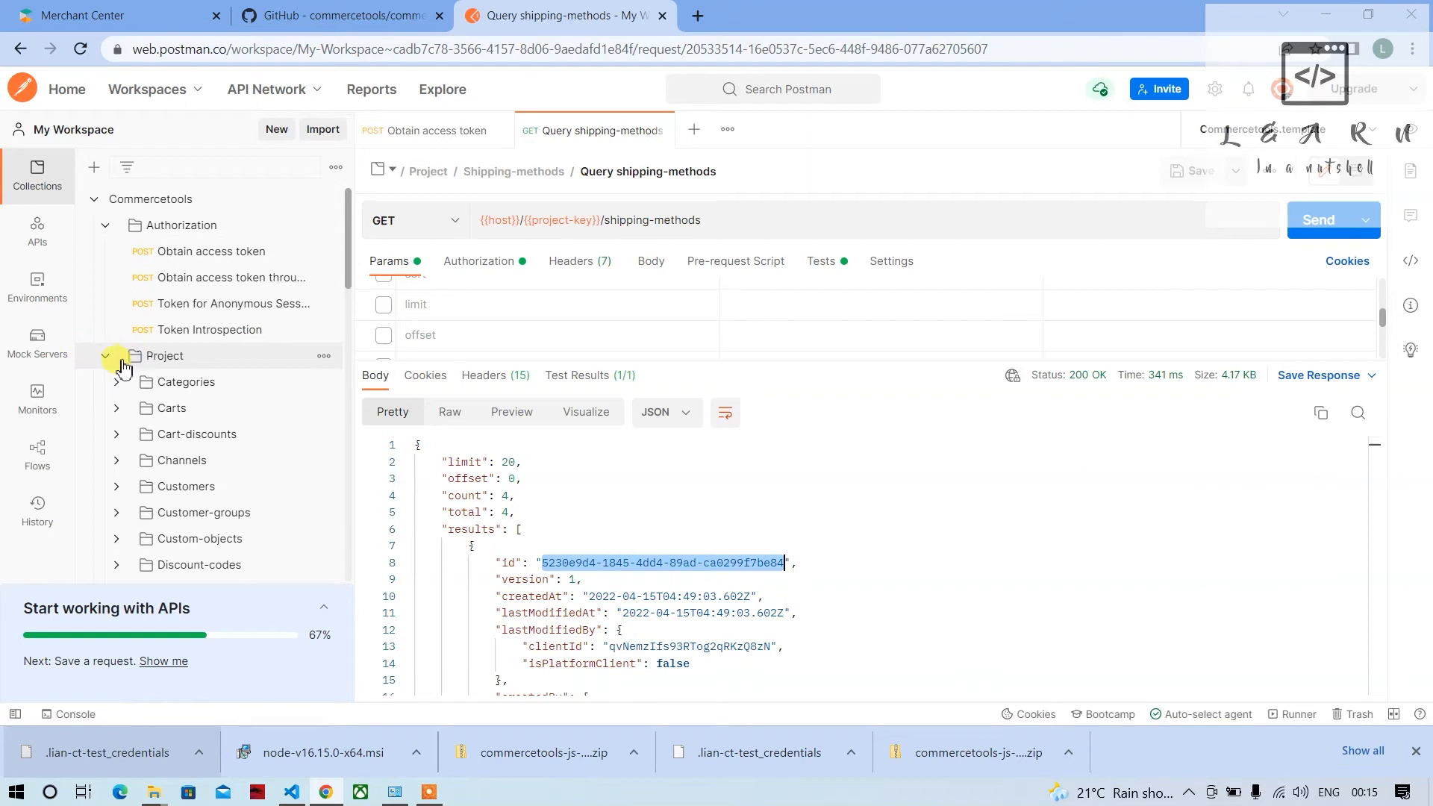
{"action": "mouse_move", "coordinate": [304, 434]}
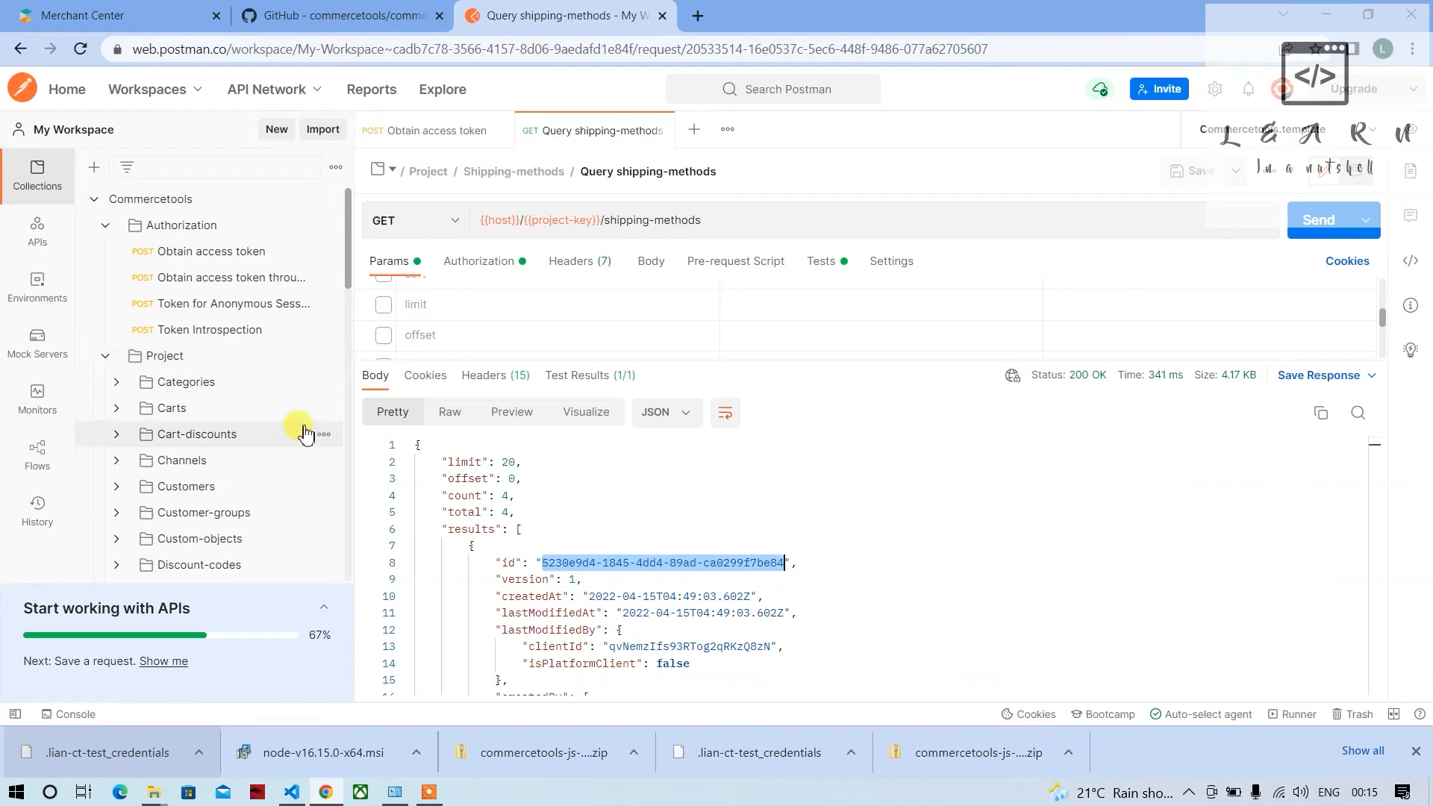
Open Postman's Get ShippingMethod by id request and inspect its project-key and shipping-methods URL parts.
{"action": "scroll", "scroll_direction": "down", "scroll_amount": 3}
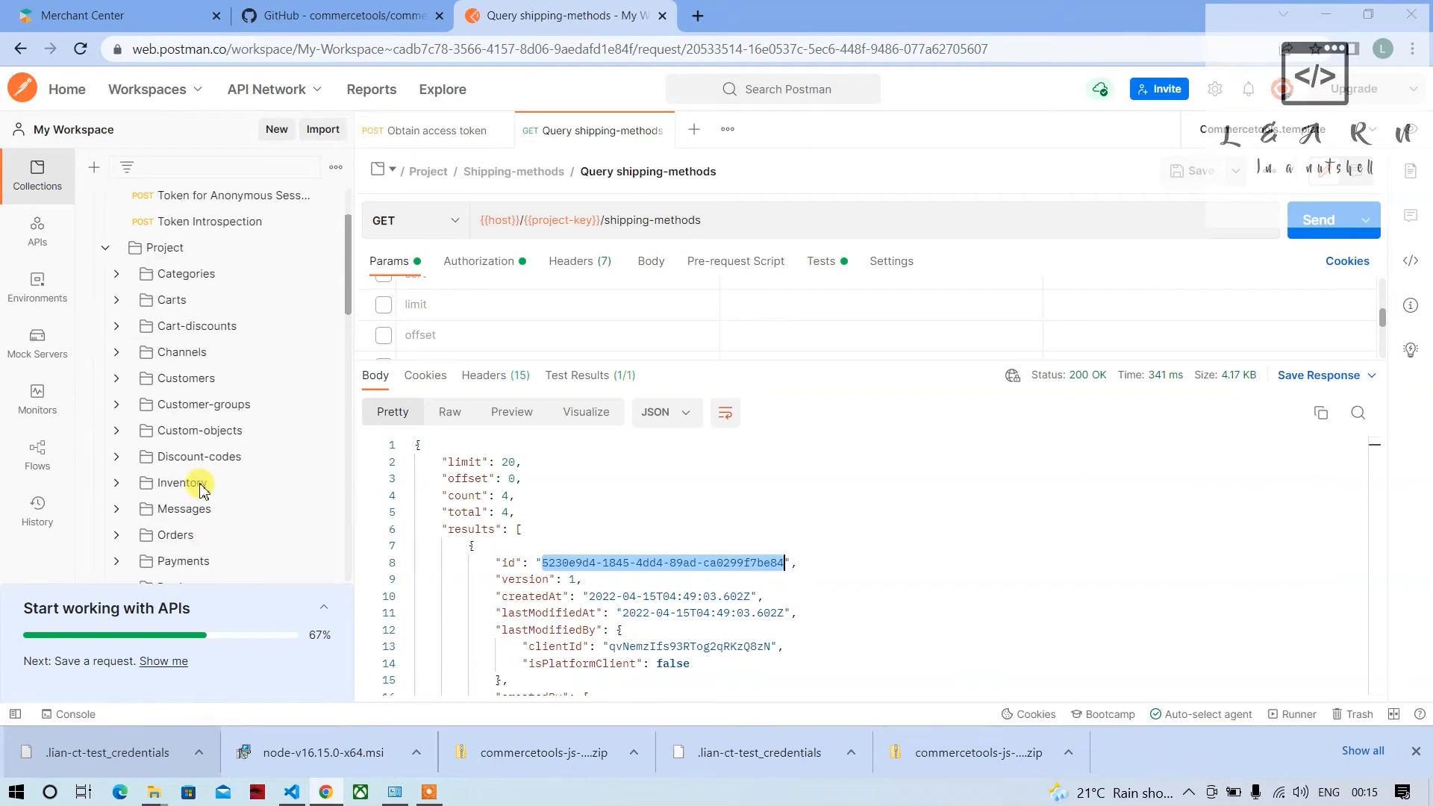
{"action": "scroll", "scroll_direction": "down", "scroll_amount": 3}
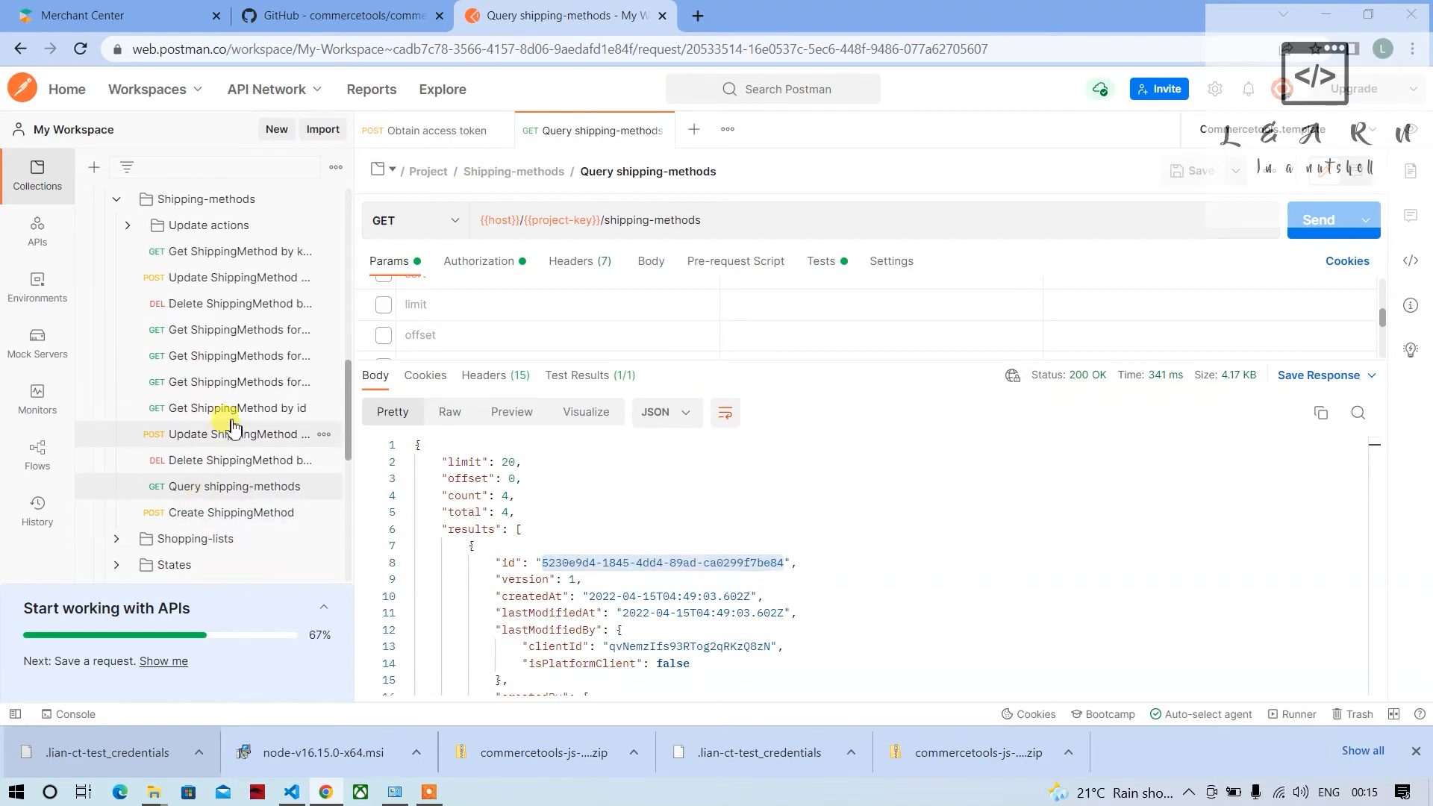
{"action": "left_click", "coordinate": [238, 409]}
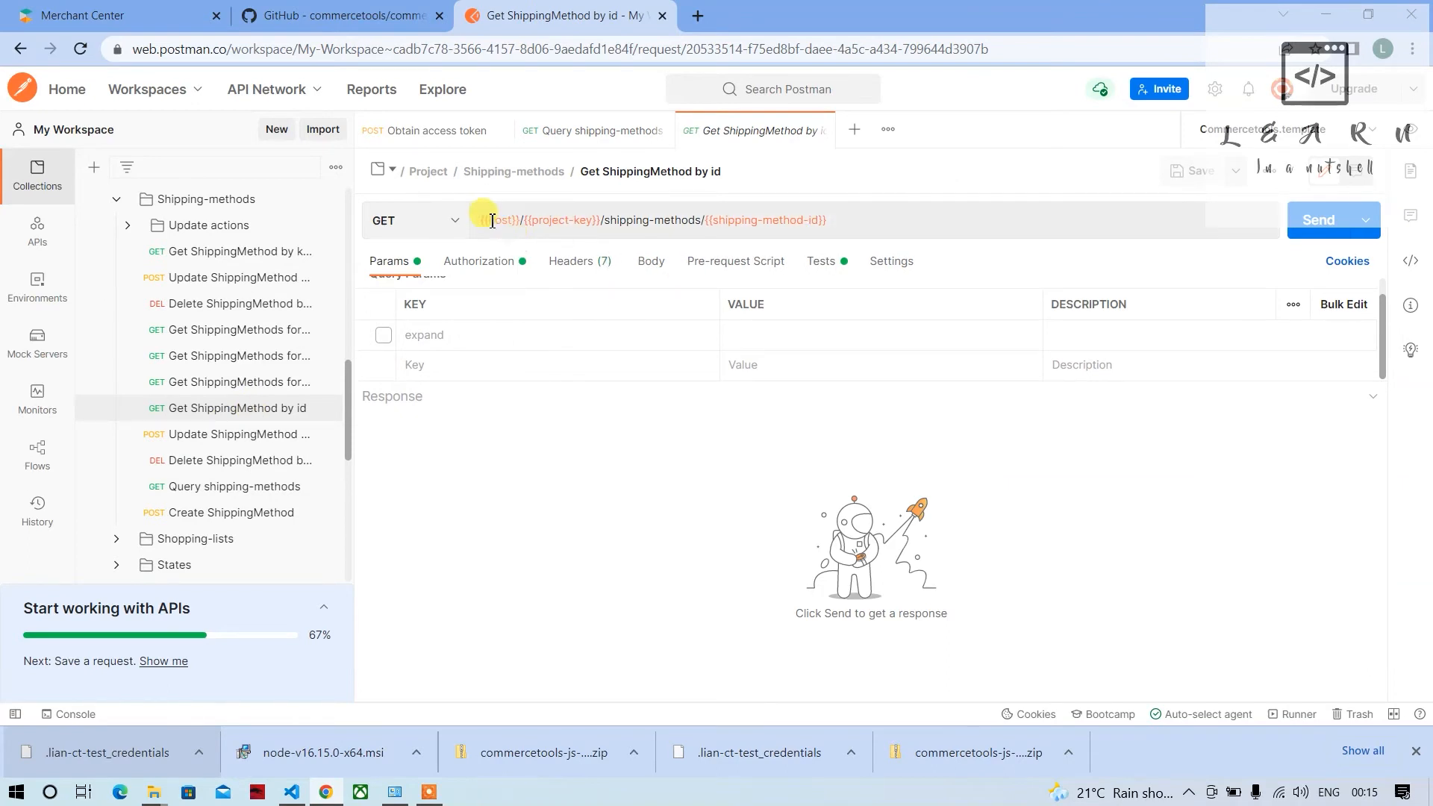
{"action": "key", "text": "alt+tab"}
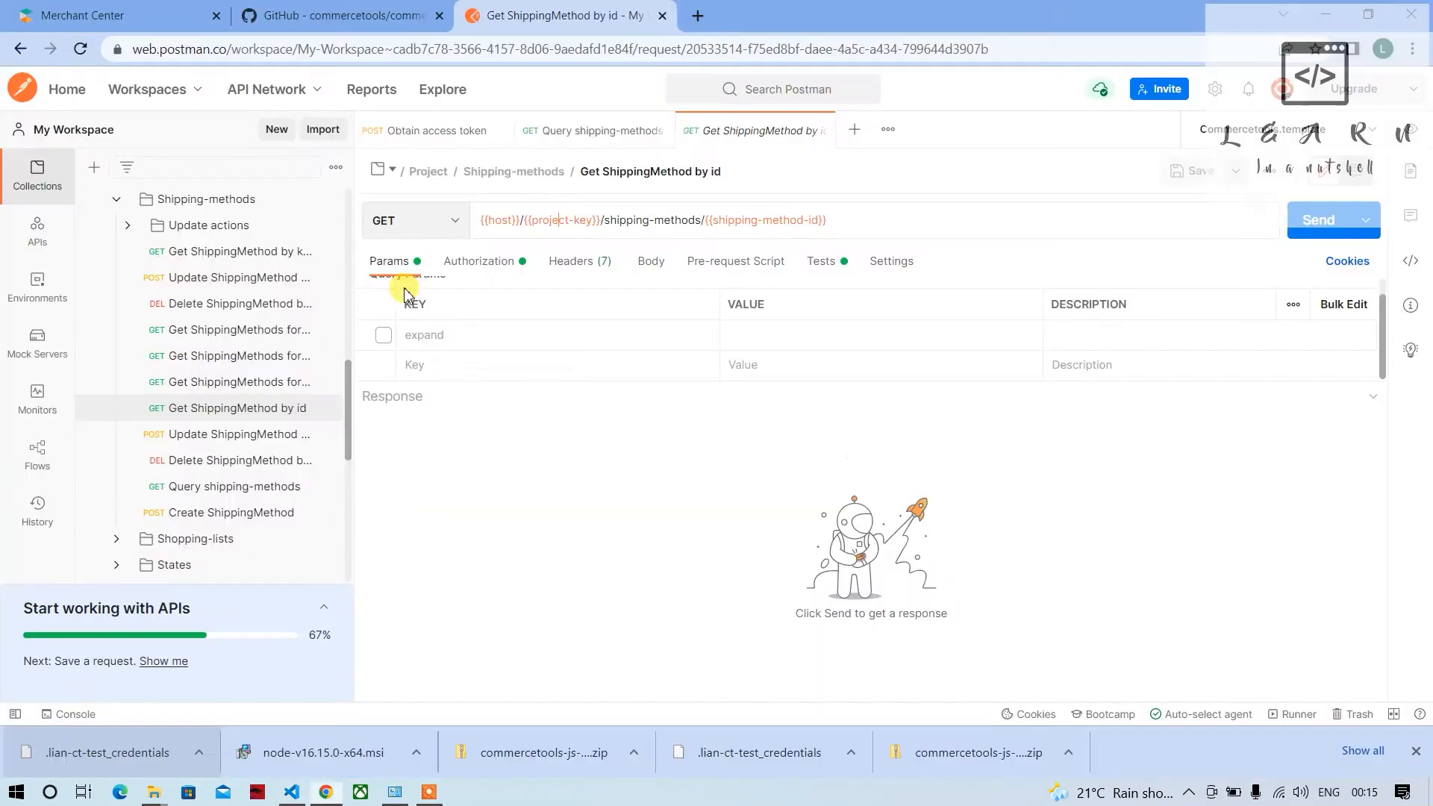
{"action": "double_click", "coordinate": [635, 220]}
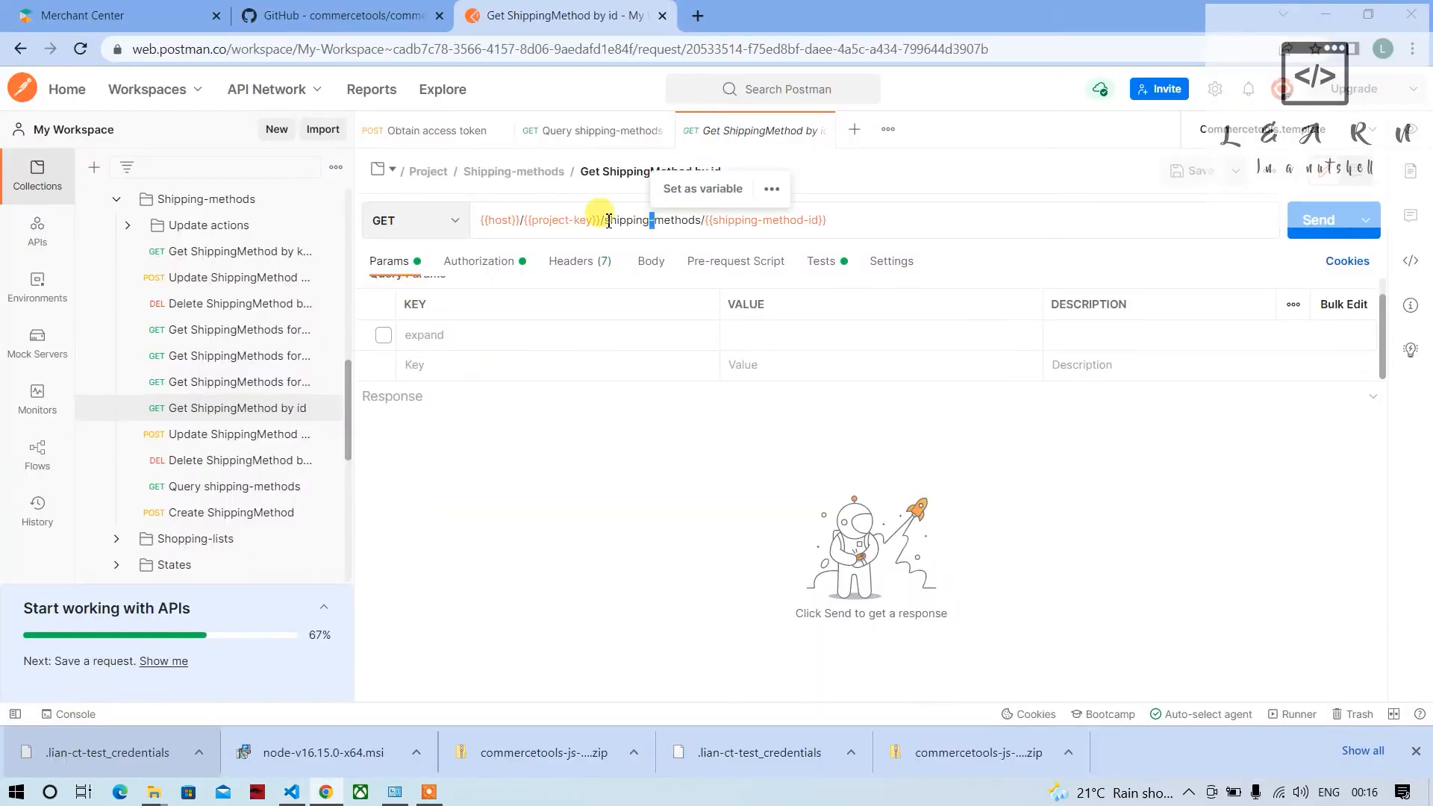
{"action": "double_click", "coordinate": [652, 220]}
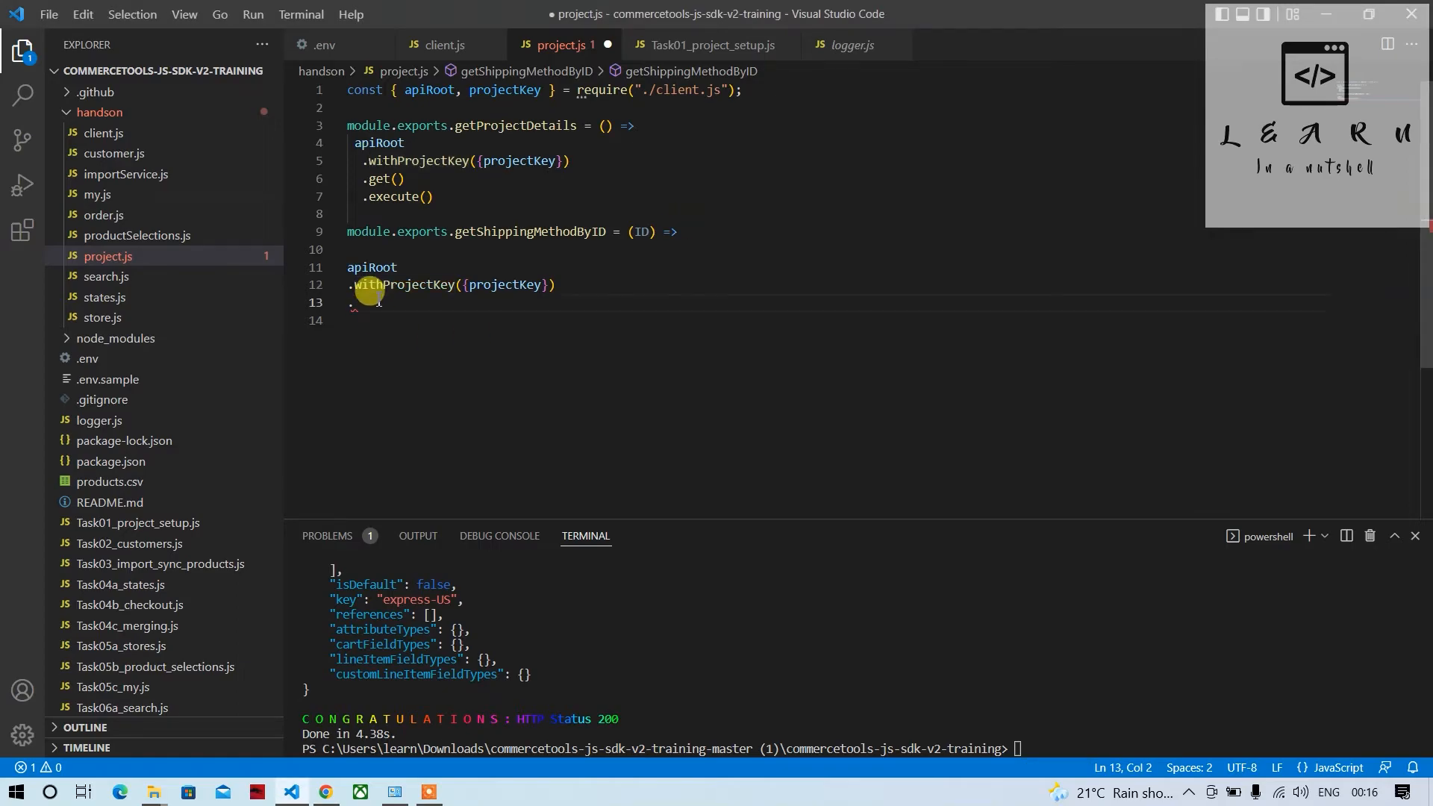
Chain .shippingMethods().withId({ID}) after withProjectKey in project.js.
{"action": "type", "text": "sh"}
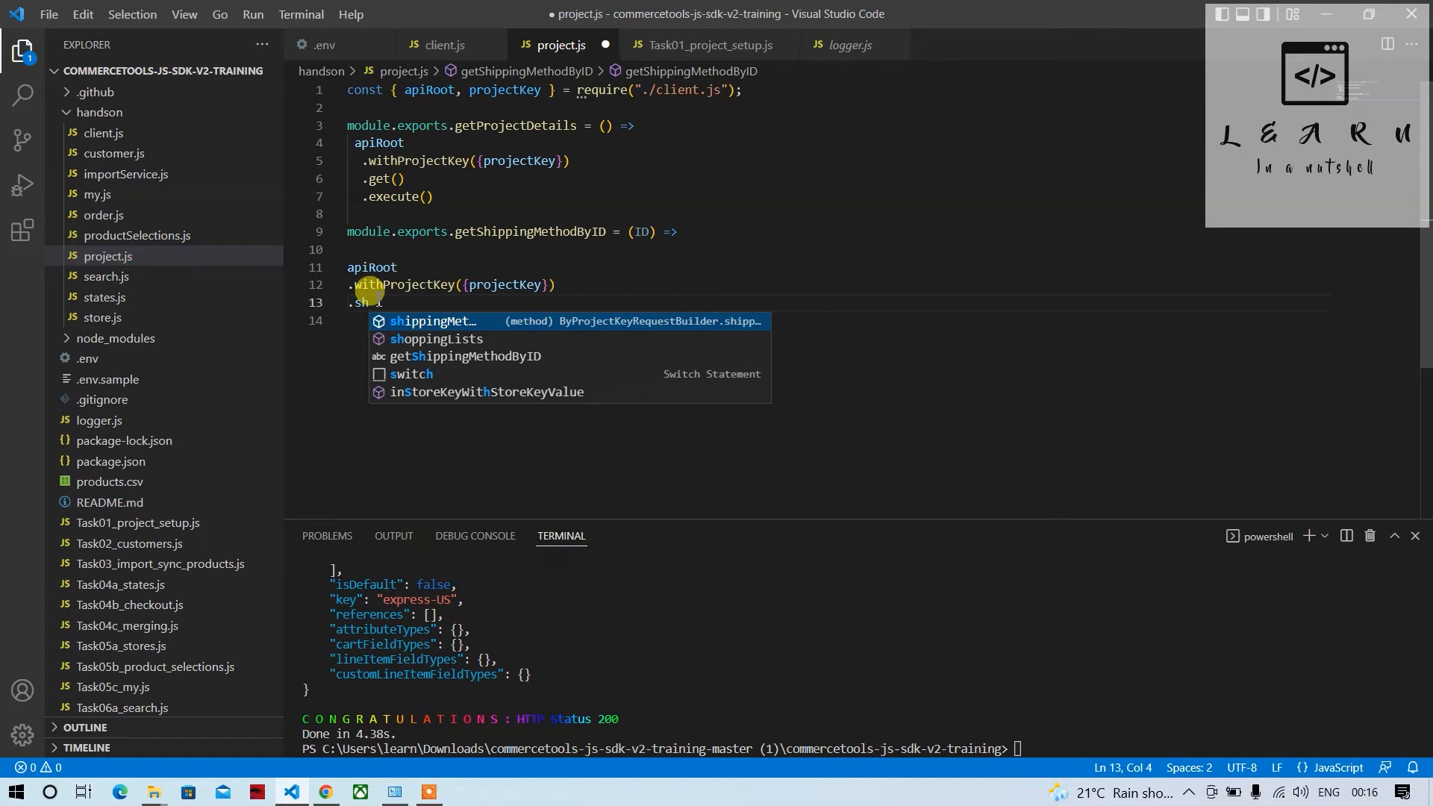
{"action": "mouse_move", "coordinate": [434, 321]}
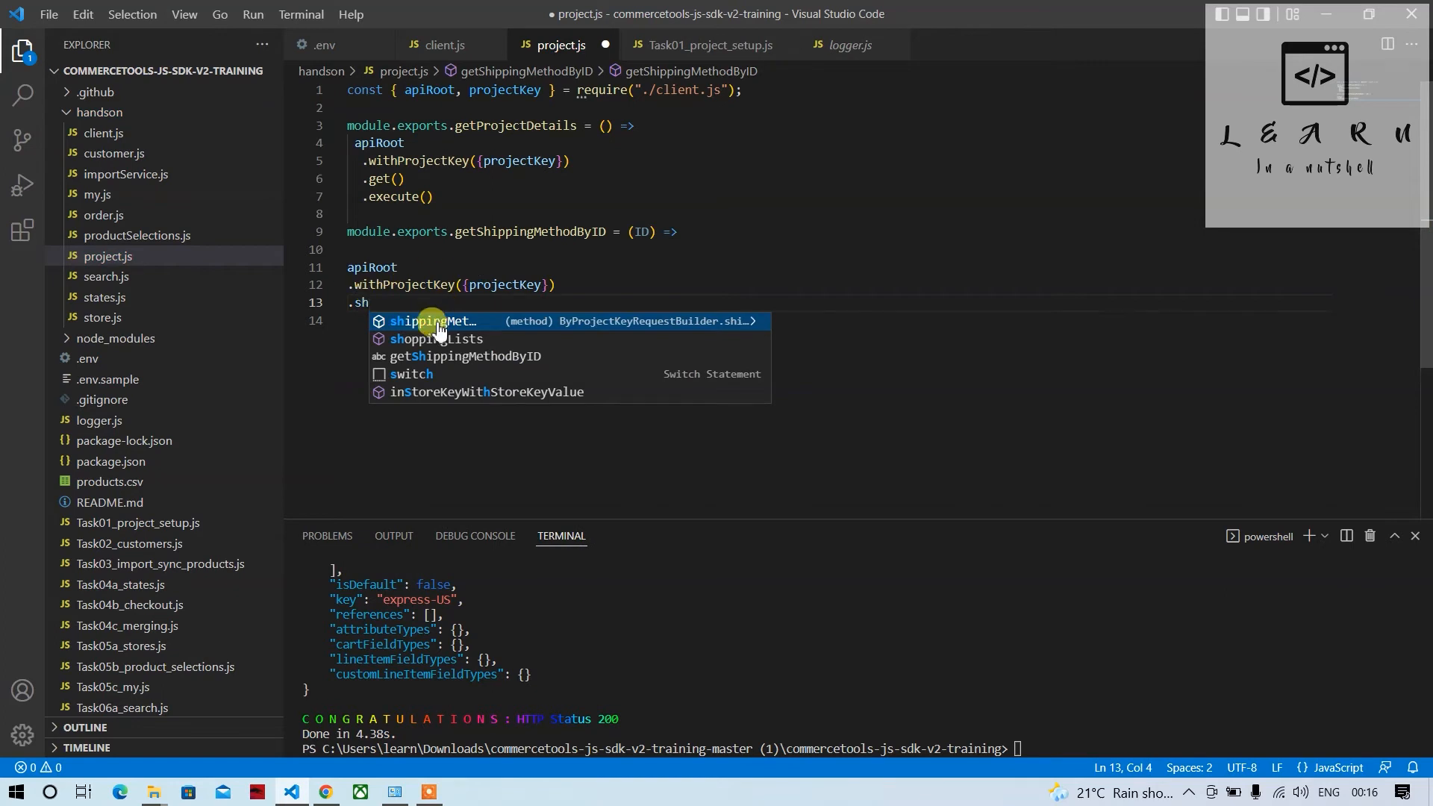
{"action": "left_click", "coordinate": [437, 321]}
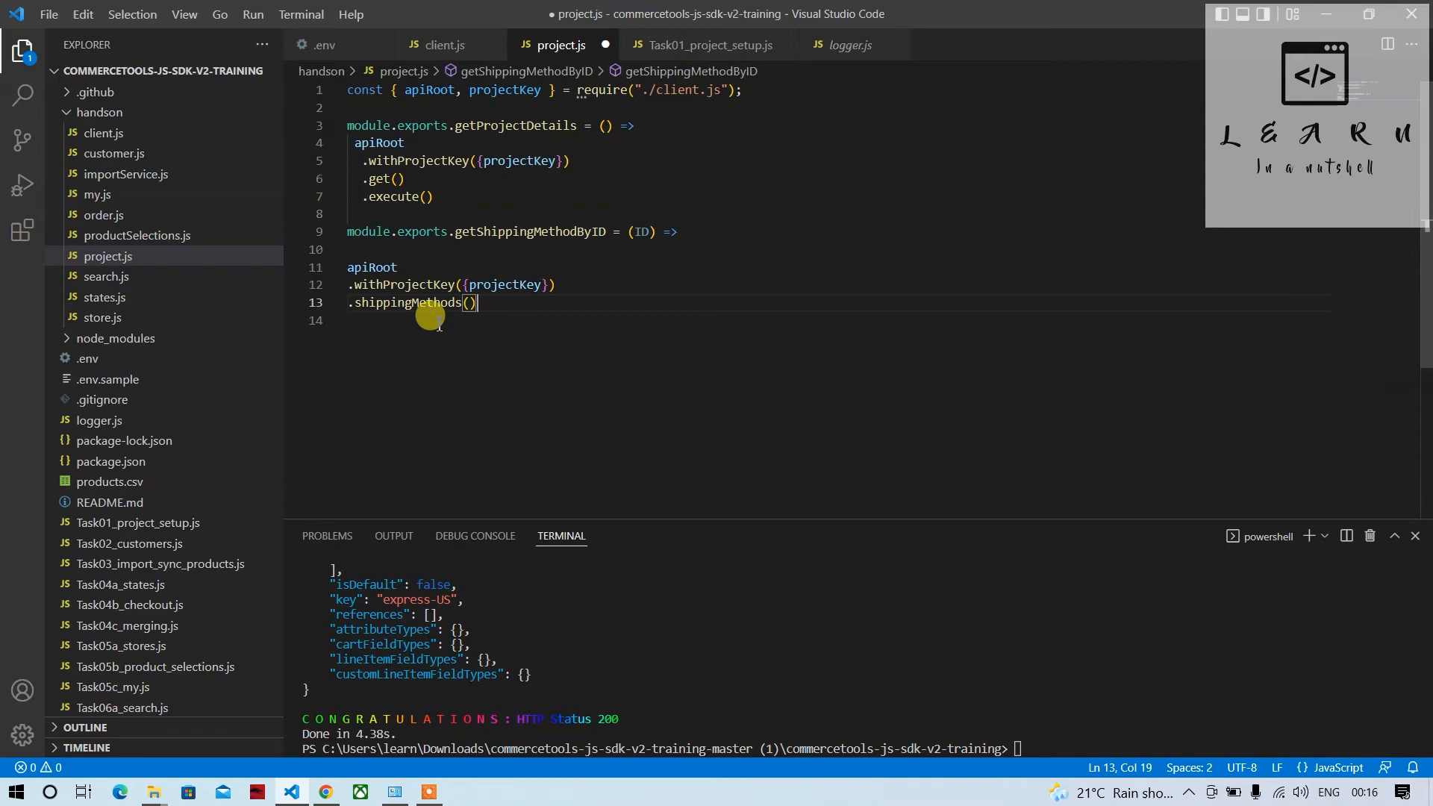
{"action": "key", "text": "Enter"}
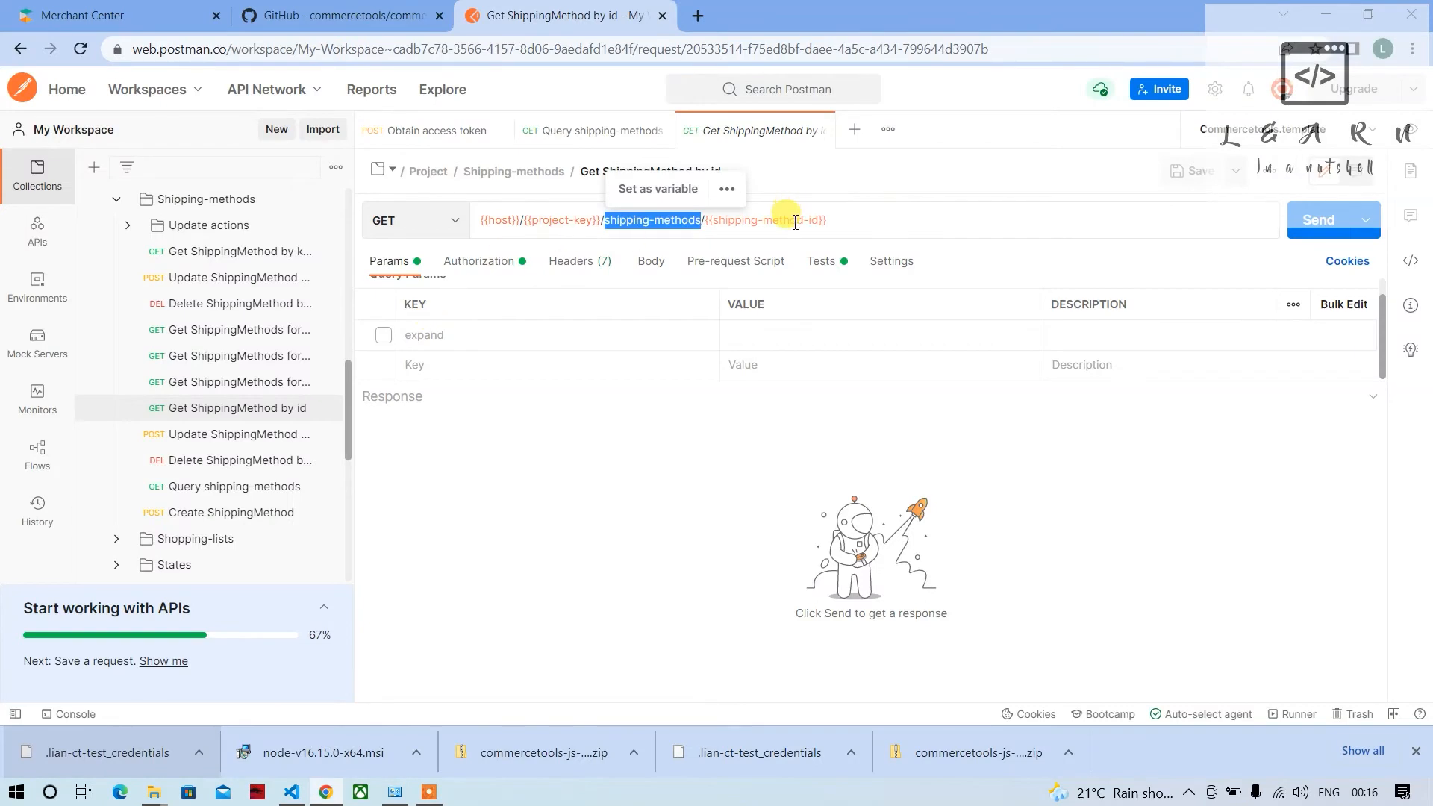
{"action": "left_click", "coordinate": [290, 791]}
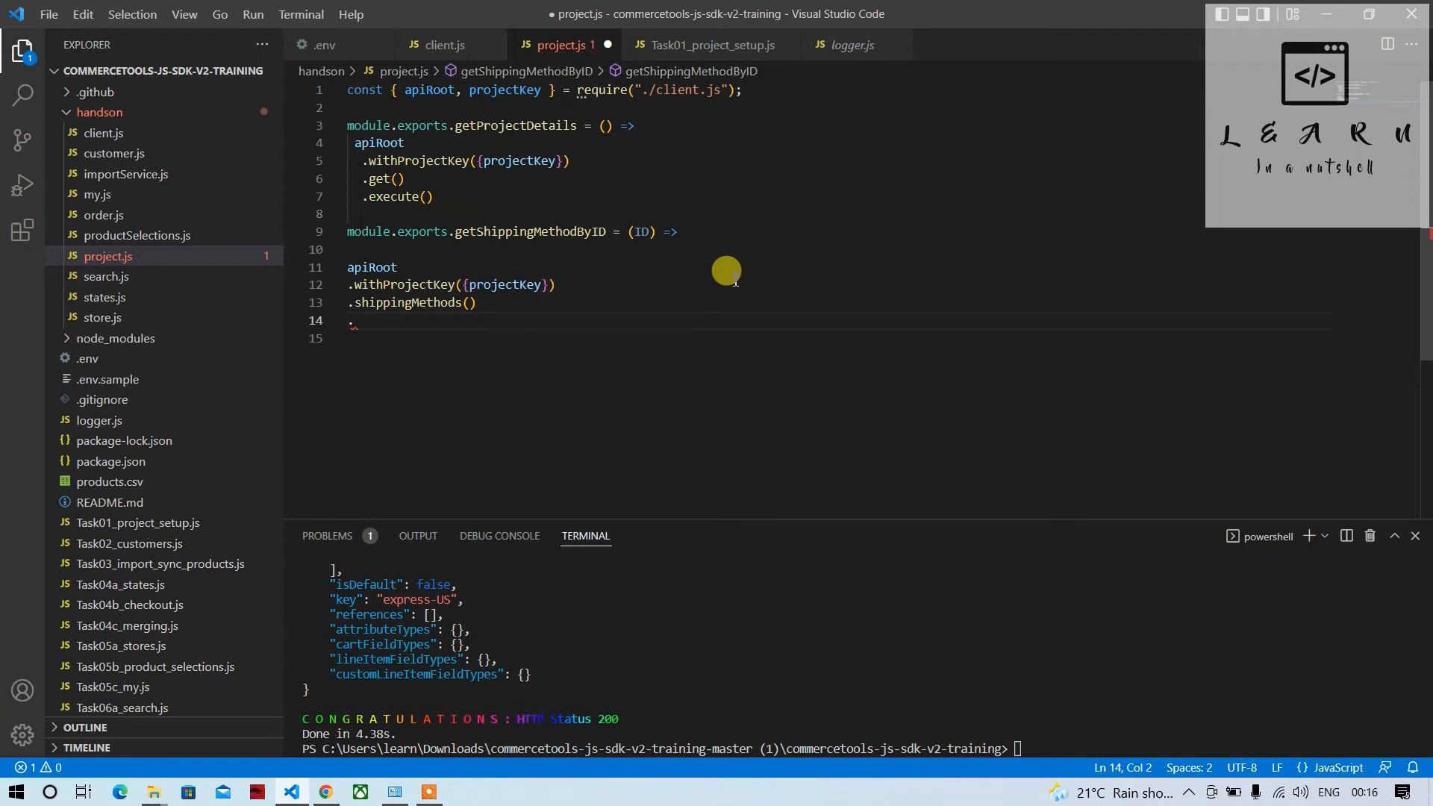
{"action": "type", "text": "."}
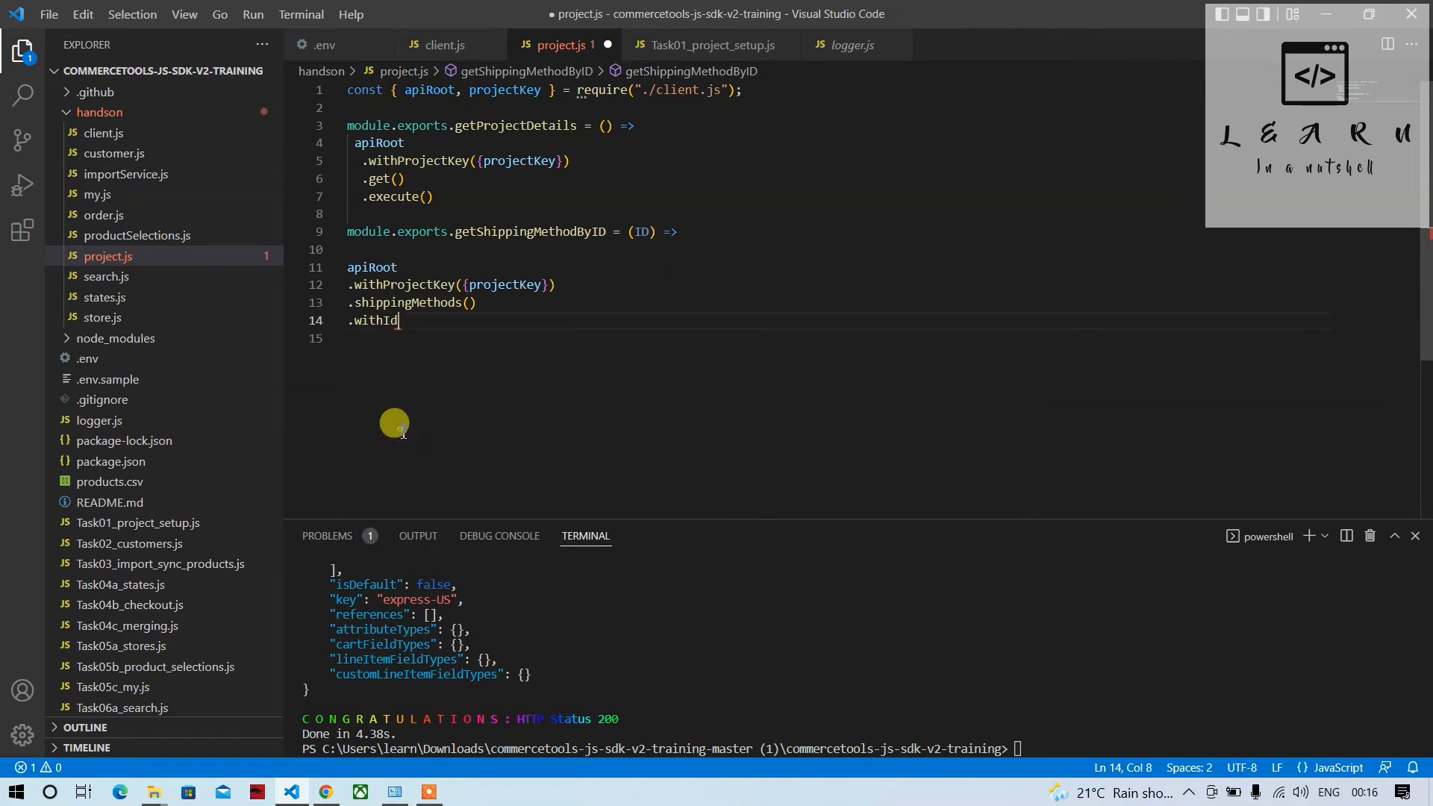
{"action": "type", "text": "()"}
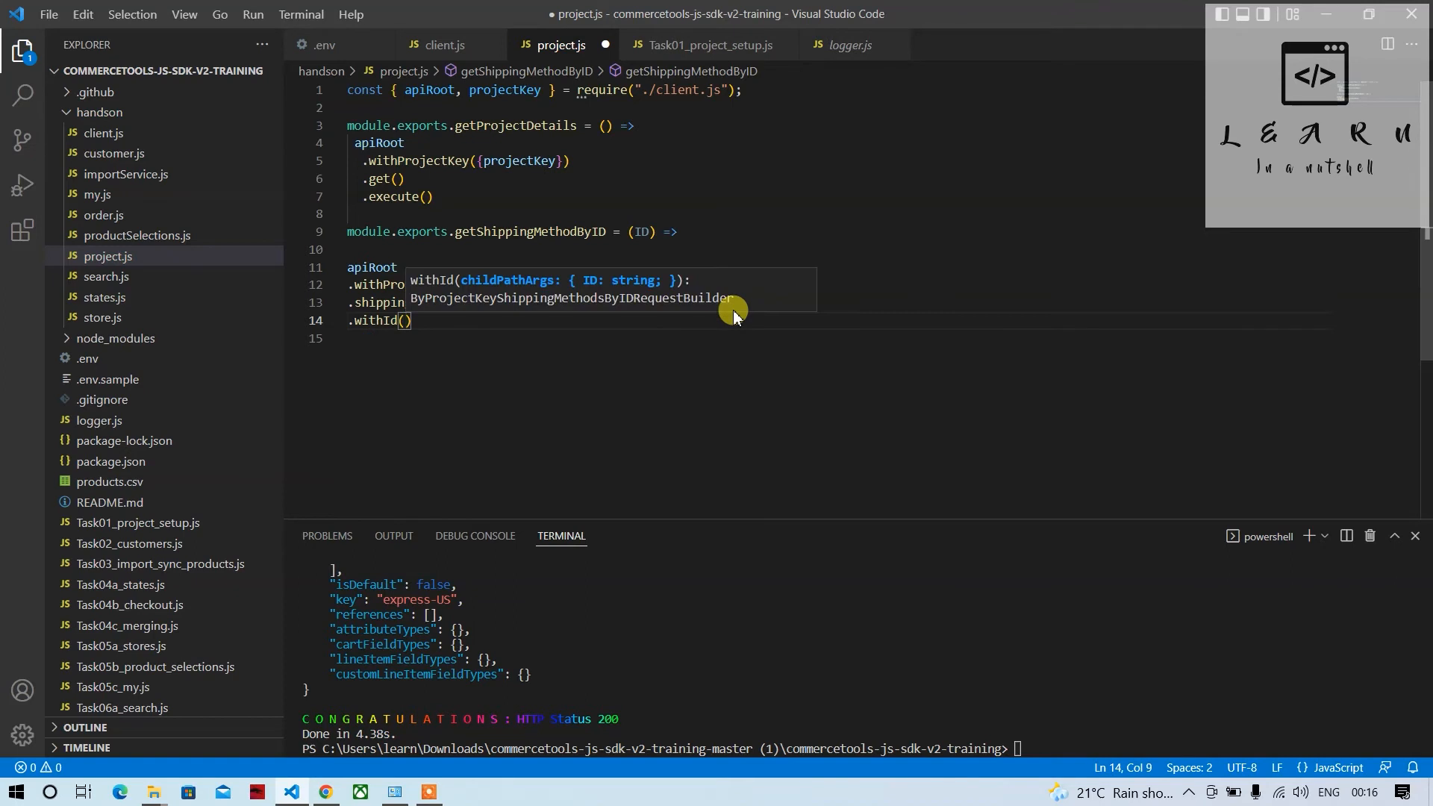
{"action": "type", "text": "{ID"}
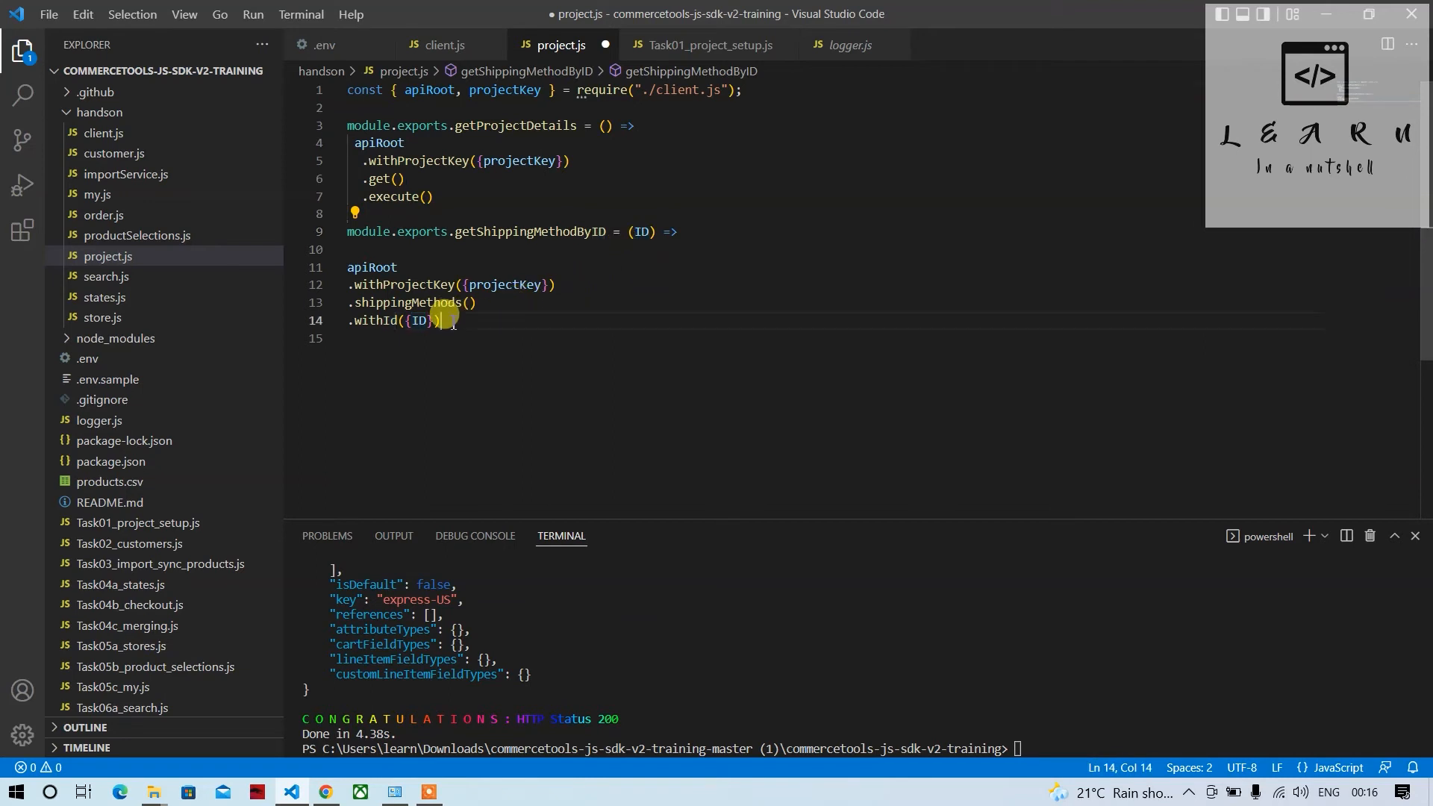
{"action": "type", "text": "."}
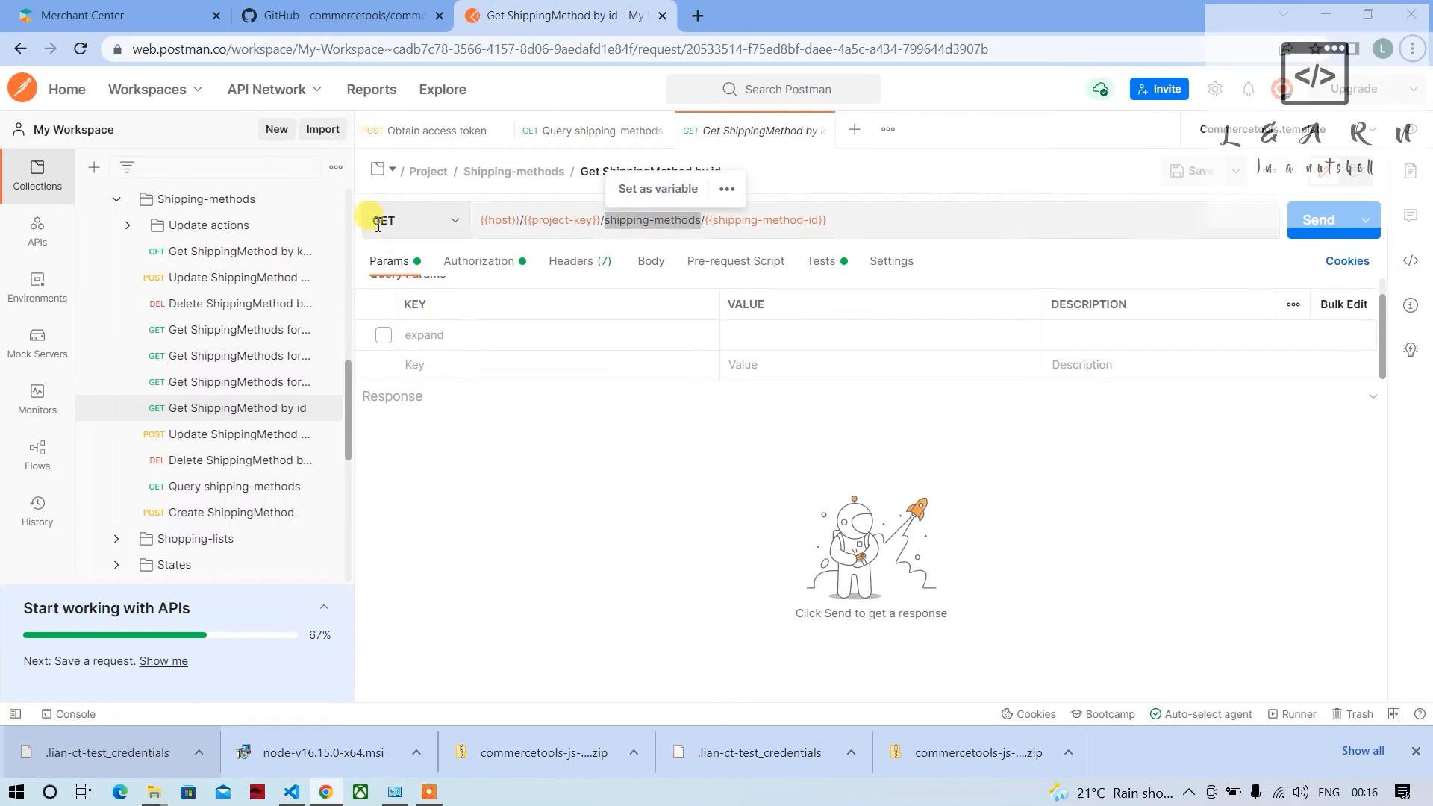
Finish the chain with .get().execute() and save project.js.
{"action": "left_click", "coordinate": [291, 791]}
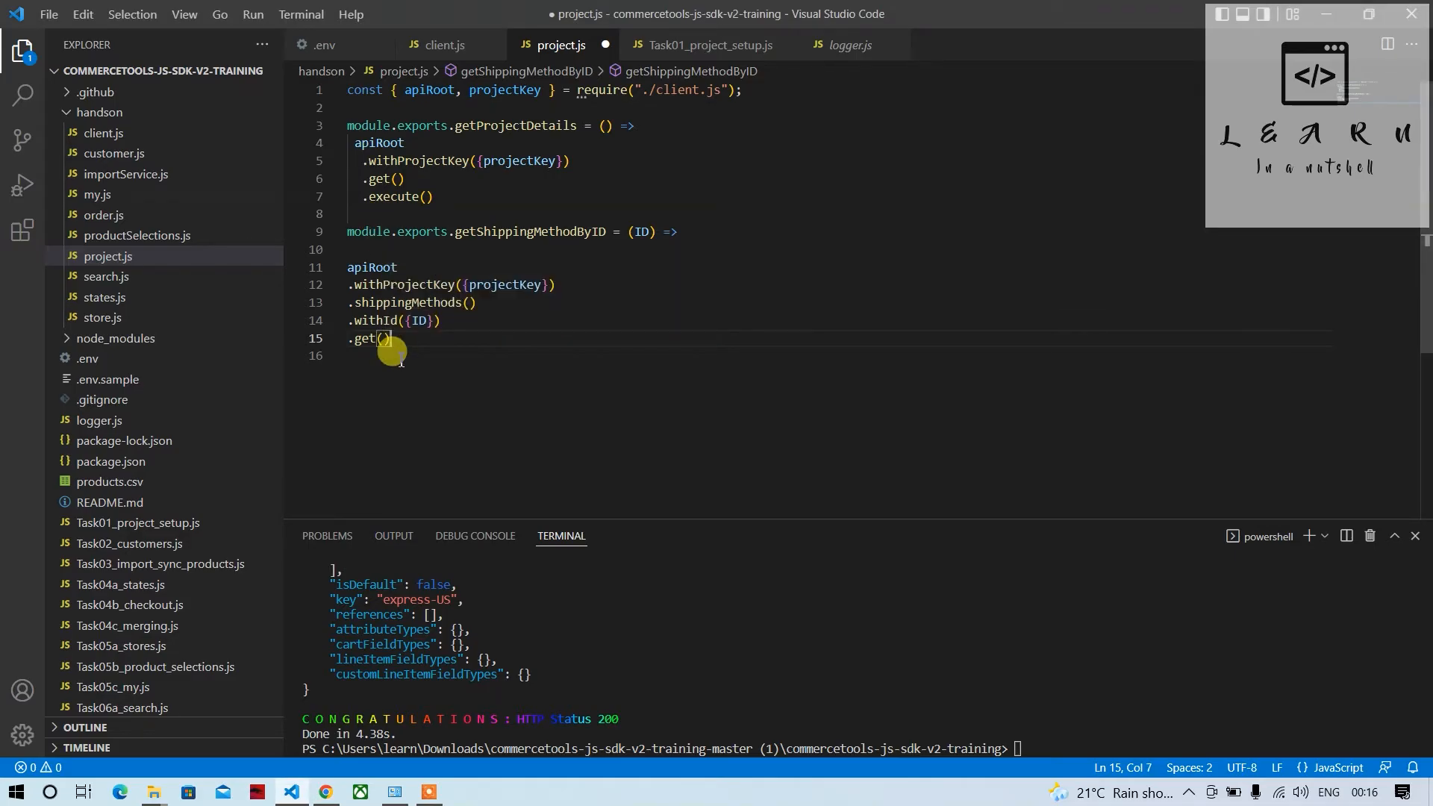
{"action": "type", "text": ".execute"}
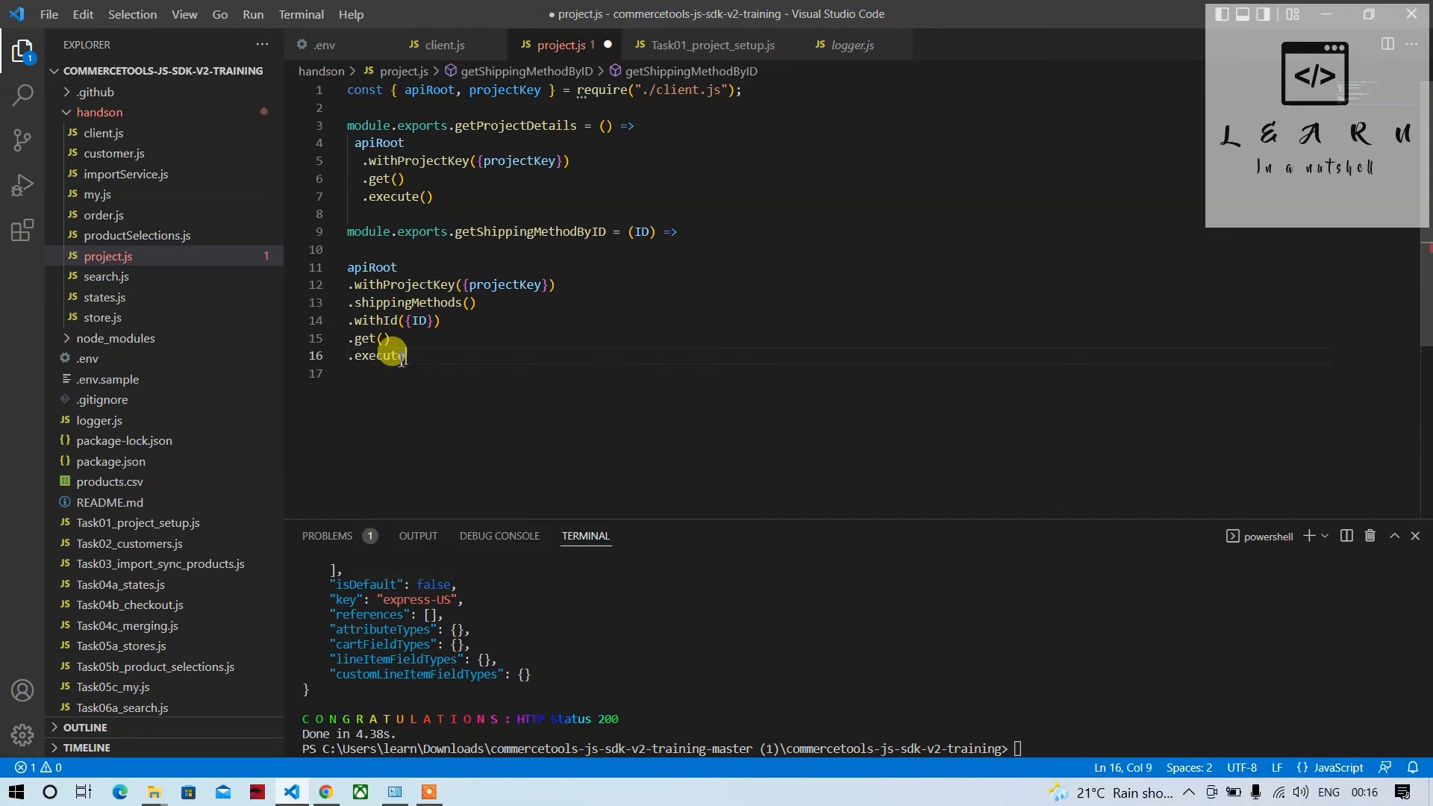
{"action": "type", "text": "()"}
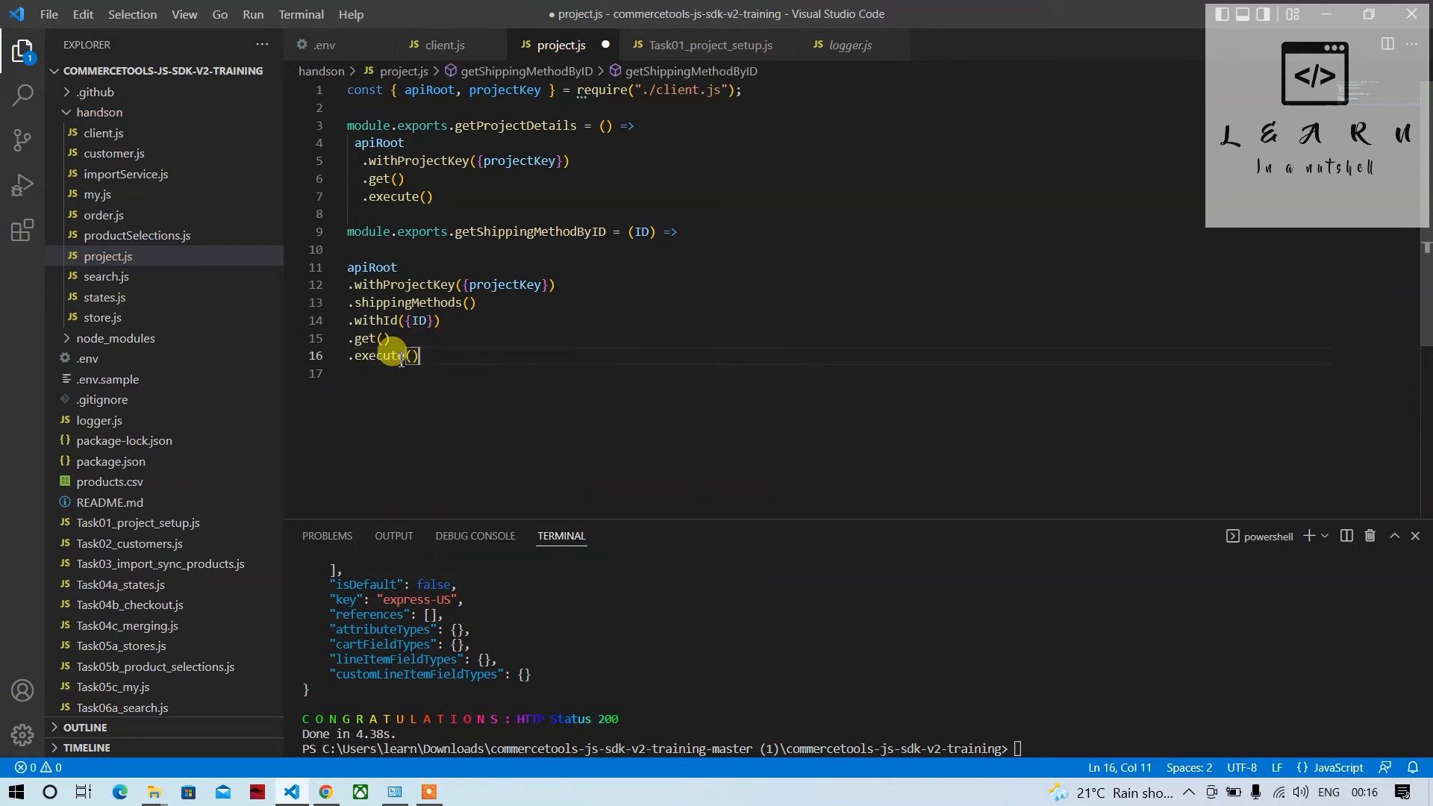
{"action": "key", "text": "ctrl+s"}
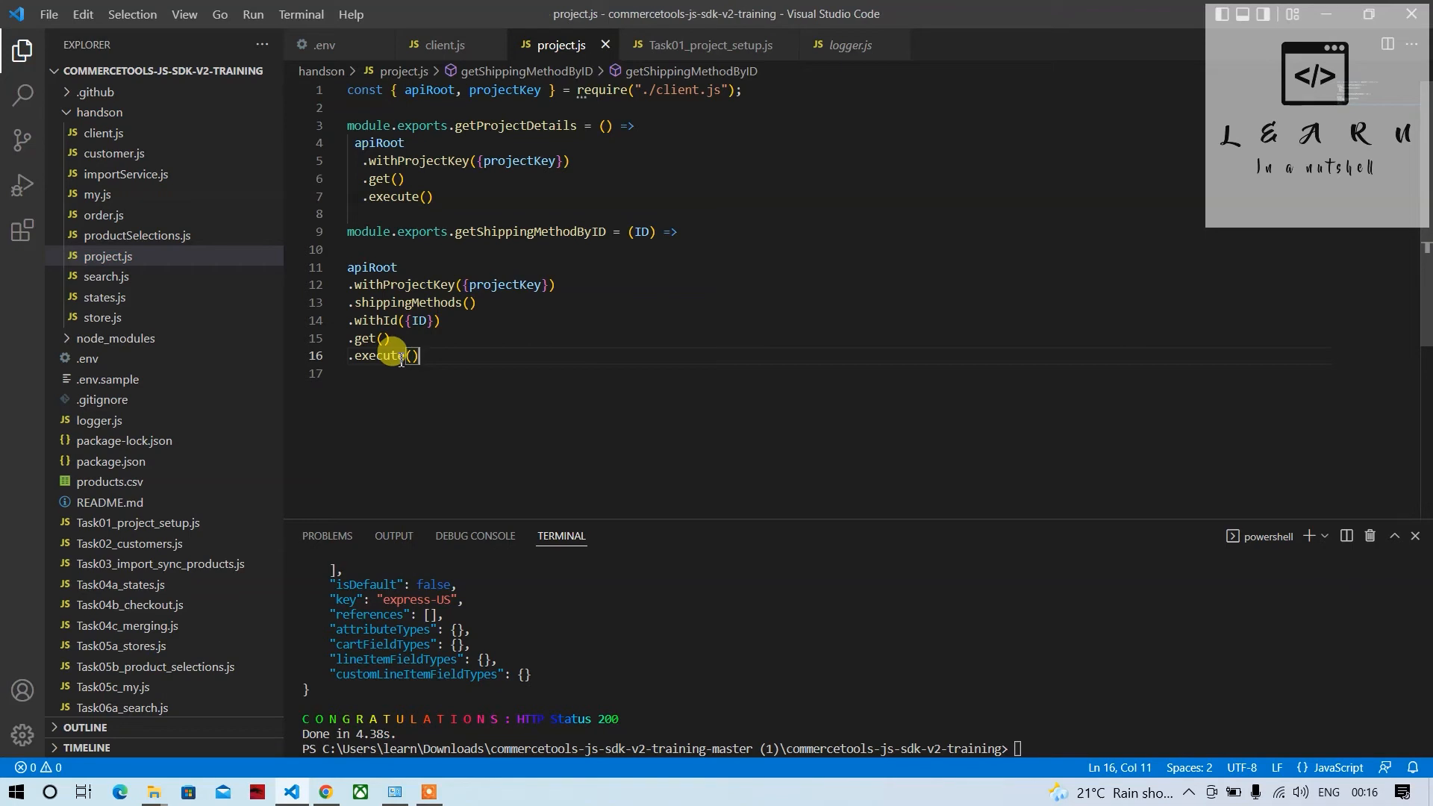
{"action": "left_click", "coordinate": [710, 44]}
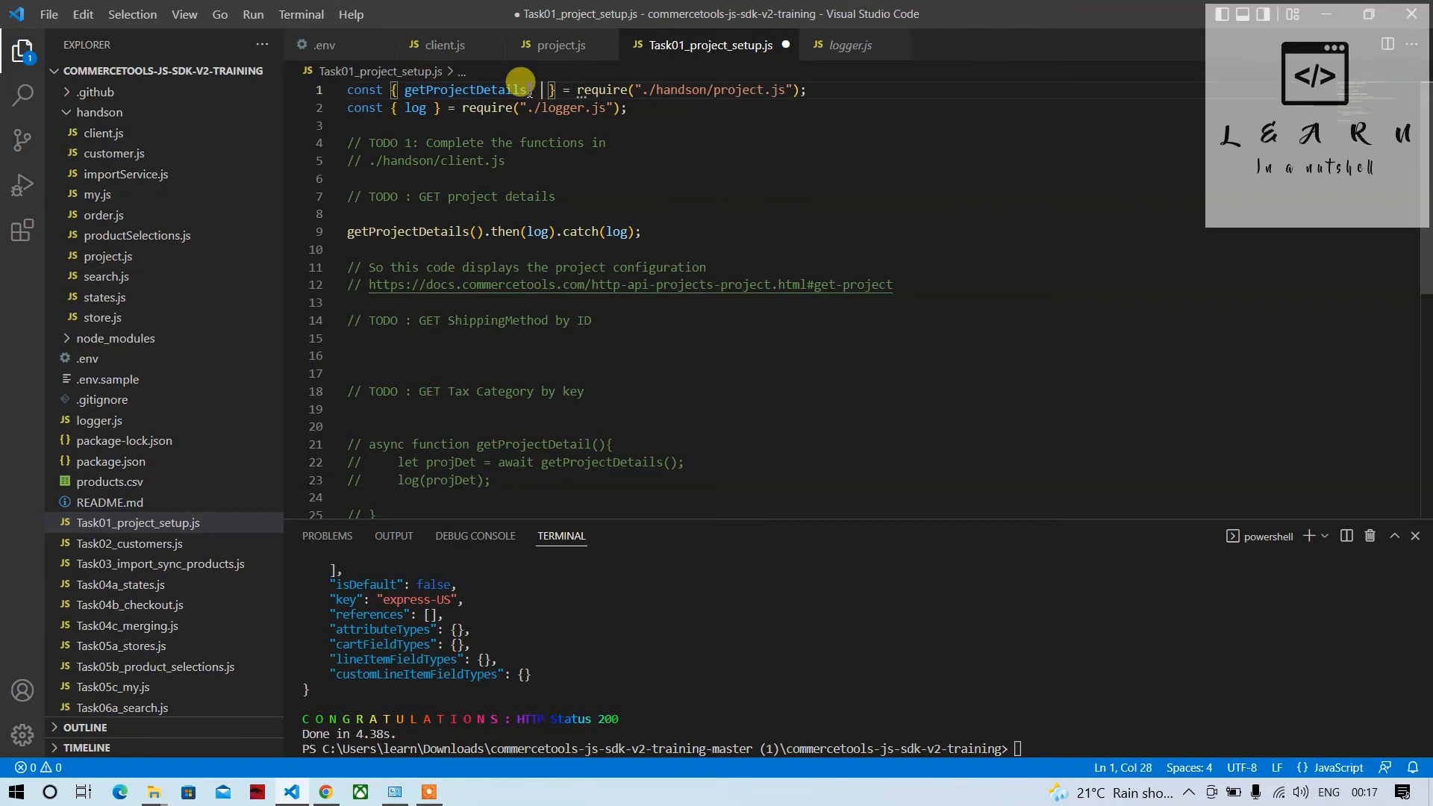
Import getShippingMethodByID in Task01 and add getShippingMethodByID("").then(log).catch(log);.
{"action": "type", "text": "getShippingMethodByID"}
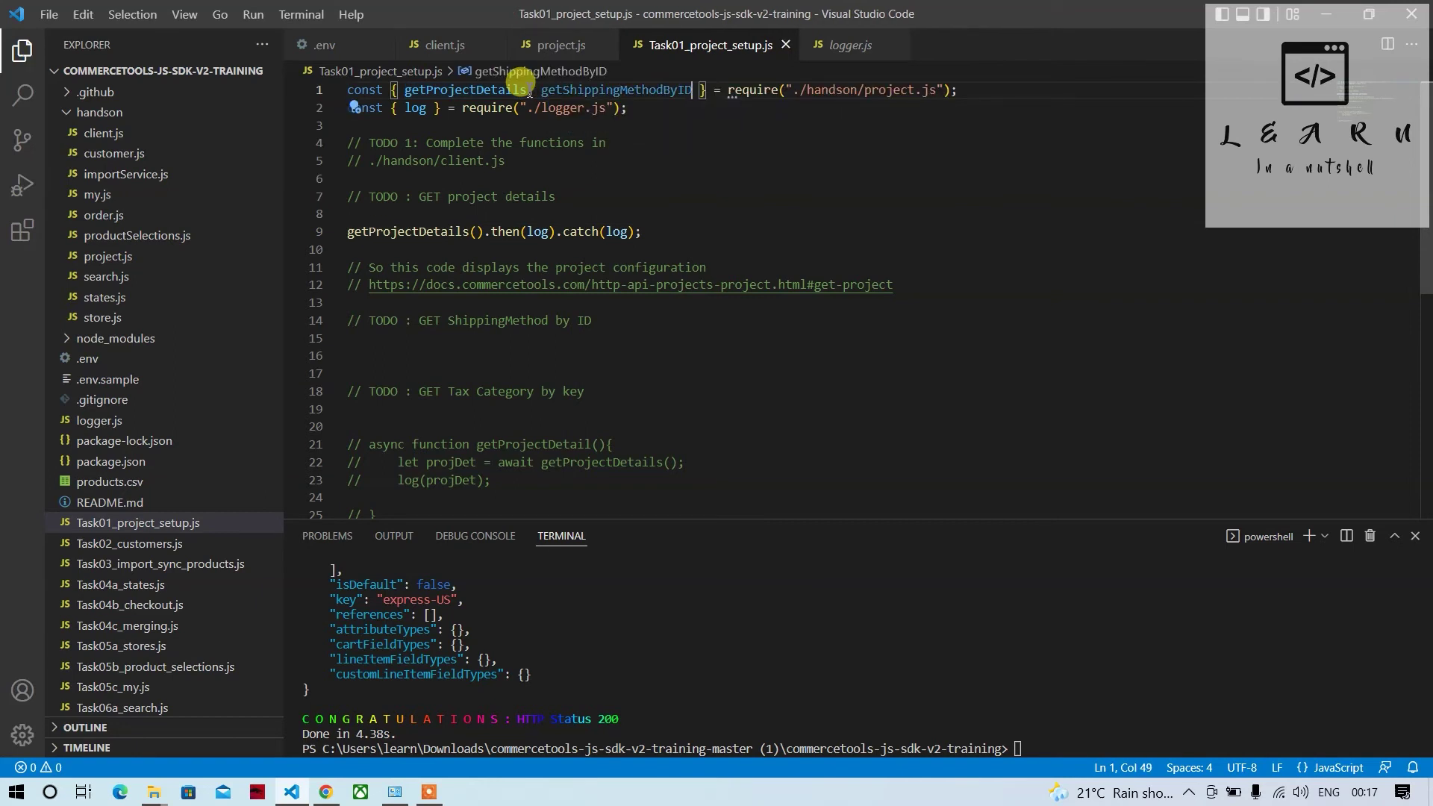
{"action": "scroll", "scroll_direction": "down", "scroll_amount": 3}
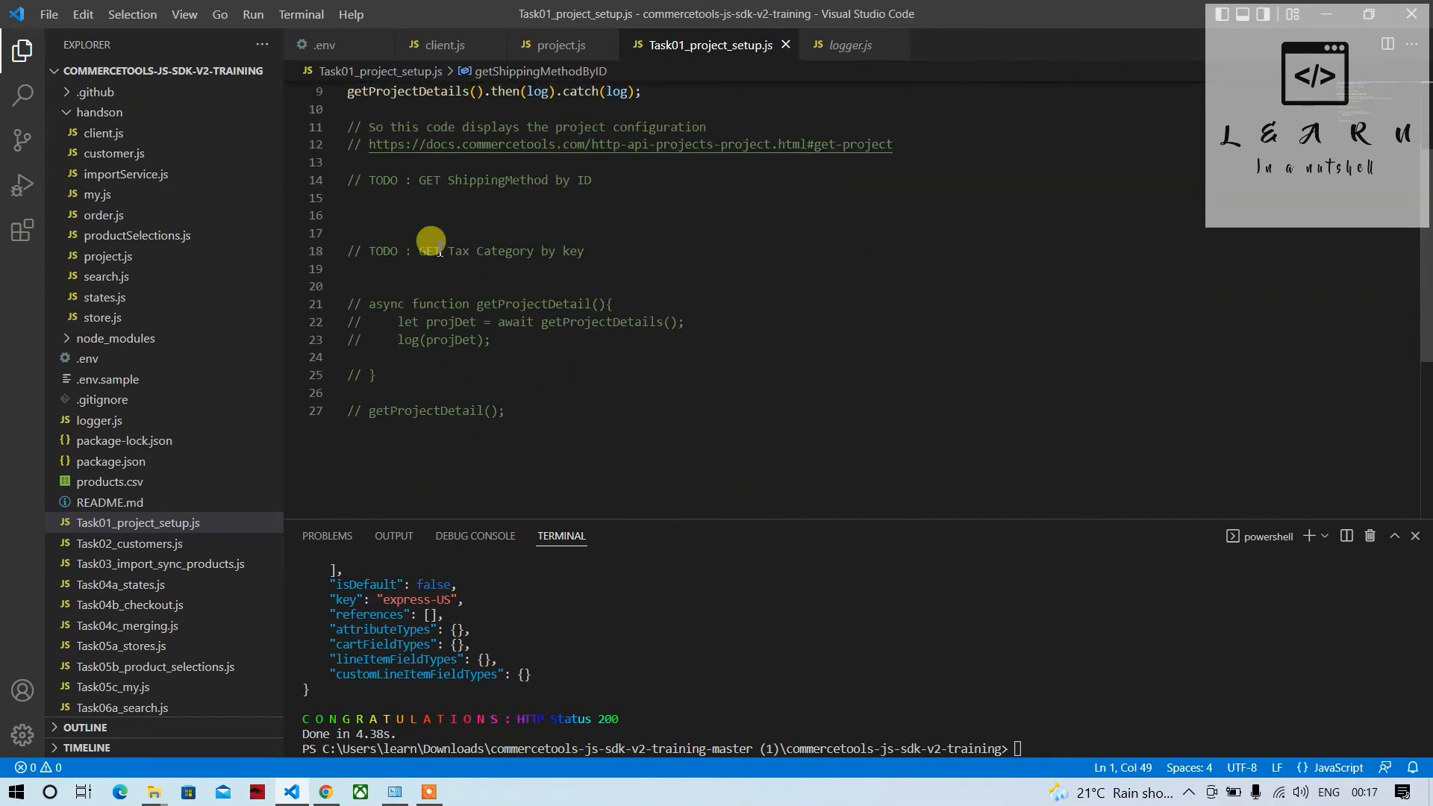
{"action": "type", "text": "ge"}
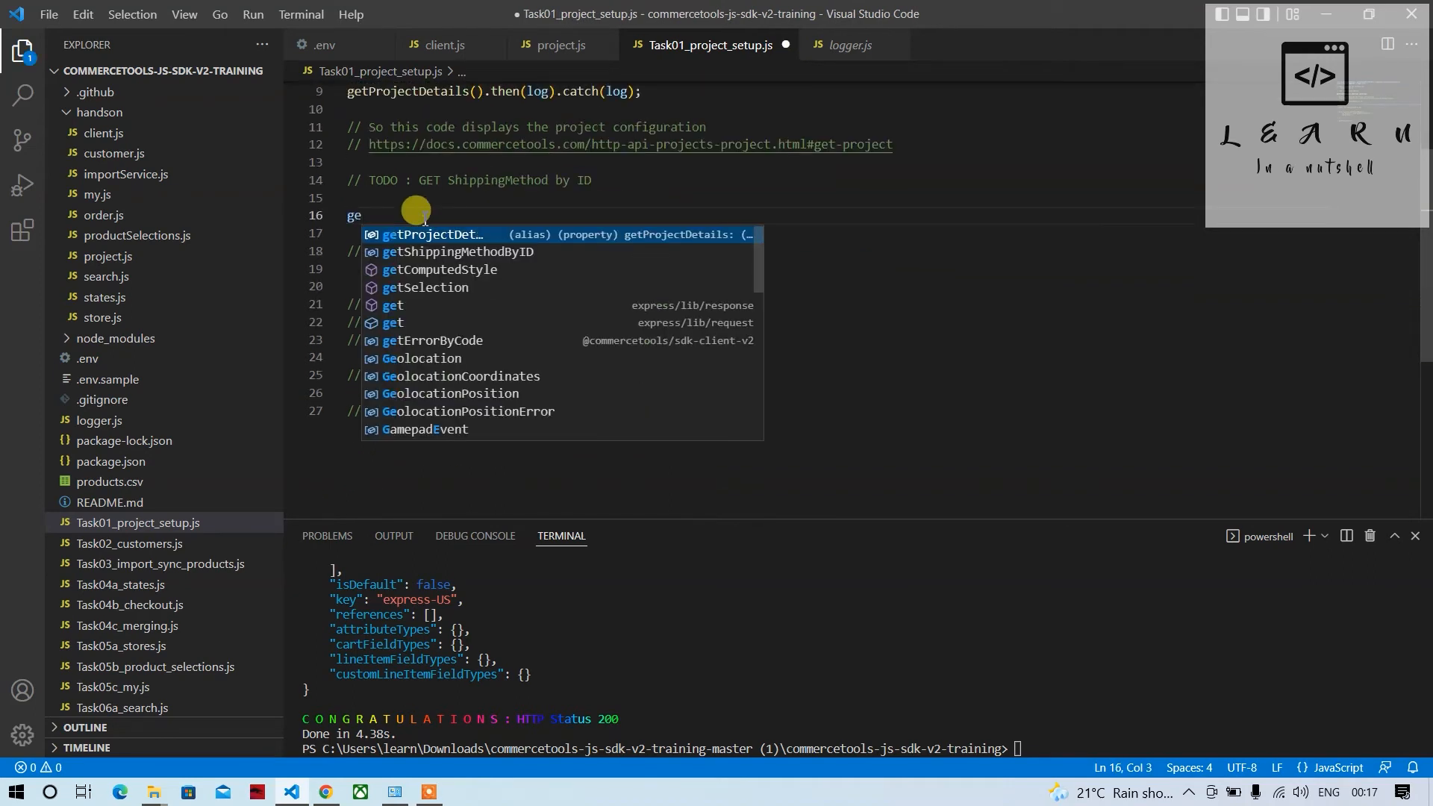
{"action": "key", "text": "Down"}
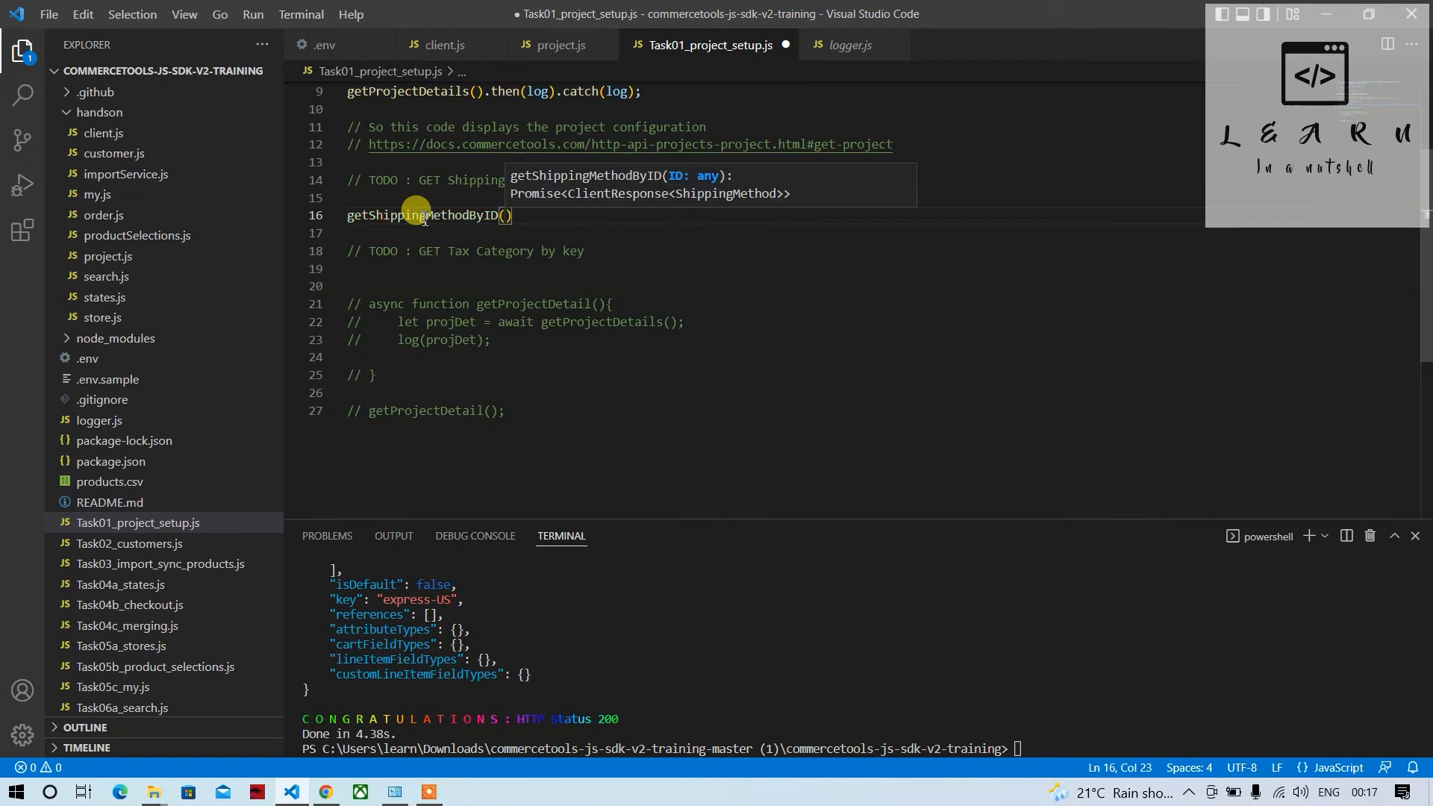
{"action": "type", "text": "\"\""}
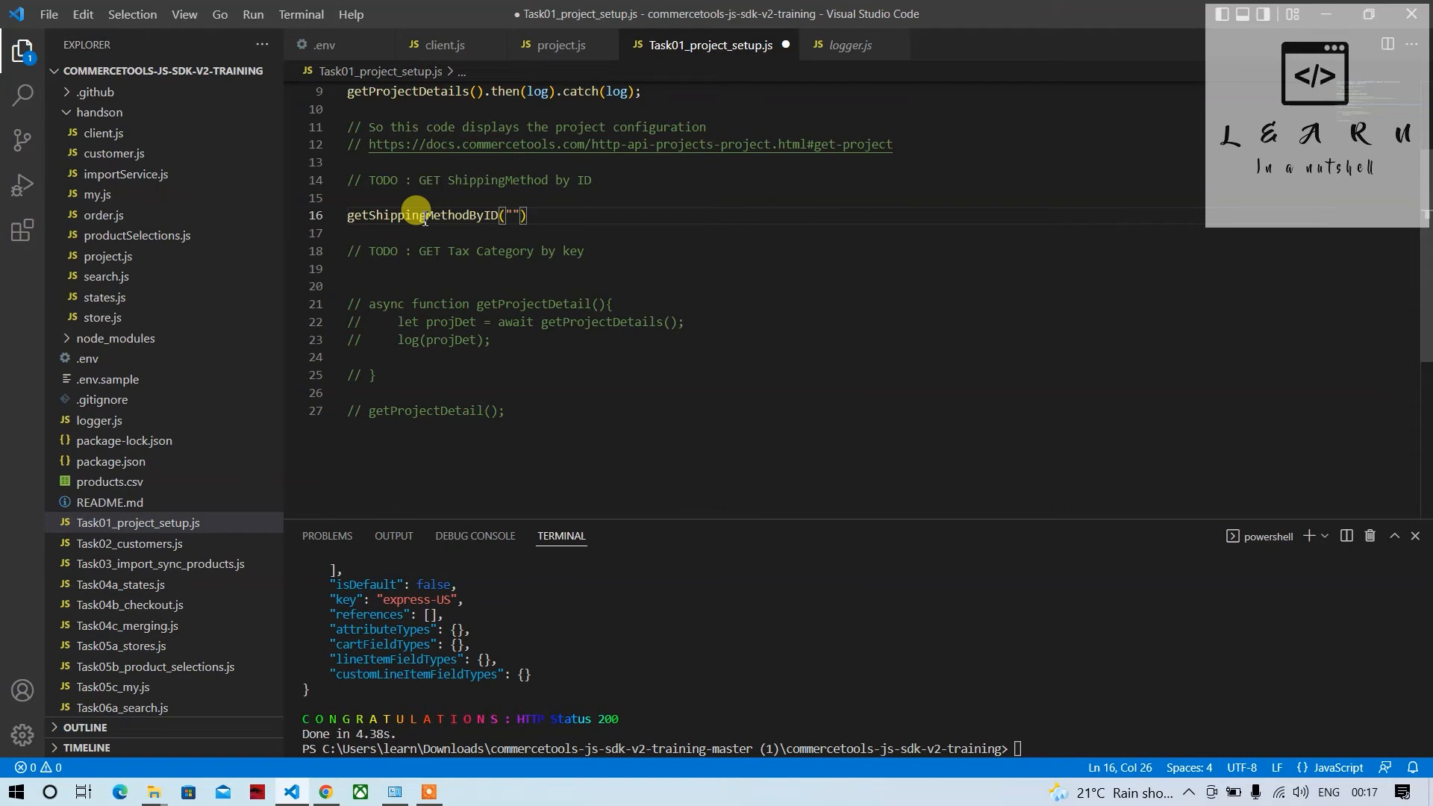
{"action": "mouse_move", "coordinate": [544, 211]}
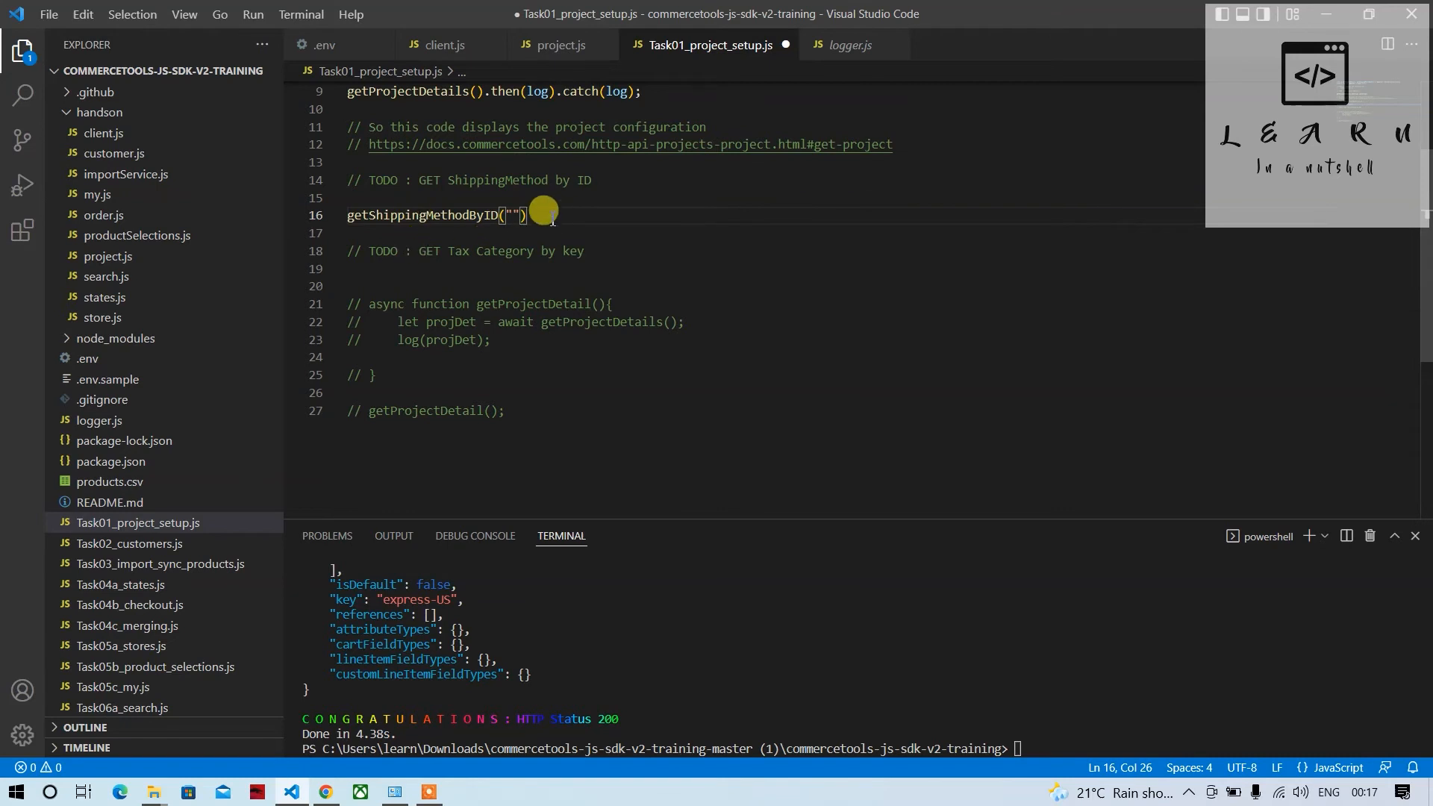
{"action": "type", "text": ".then"}
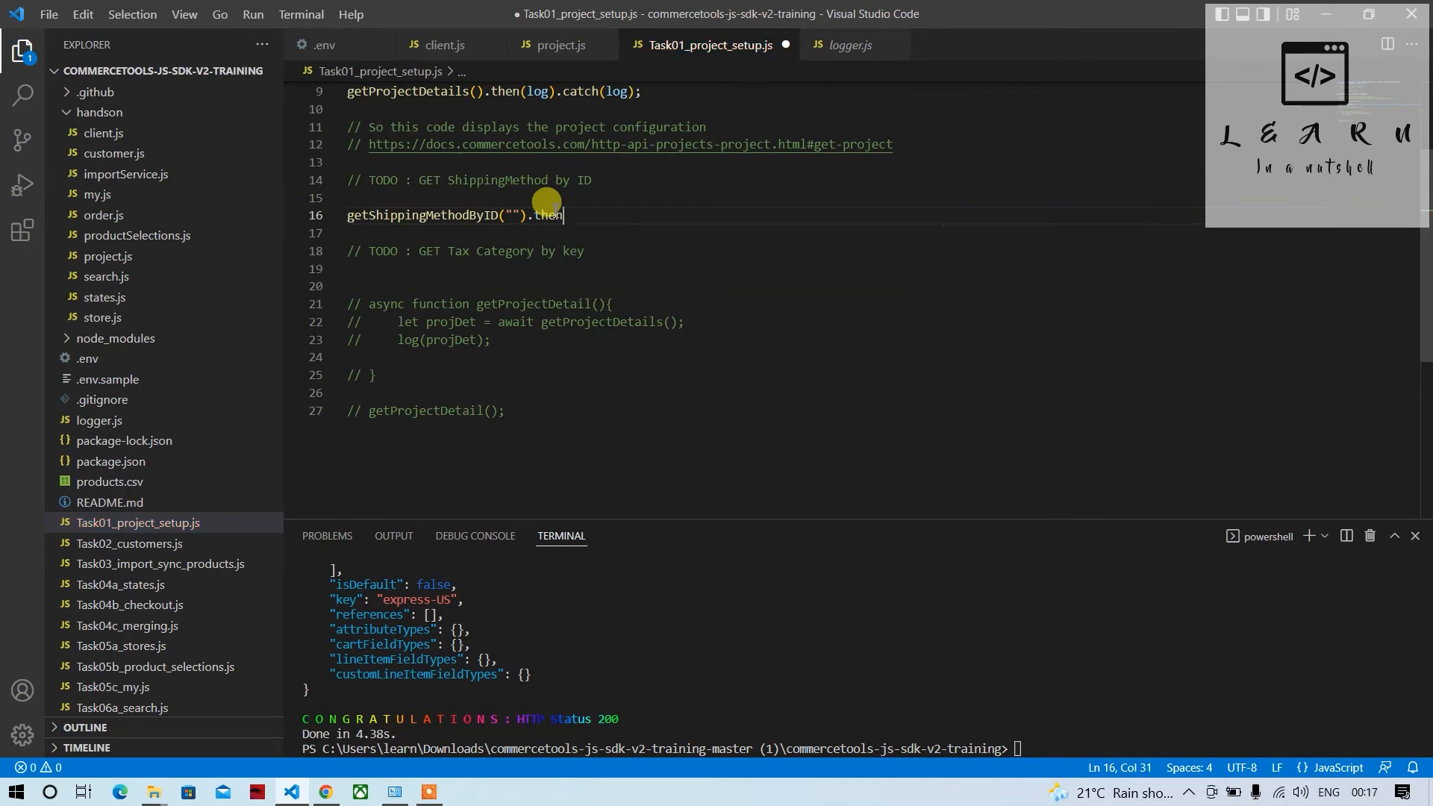
{"action": "type", "text": "()"}
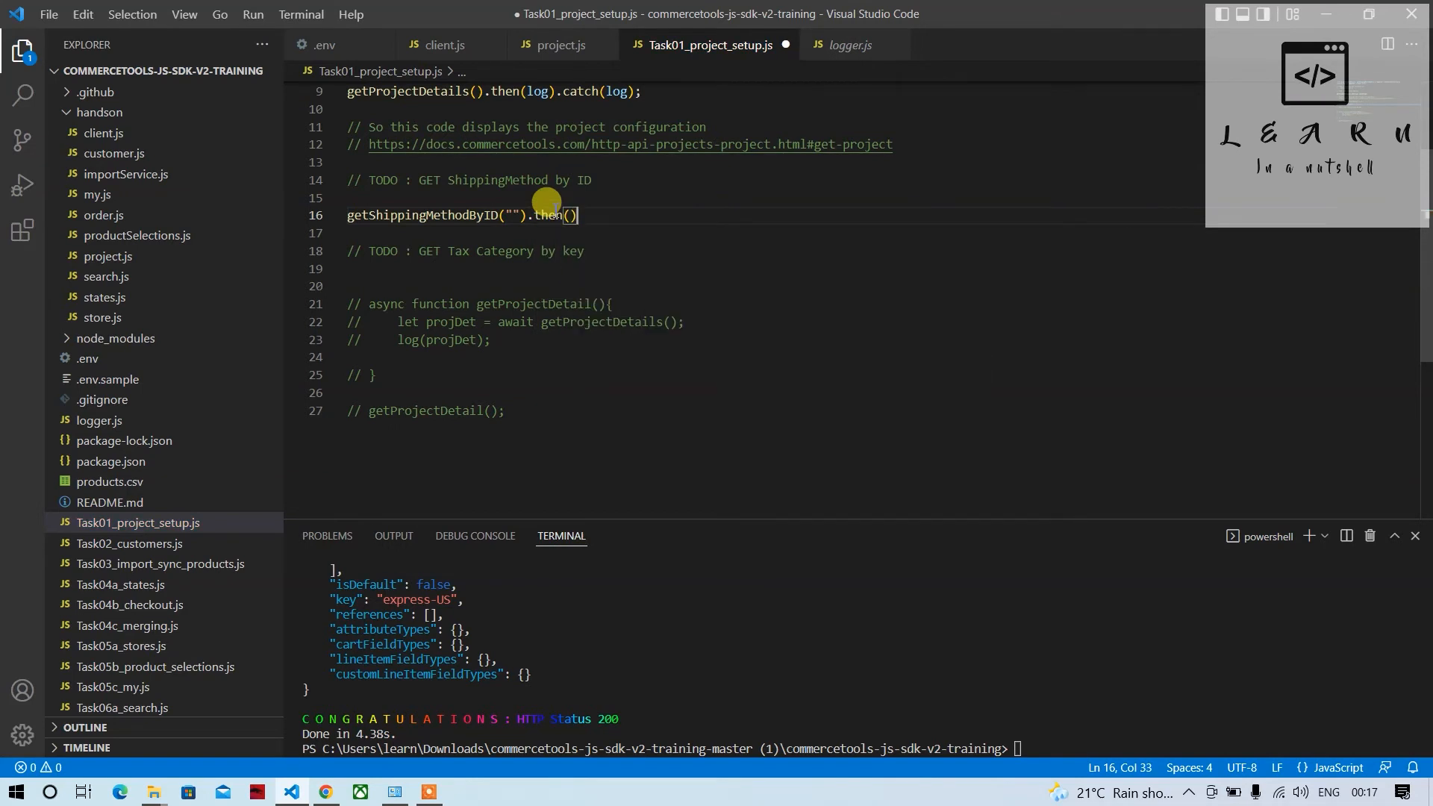
{"action": "type", "text": "log"}
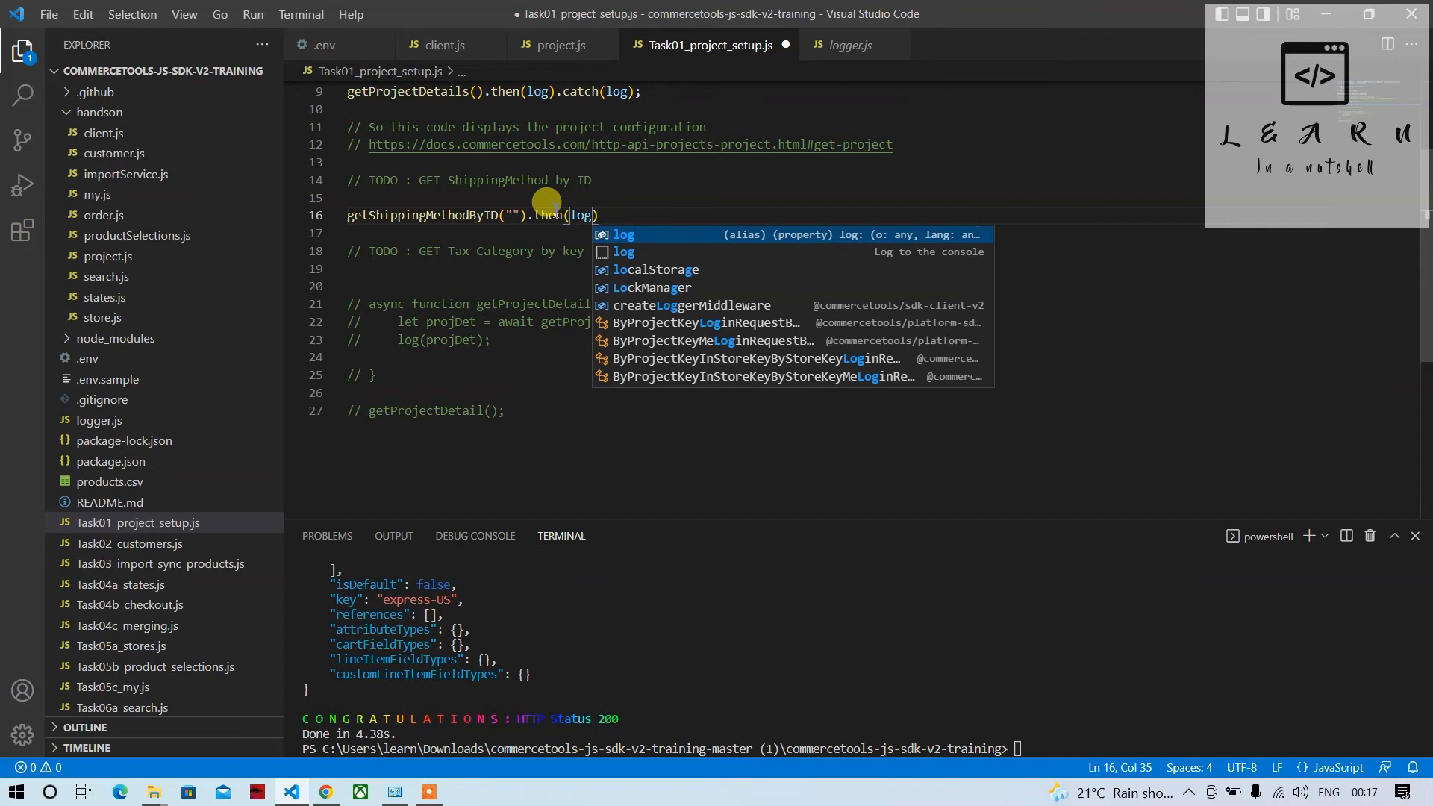
{"action": "type", "text": ".catch(log"}
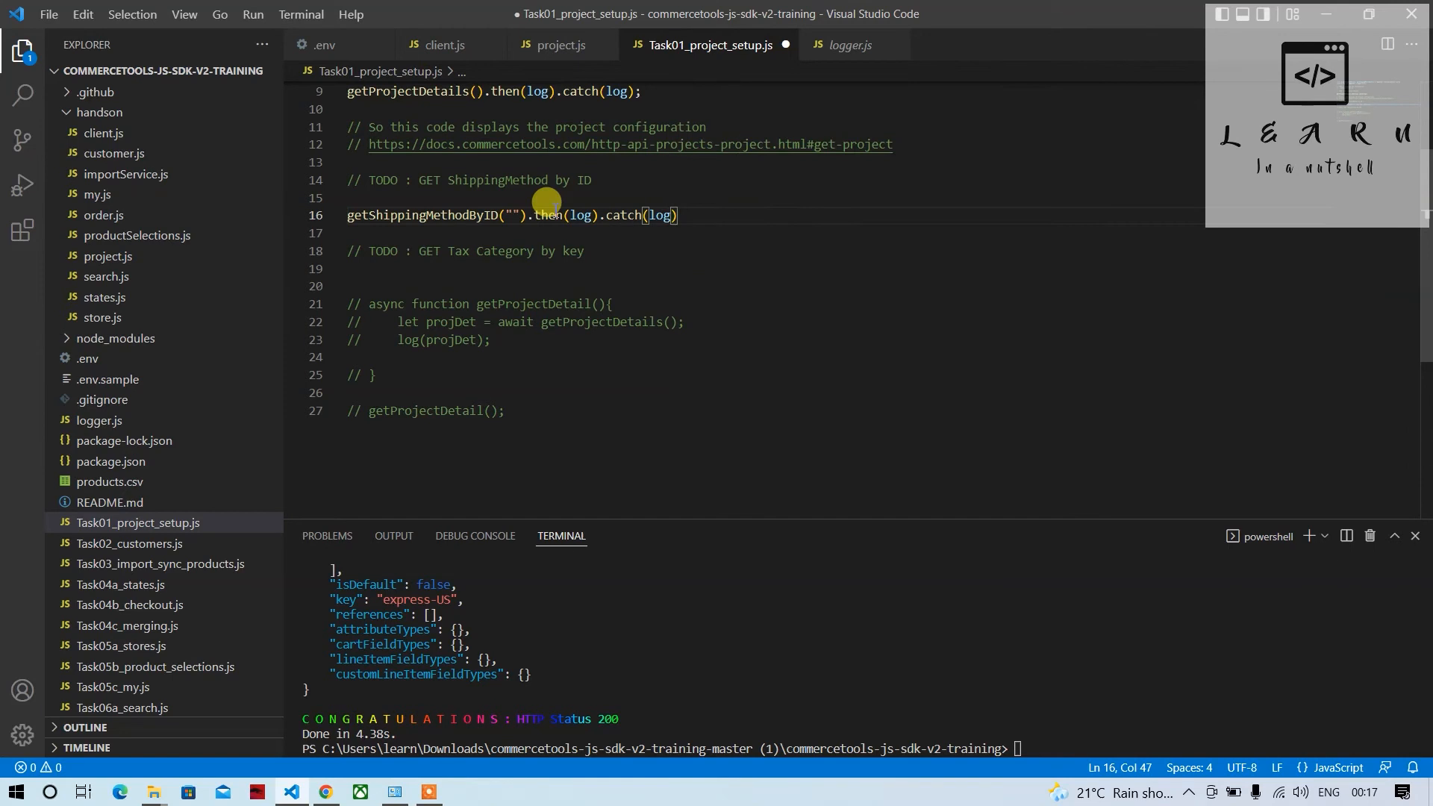
{"action": "type", "text": ";"}
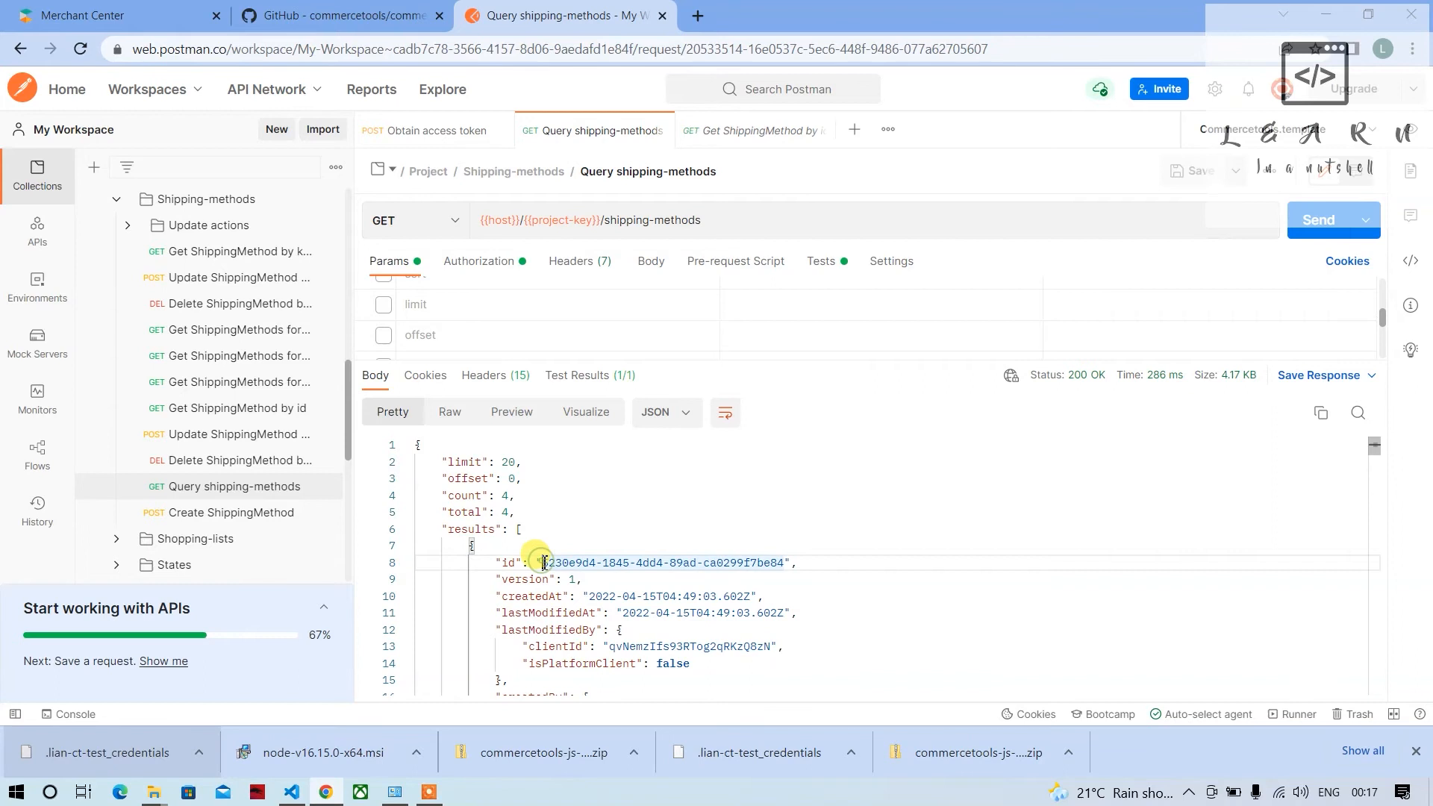
Select the first shipping method's id value in the Query shipping-methods response.
{"action": "left_click_drag", "start_coordinate": [546, 562], "coordinate": [784, 562]}
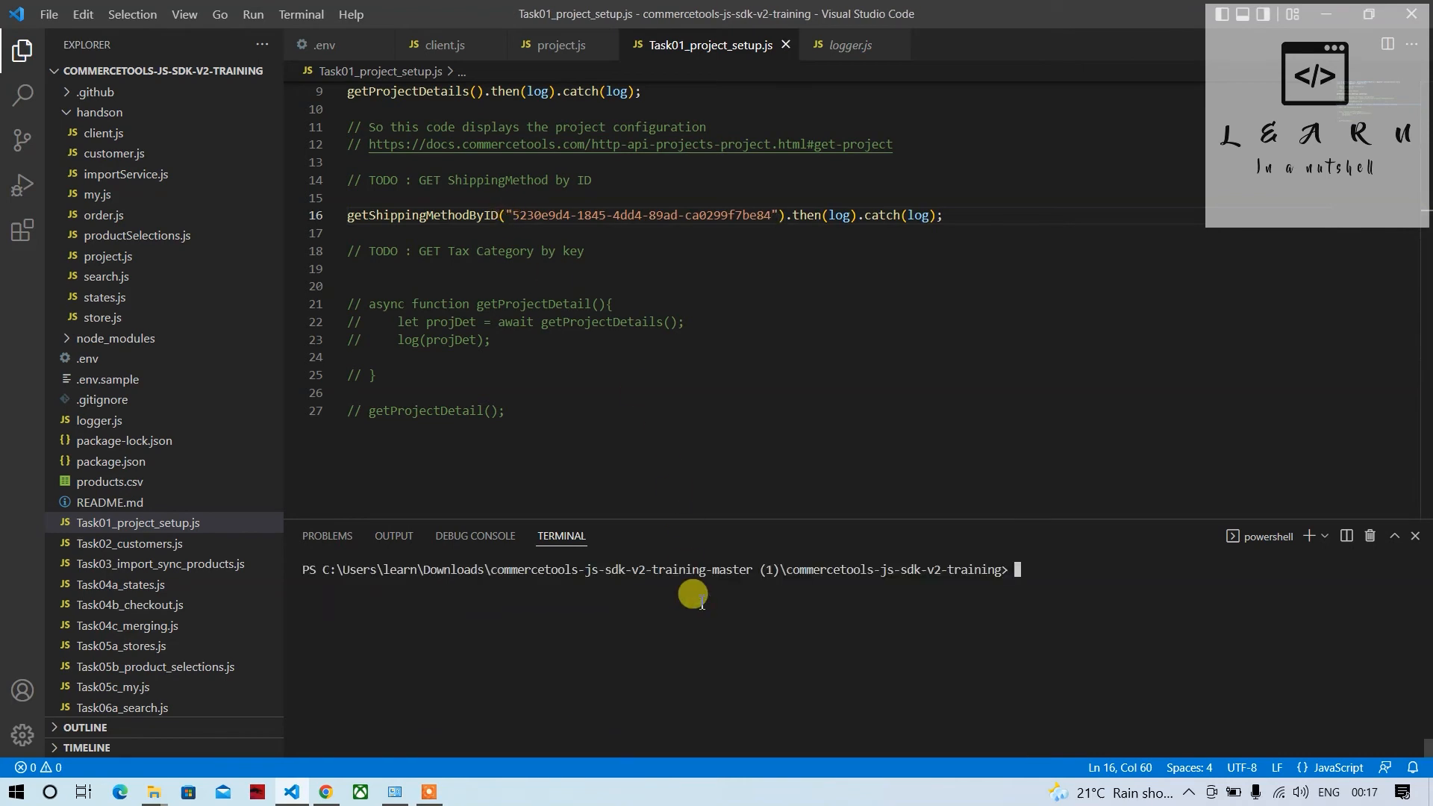
Run yarn 1 in the terminal to fetch the shipping method by ID.
{"action": "type", "text": "yarn 1"}
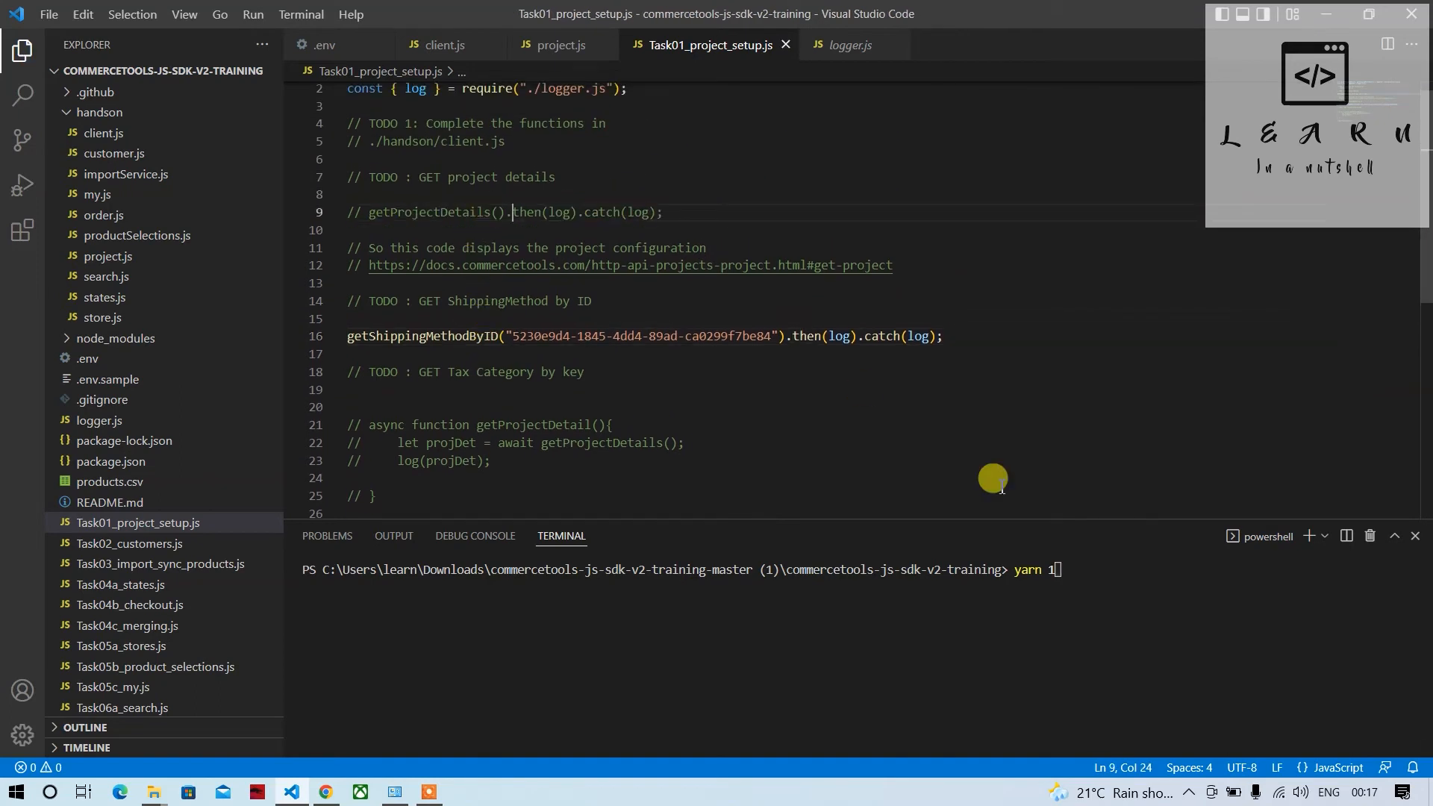
{"action": "key", "text": "Enter"}
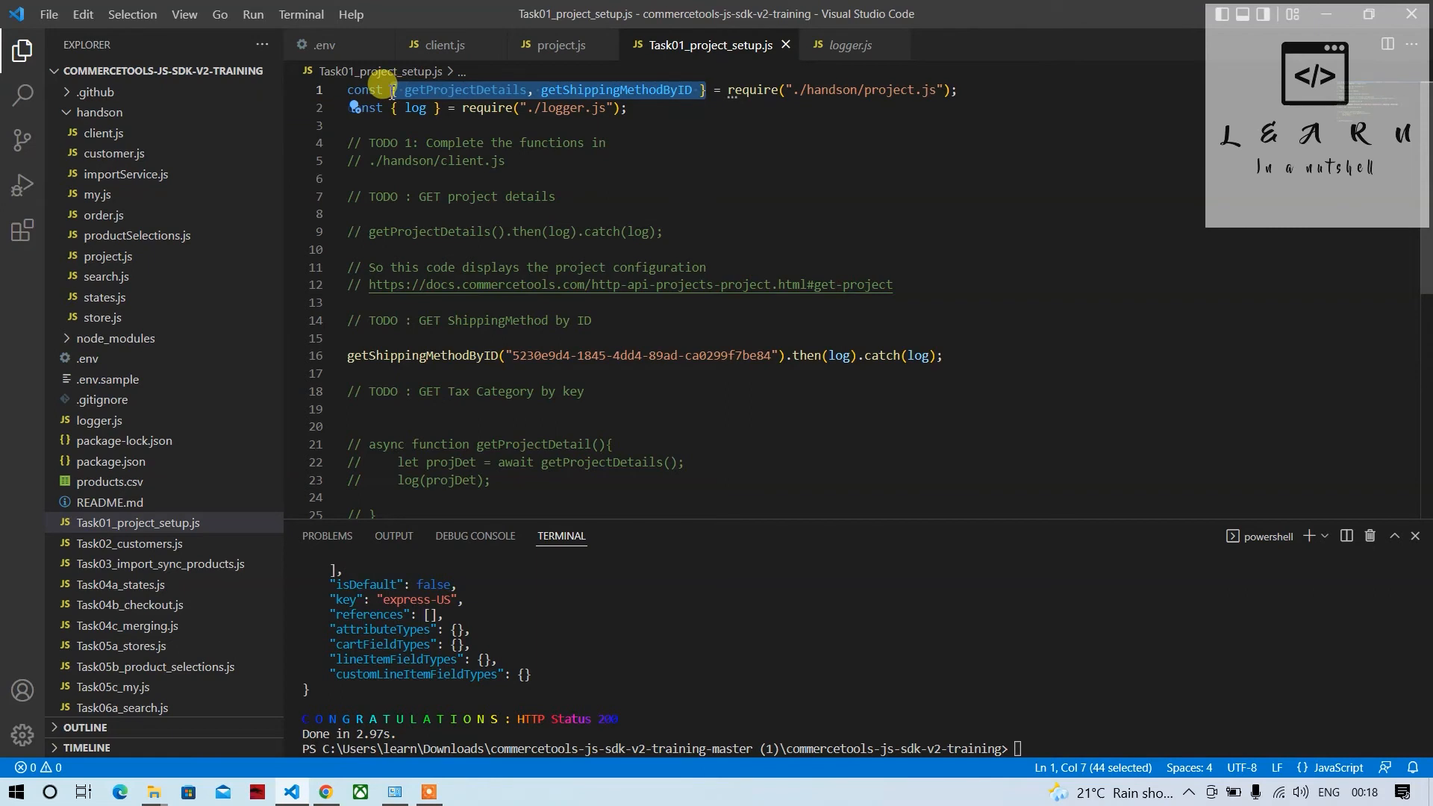
Prefix the getShippingMethodByID and getProjectDetails calls with projEP, then rerun yarn 1.
{"action": "type", "text": "pr"}
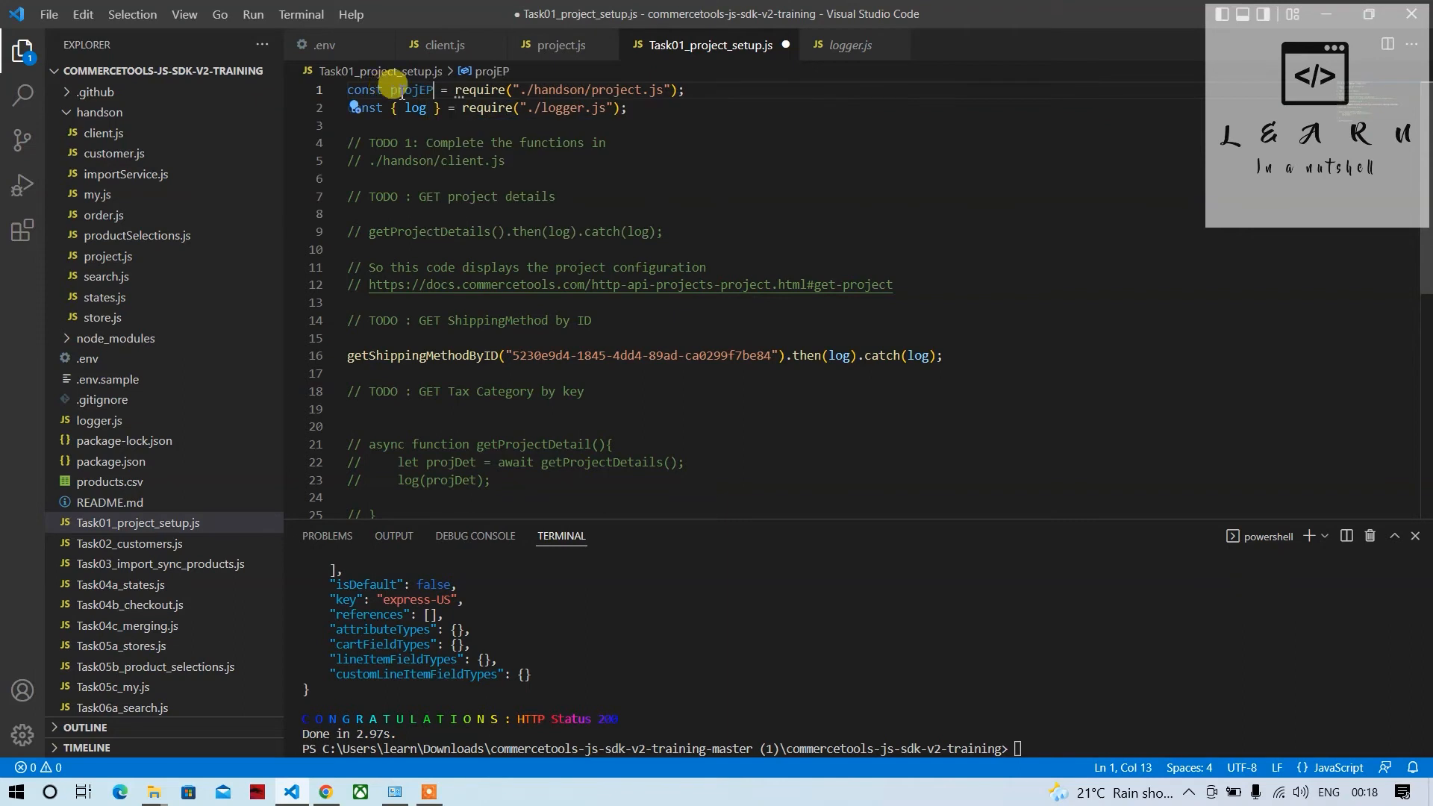
{"action": "double_click", "coordinate": [409, 90]}
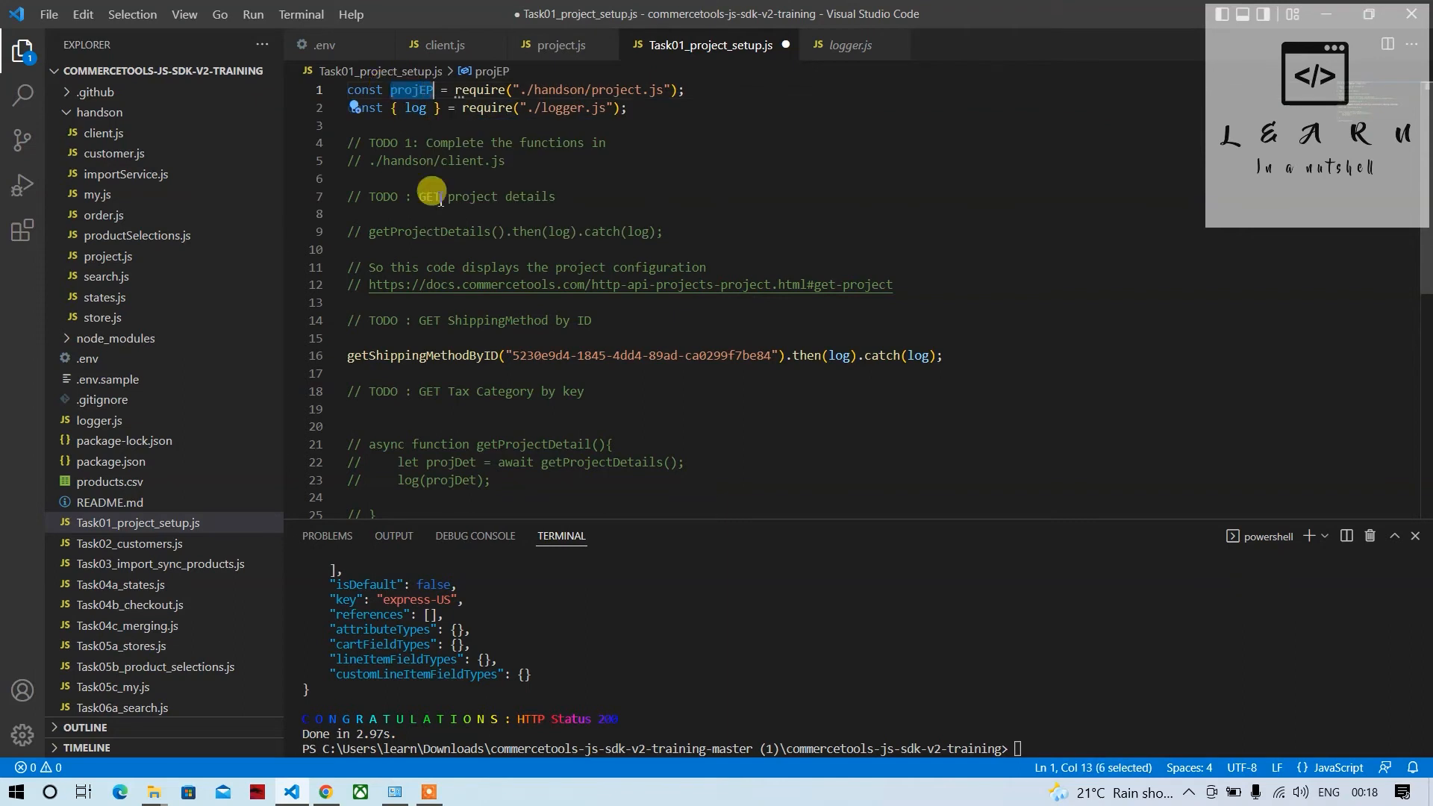
{"action": "scroll", "scroll_direction": "down", "scroll_amount": 3}
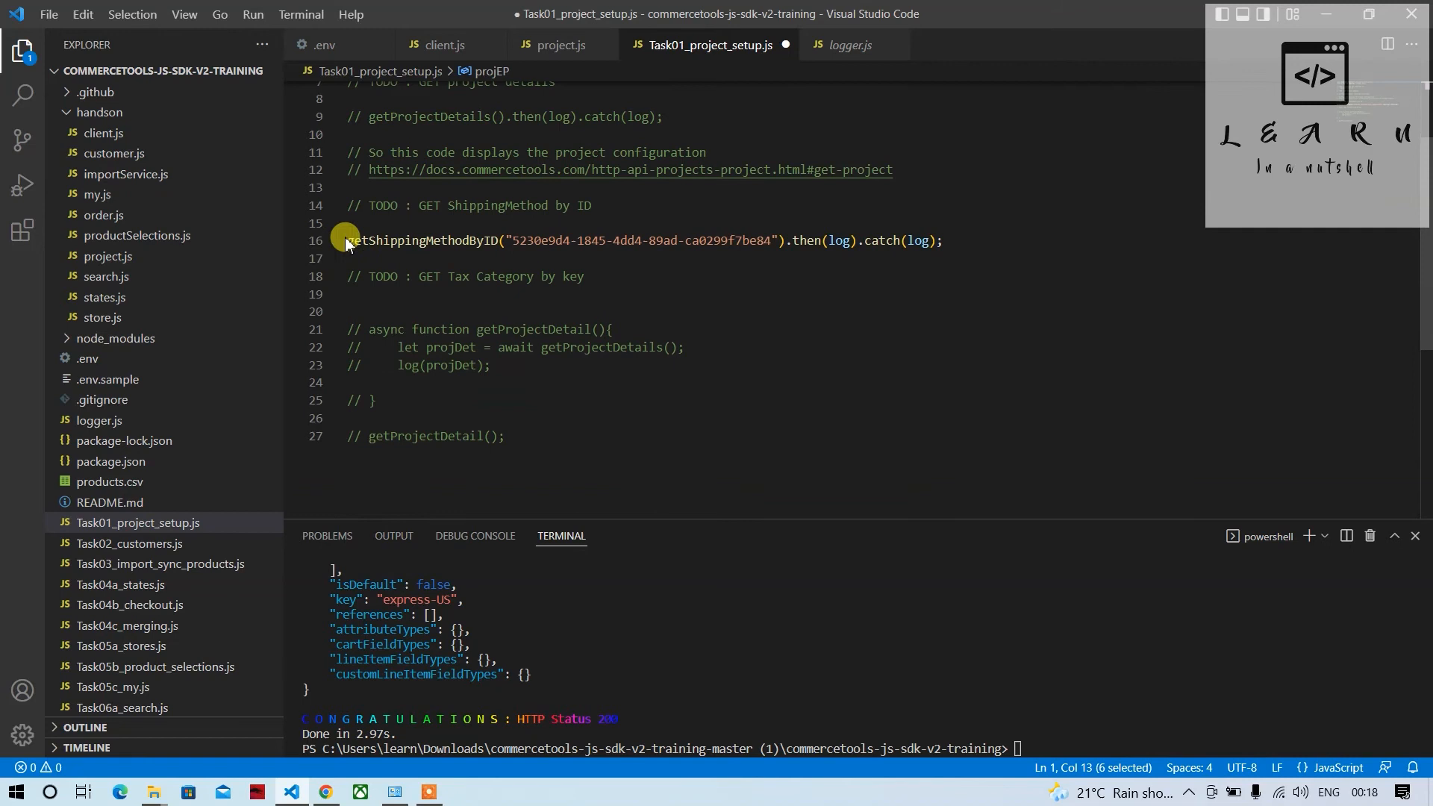
{"action": "type", "text": "projEP."}
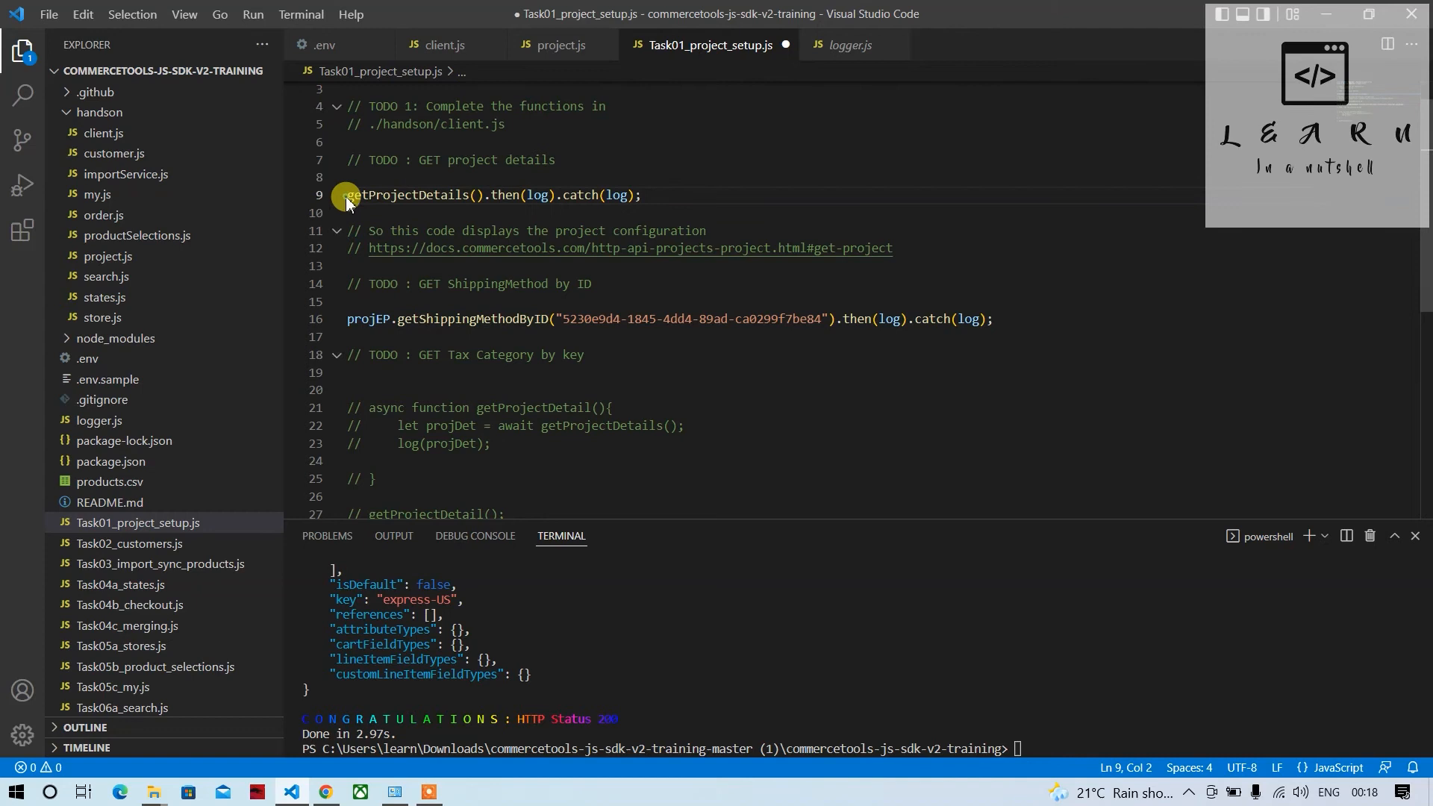
{"action": "type", "text": "projEP"}
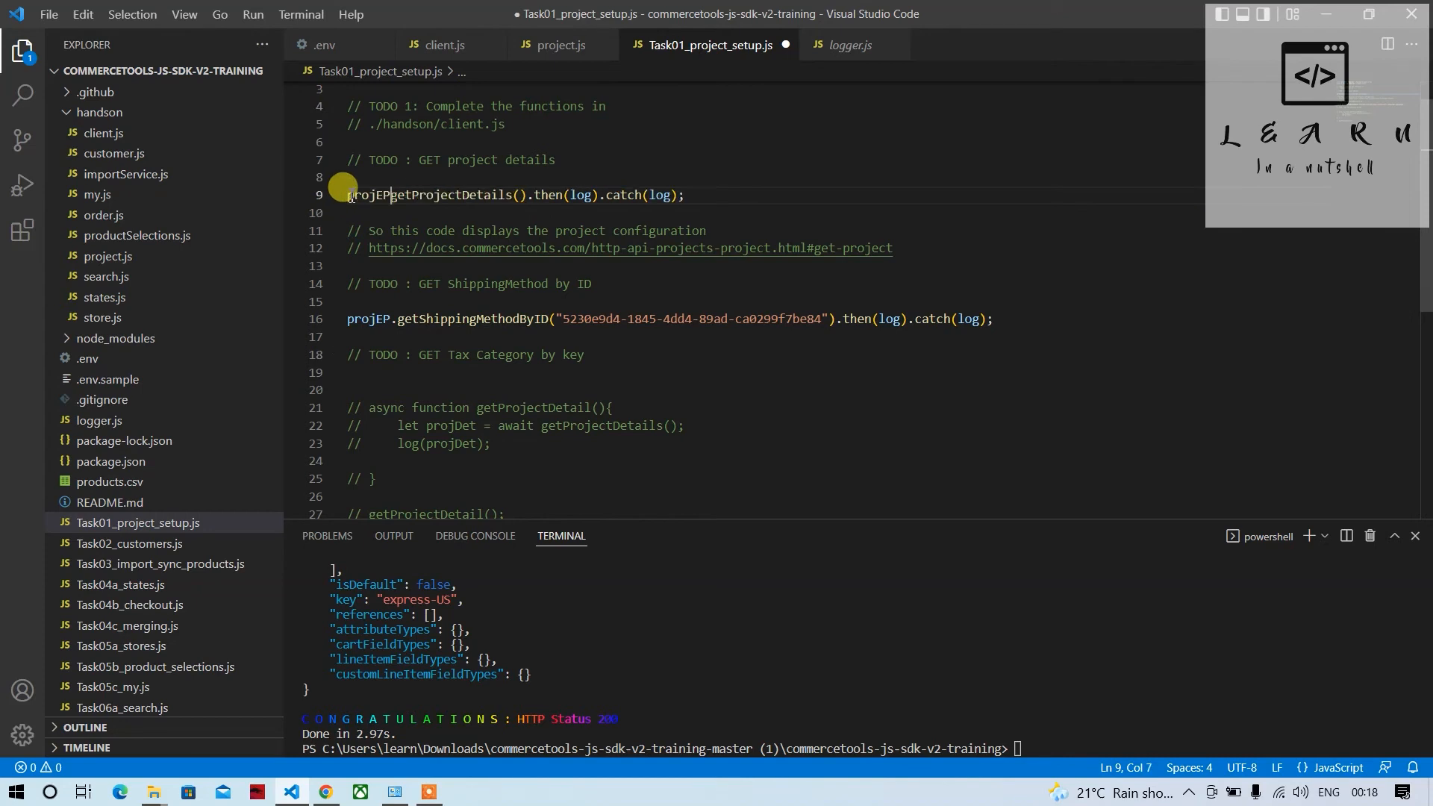
{"action": "type", "text": "."}
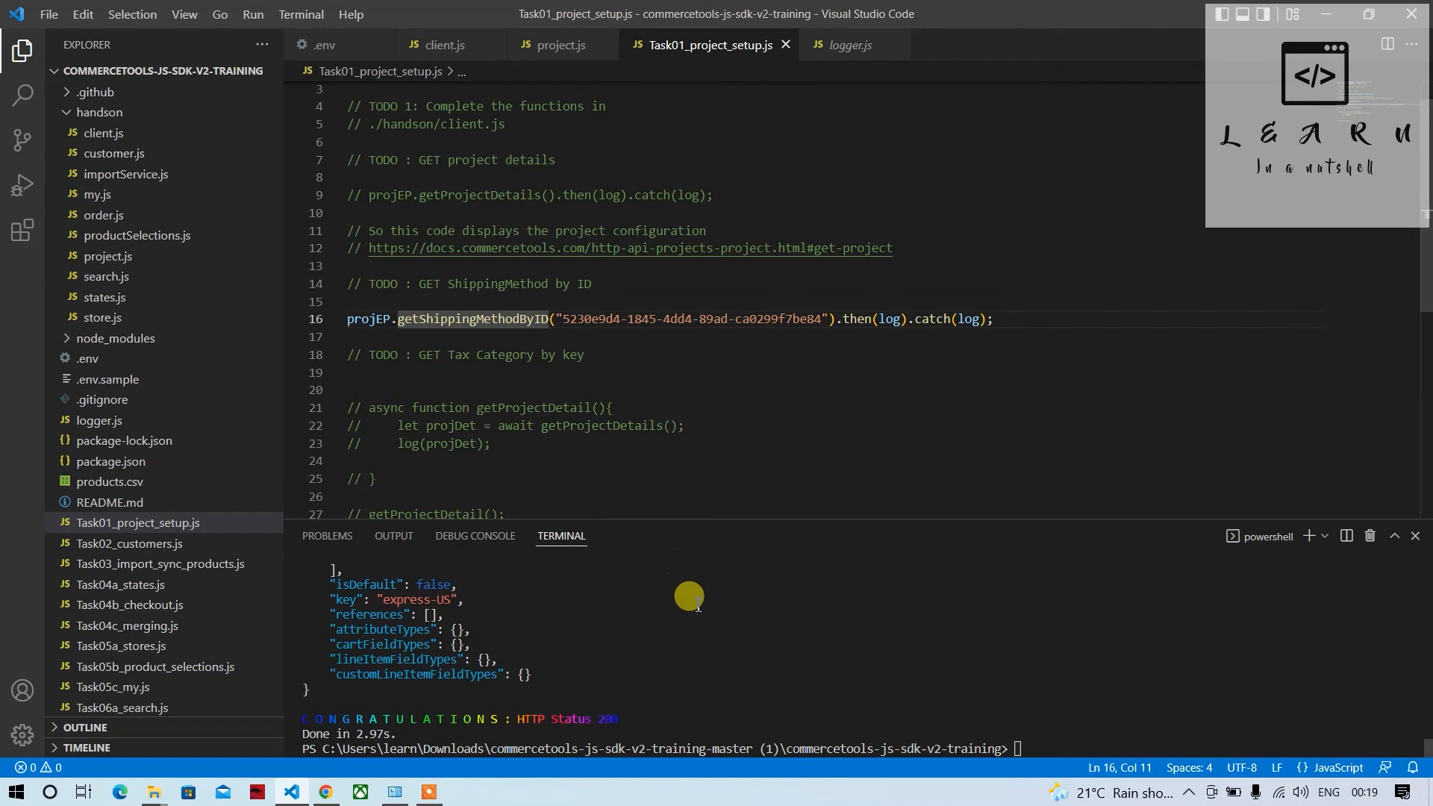
{"action": "type", "text": "yarn 1"}
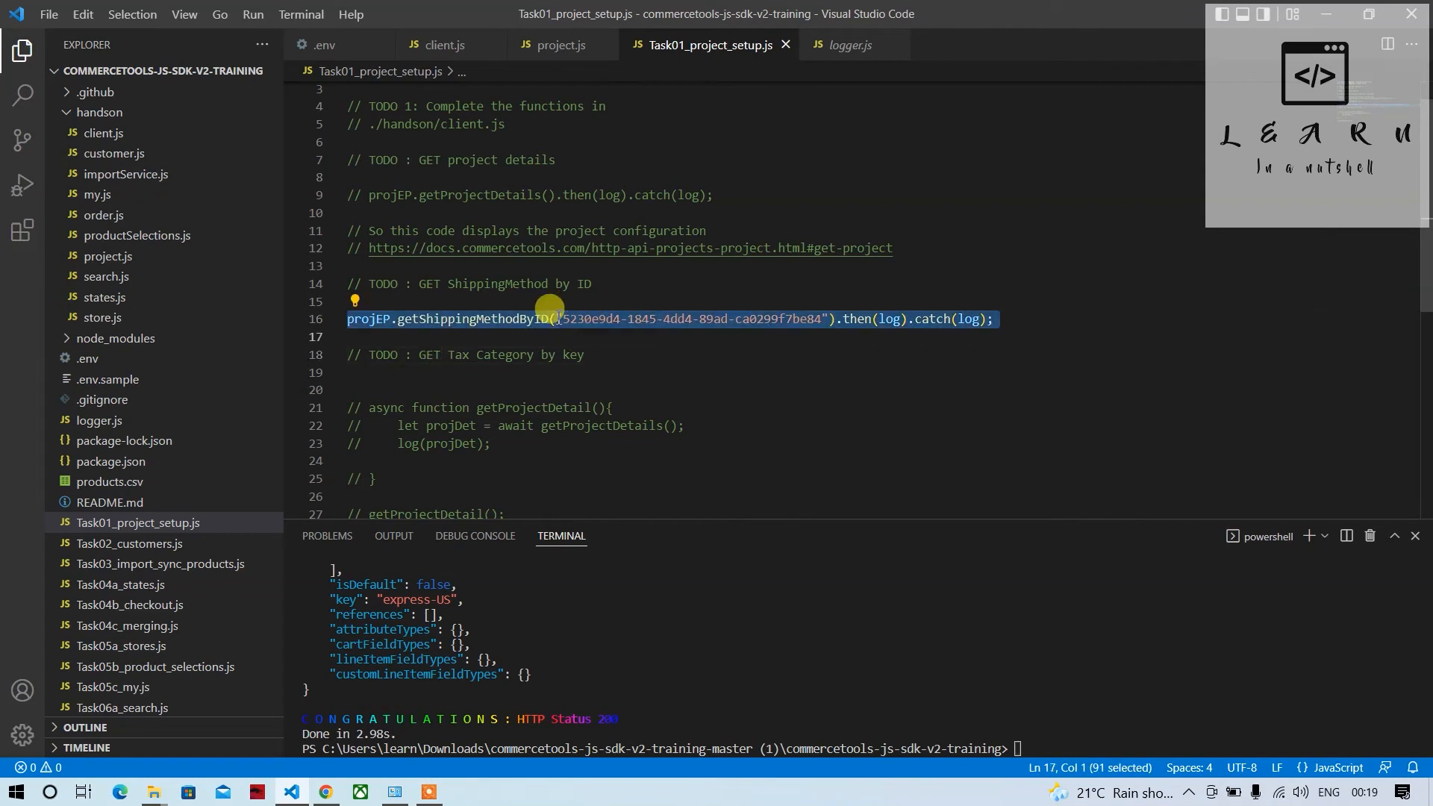
Duplicate the shipping-method call, rename it getTaxCategoryByKey, and clear its ID argument.
{"action": "left_click", "coordinate": [520, 389]}
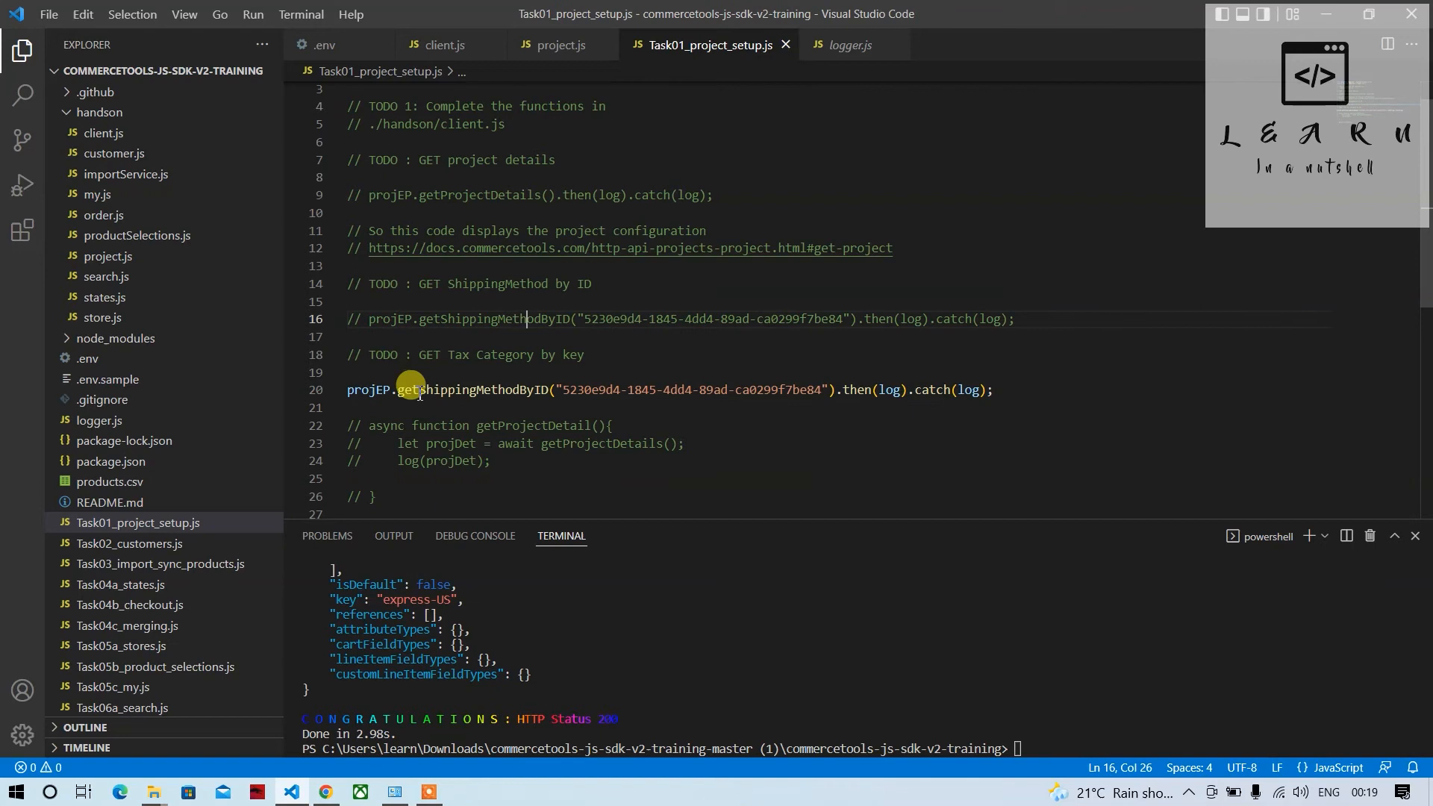
{"action": "double_click", "coordinate": [473, 390]}
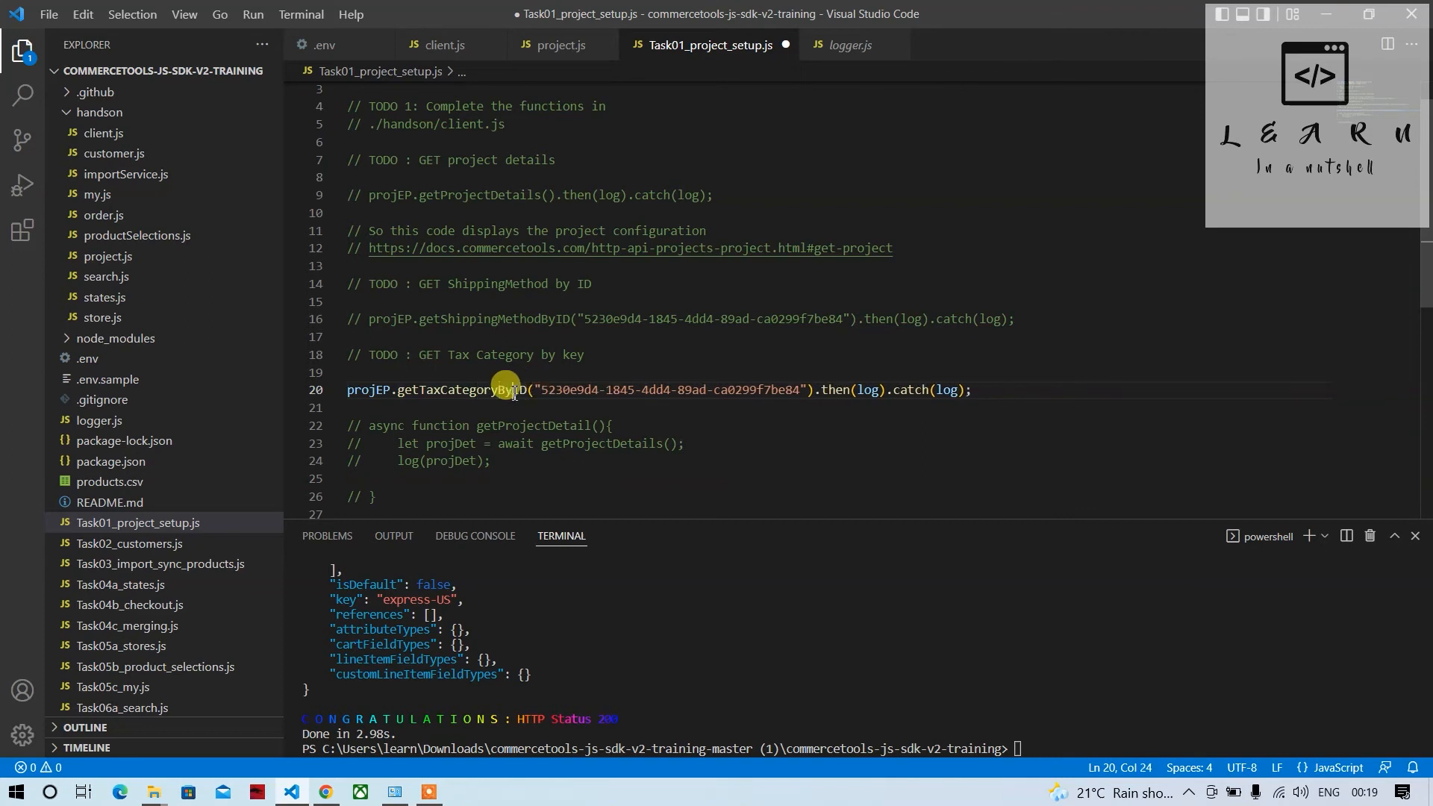
{"action": "type", "text": "Key"}
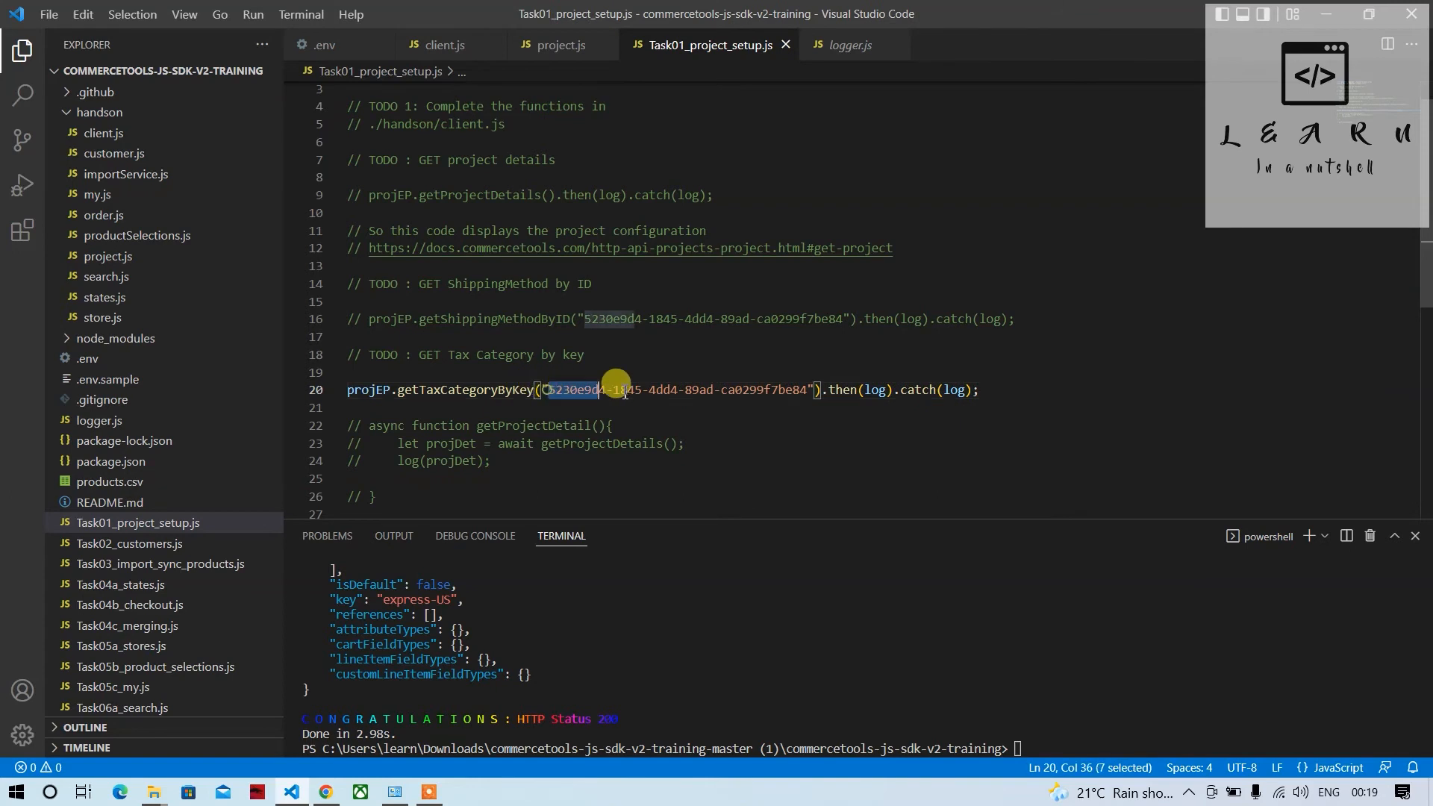
{"action": "key", "text": "Delete"}
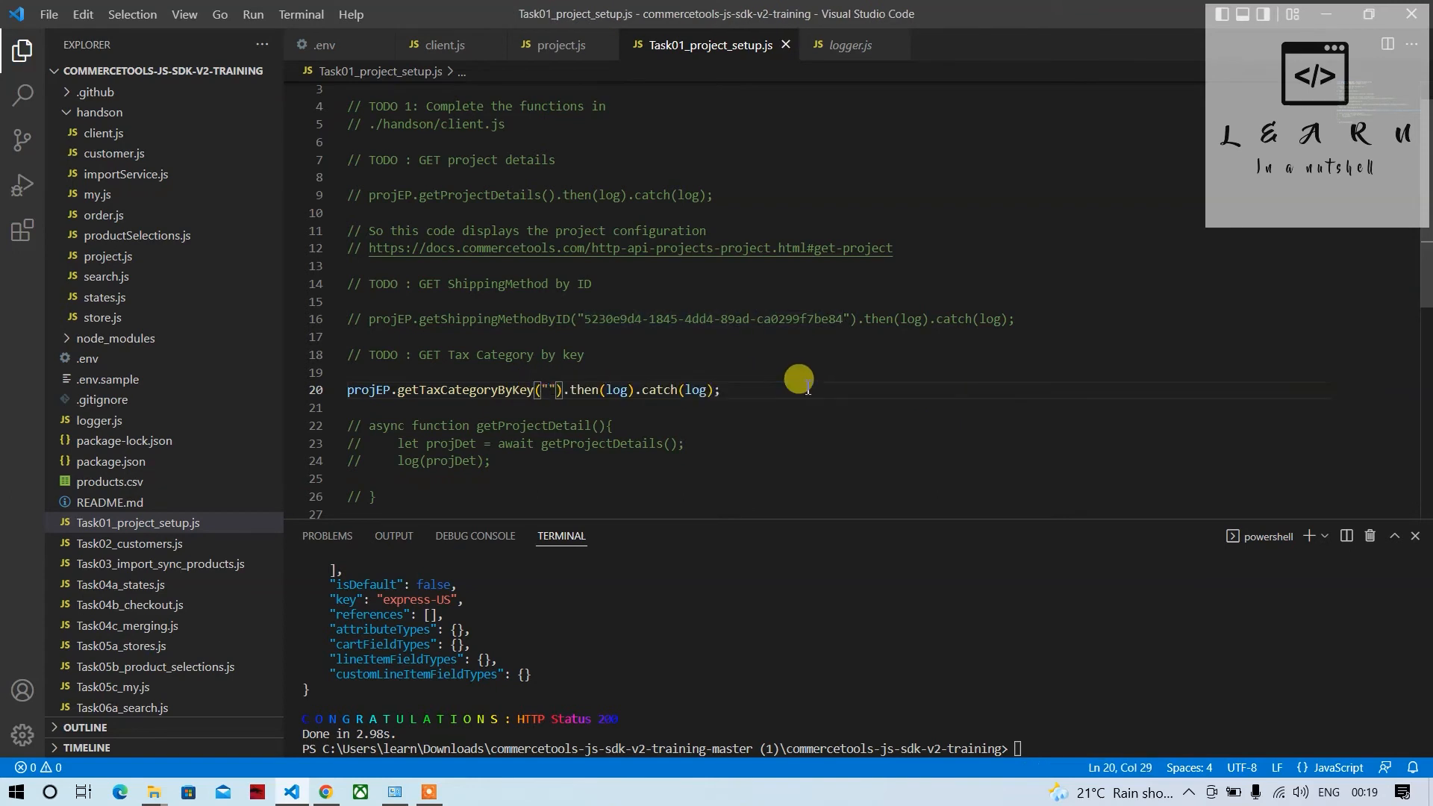
{"action": "mouse_move", "coordinate": [746, 415]}
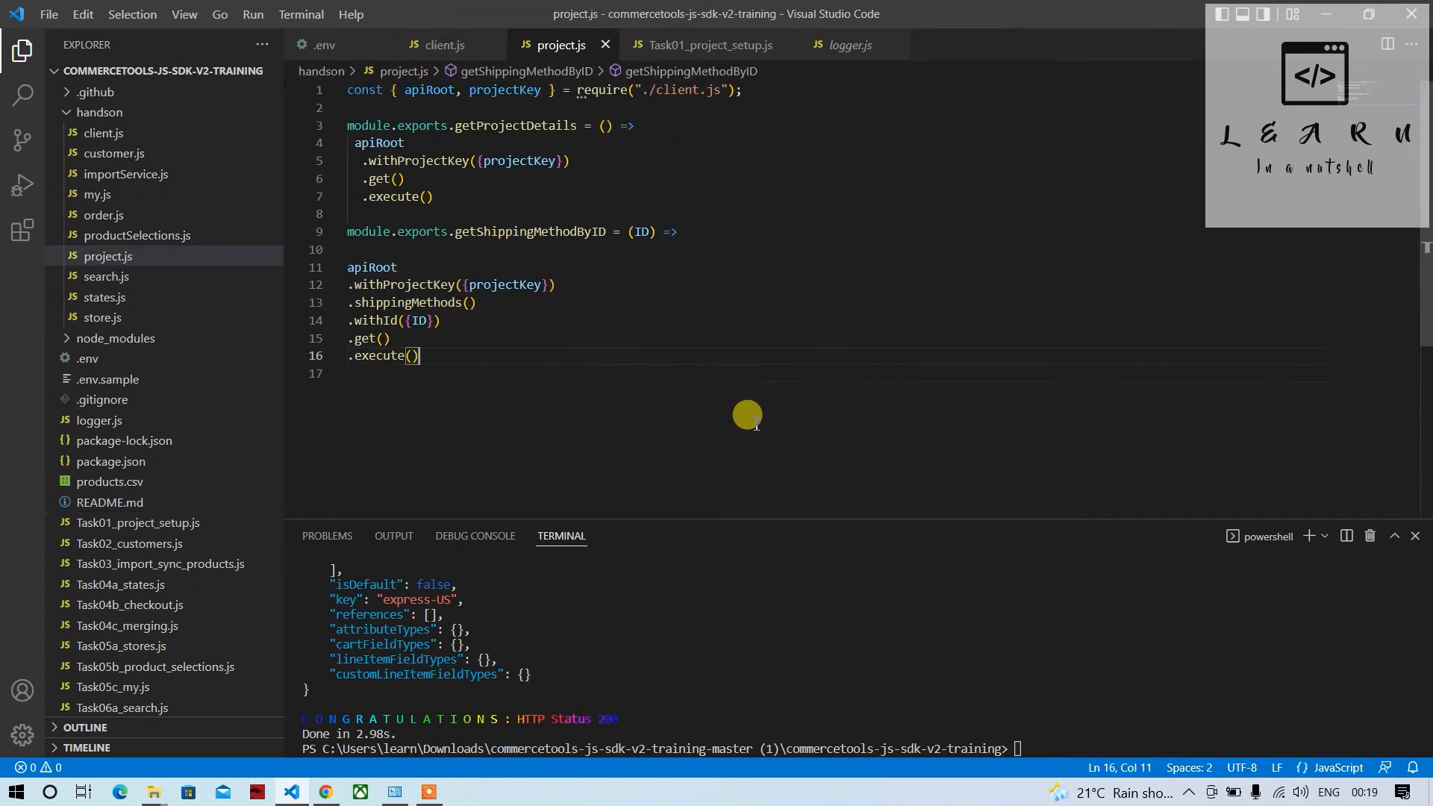
{"action": "mouse_move", "coordinate": [423, 352]}
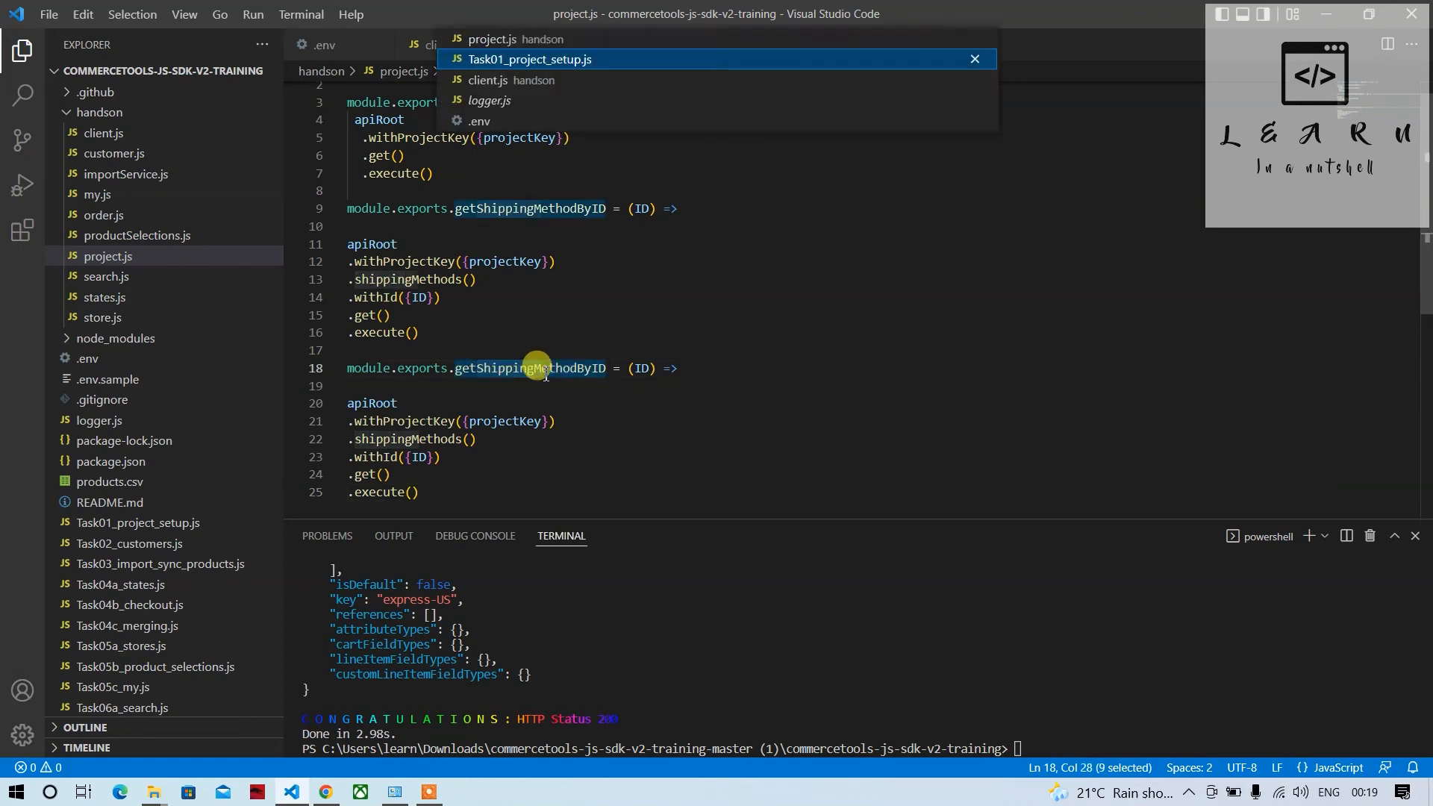
Copy the getShippingMethodByID export in project.js and change its parameter to Key.
{"action": "left_click", "coordinate": [527, 59]}
{"action": "type", "text": "TaxCategoryByKey"}
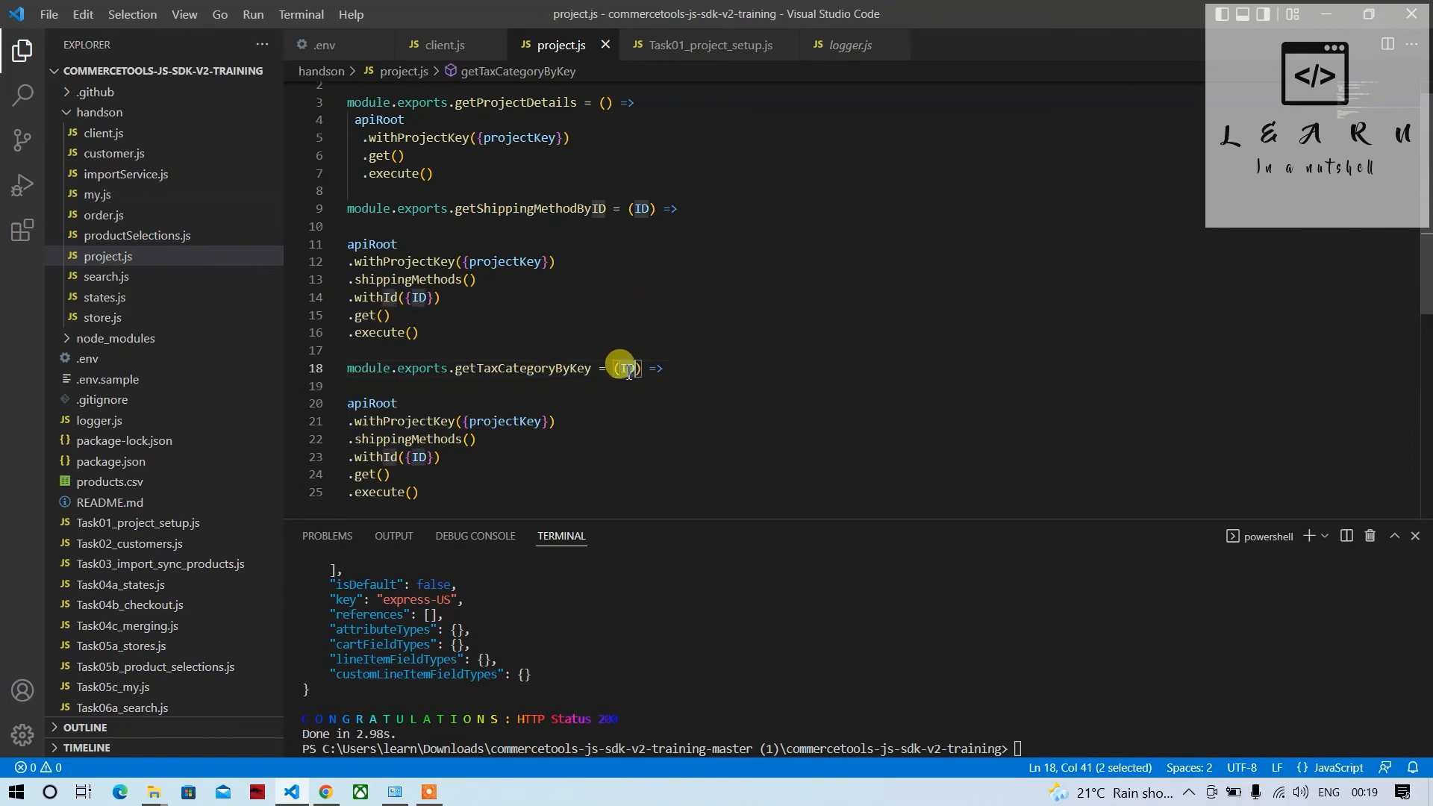
{"action": "type", "text": "key"}
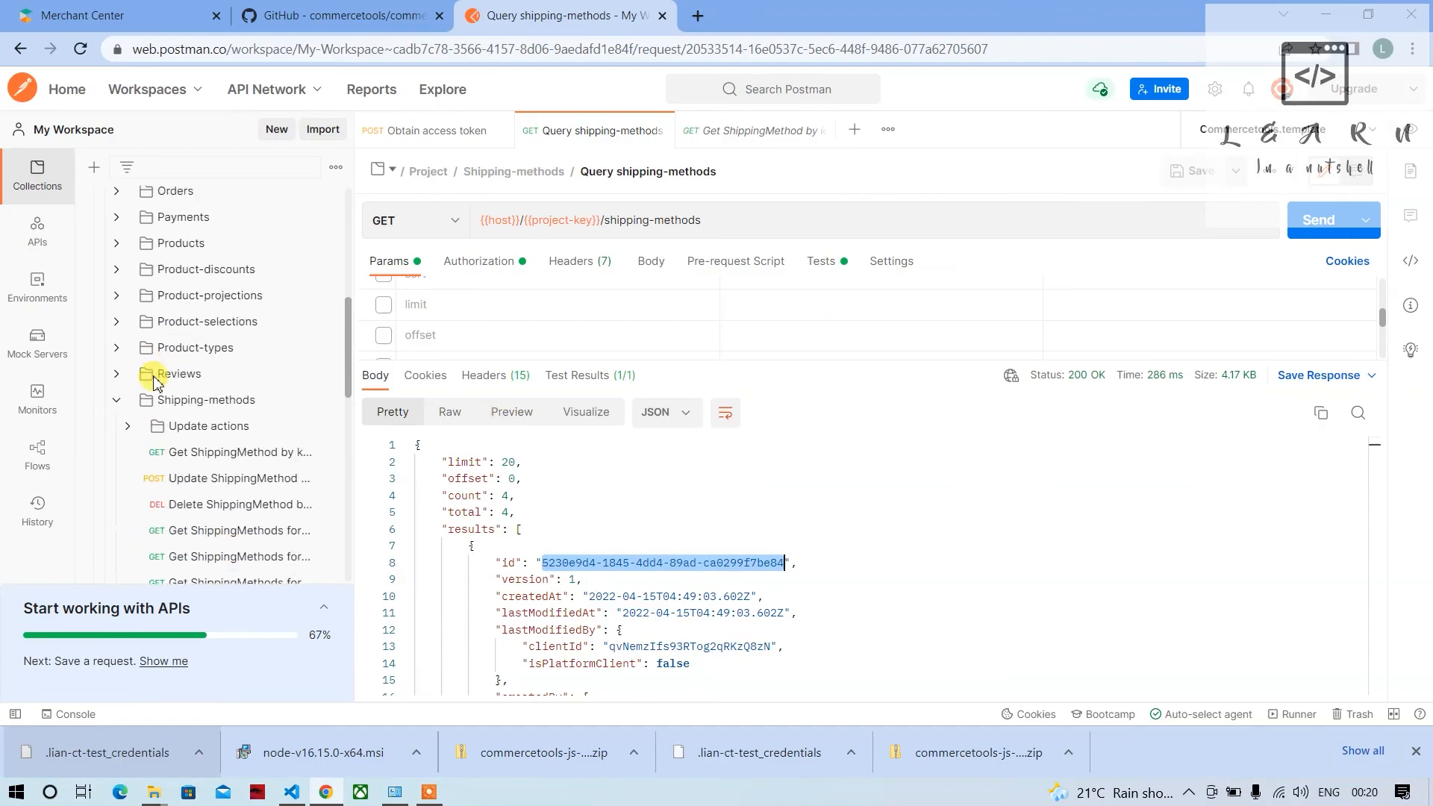
Scroll the Tax-categories folder and select the Get TaxCategory by key request.
{"action": "scroll", "scroll_direction": "down", "scroll_amount": 3}
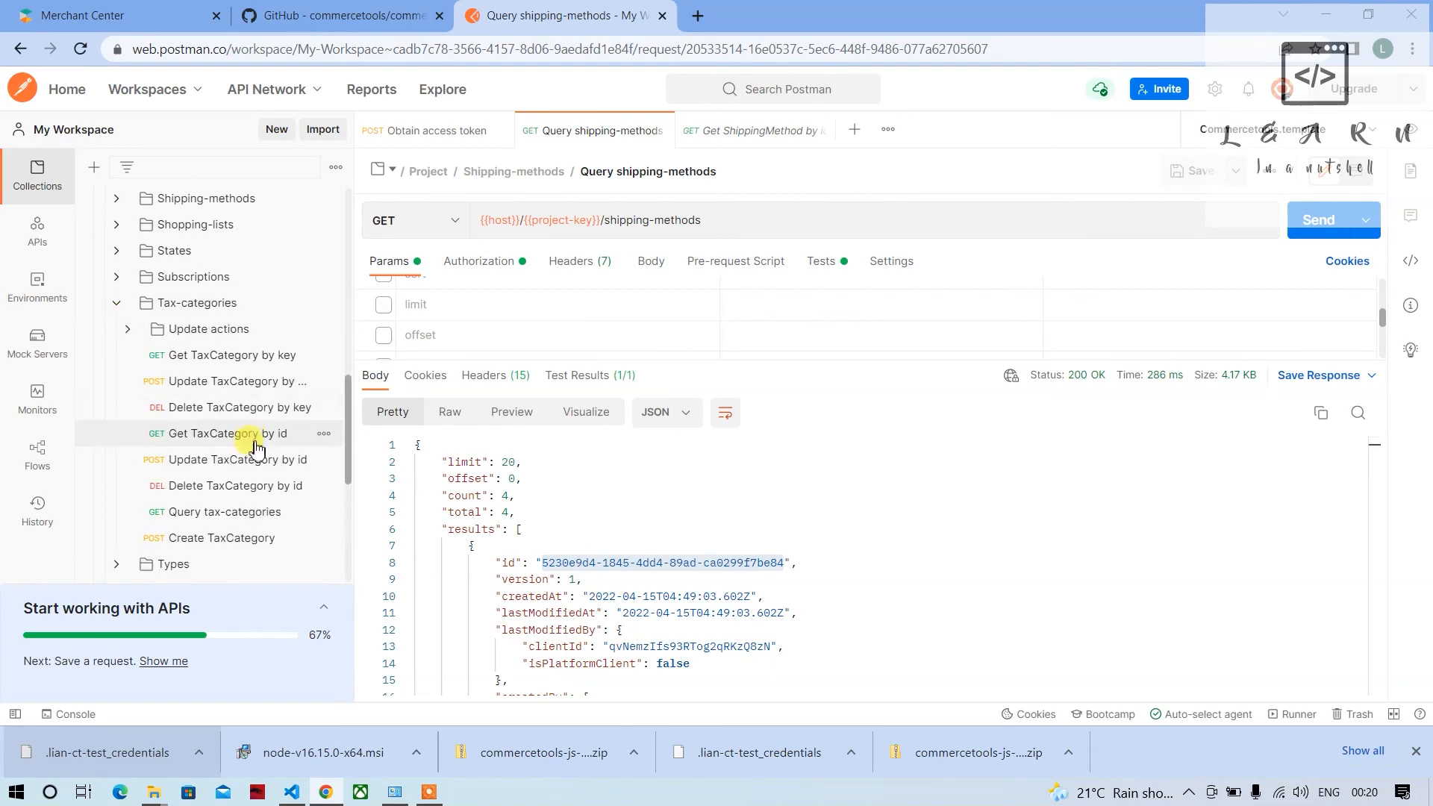
{"action": "left_click", "coordinate": [225, 434]}
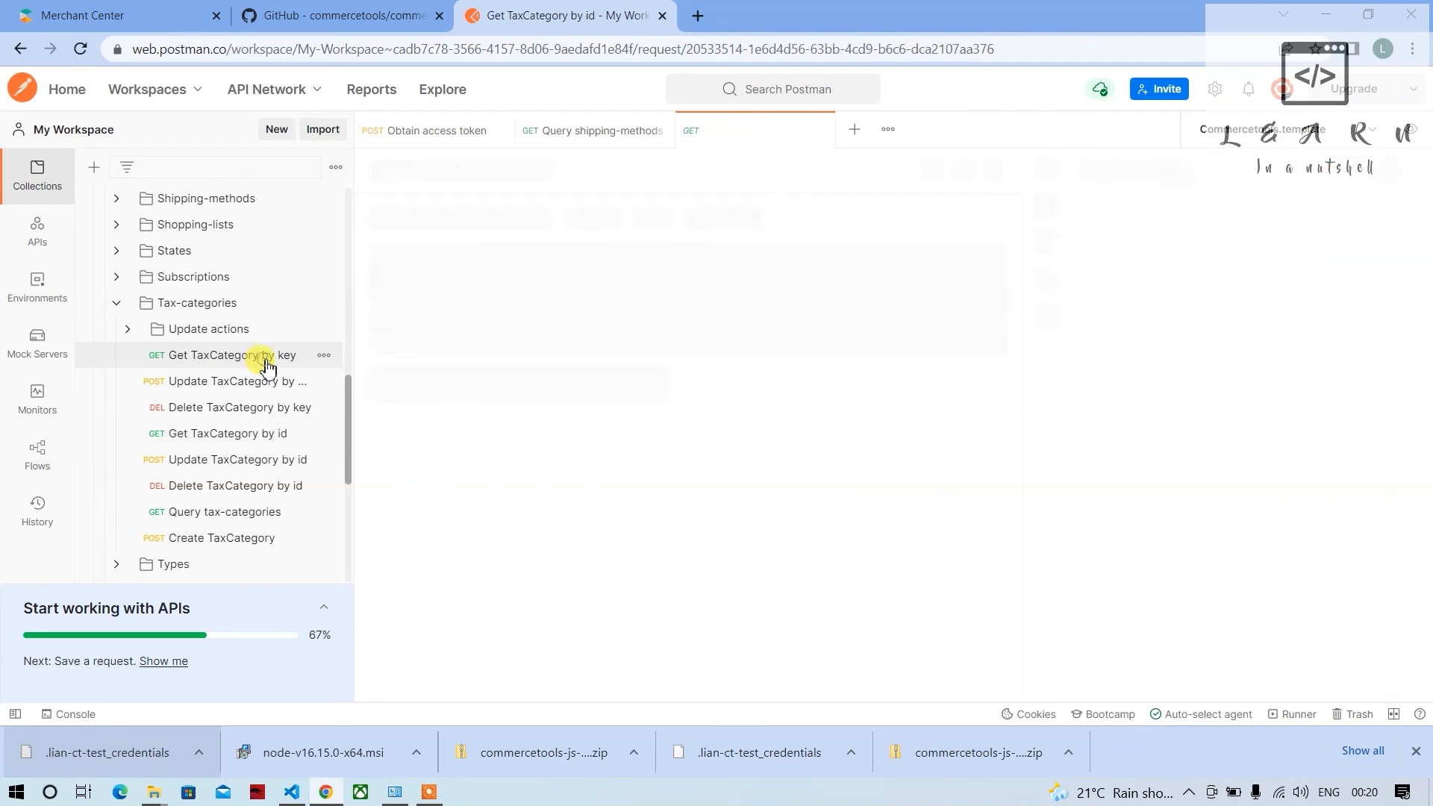
{"action": "left_click", "coordinate": [224, 355]}
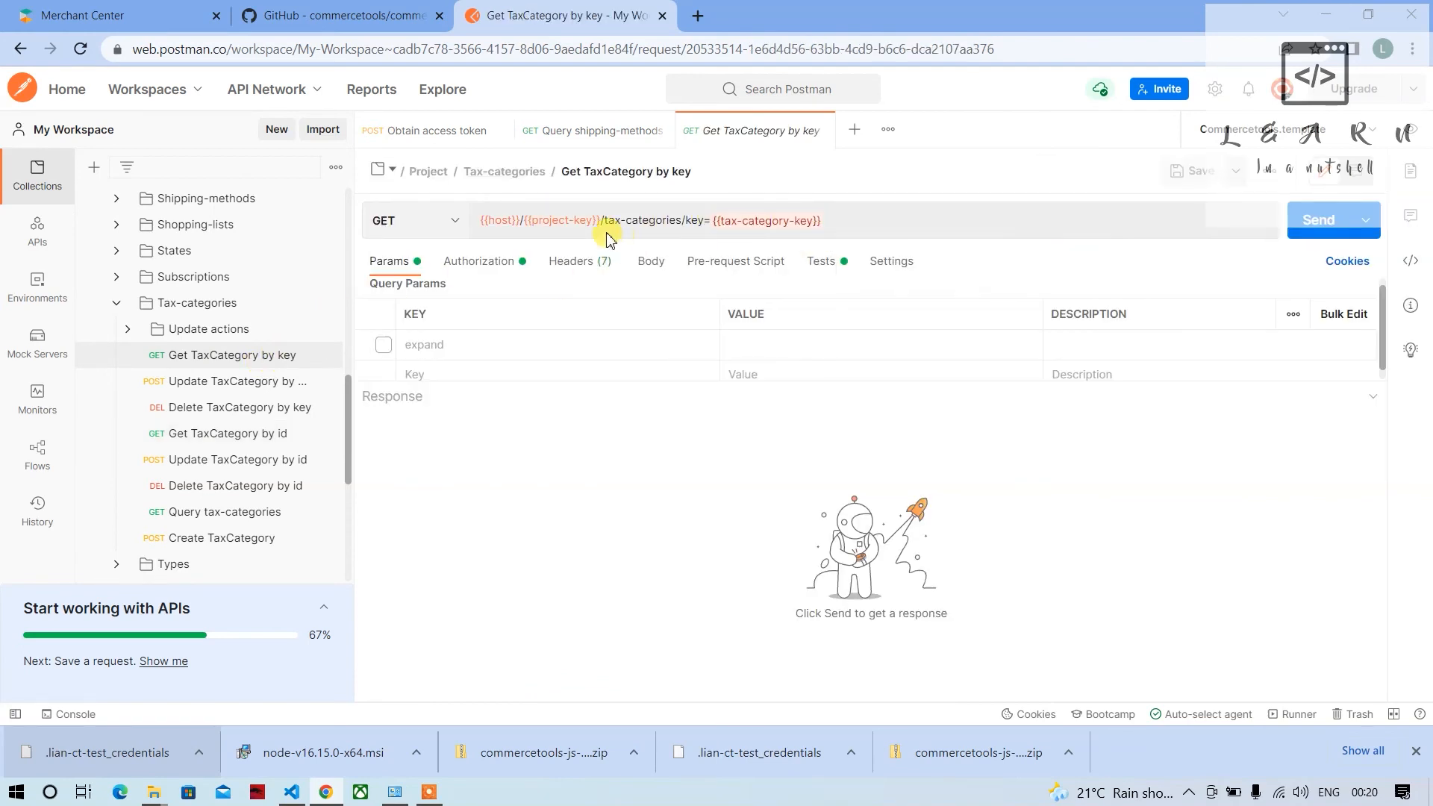
{"action": "mouse_move", "coordinate": [622, 298]}
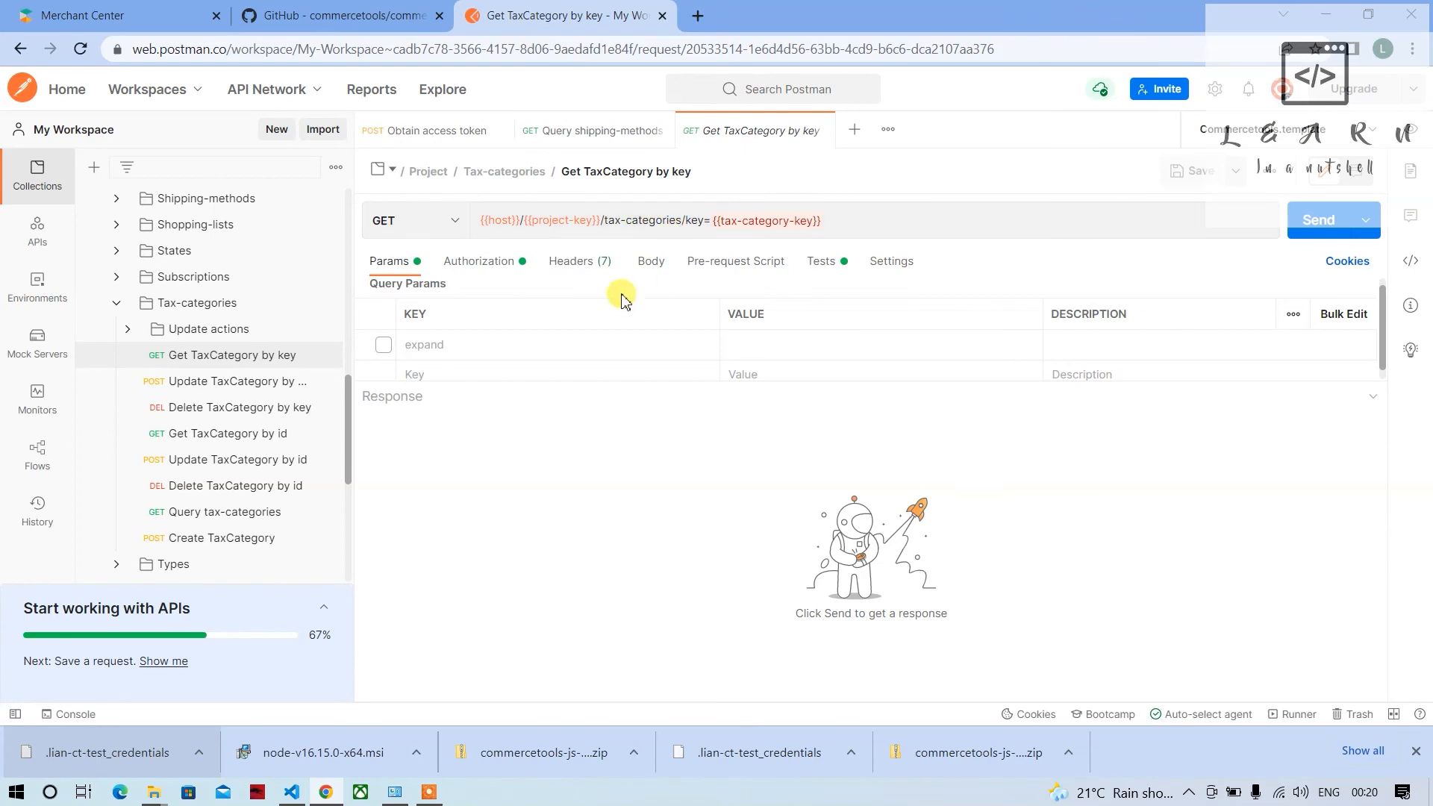
Inspect the request's Authorization, Headers and Params settings for the tax-categories/key= path.
{"action": "left_click", "coordinate": [479, 261]}
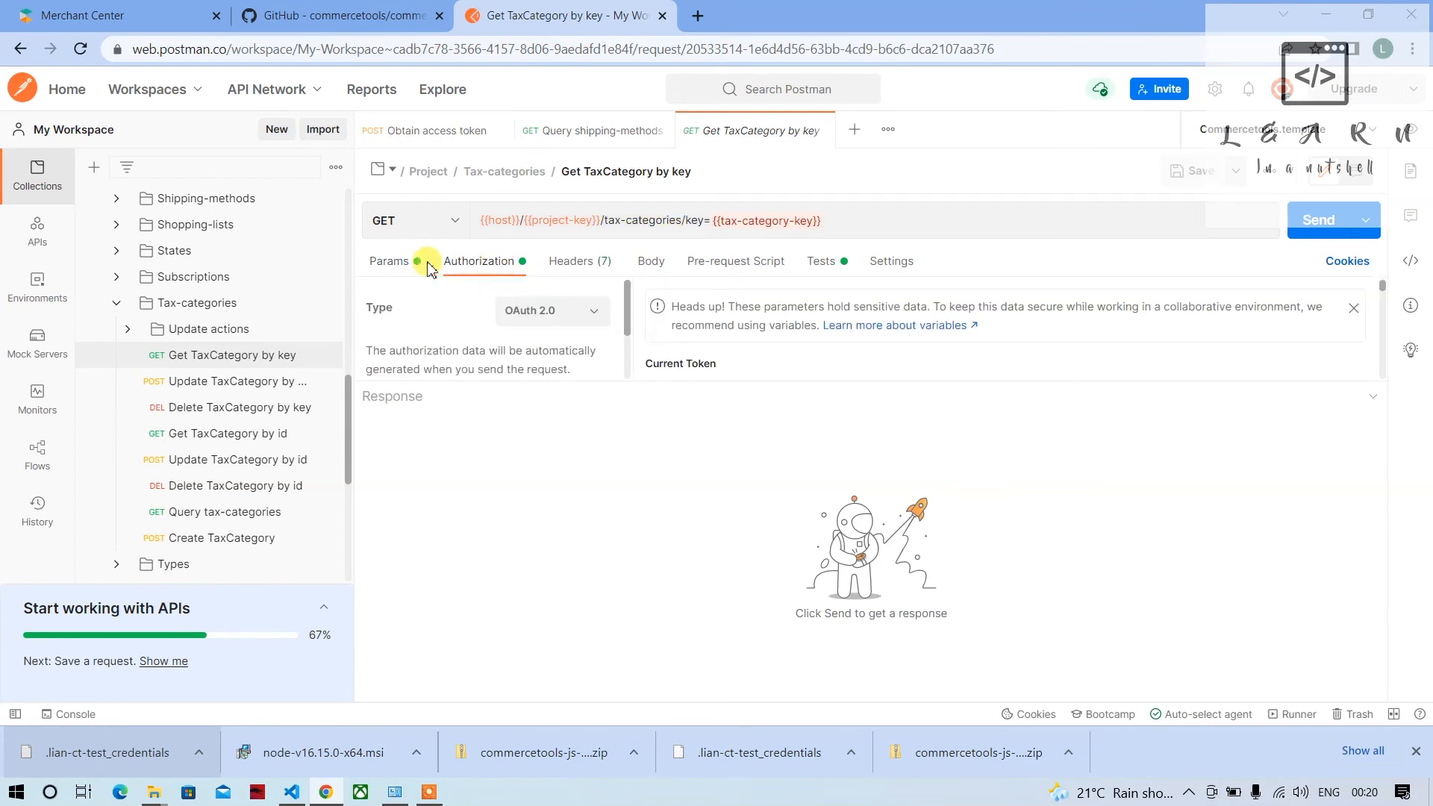
{"action": "left_click", "coordinate": [579, 261]}
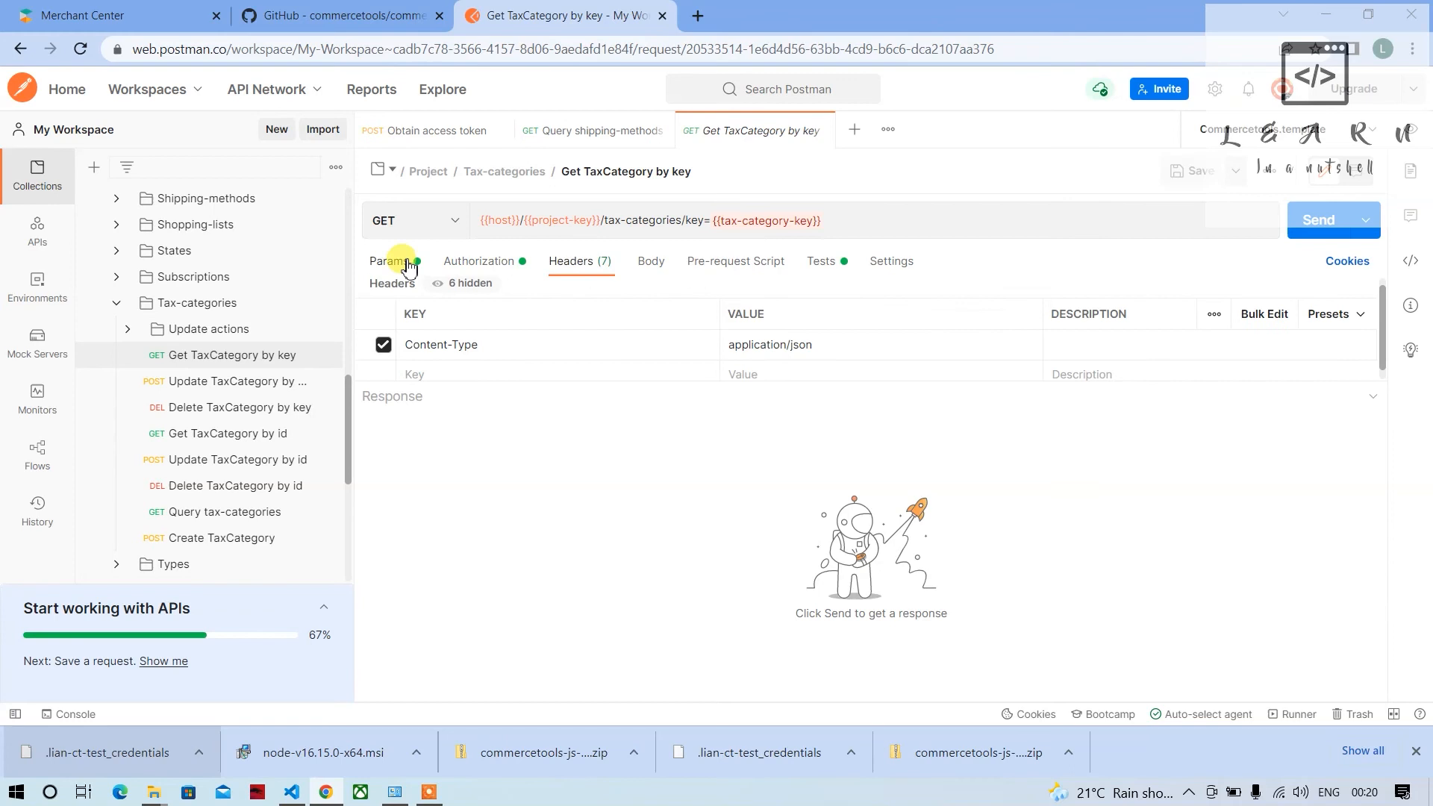
{"action": "left_click", "coordinate": [389, 260]}
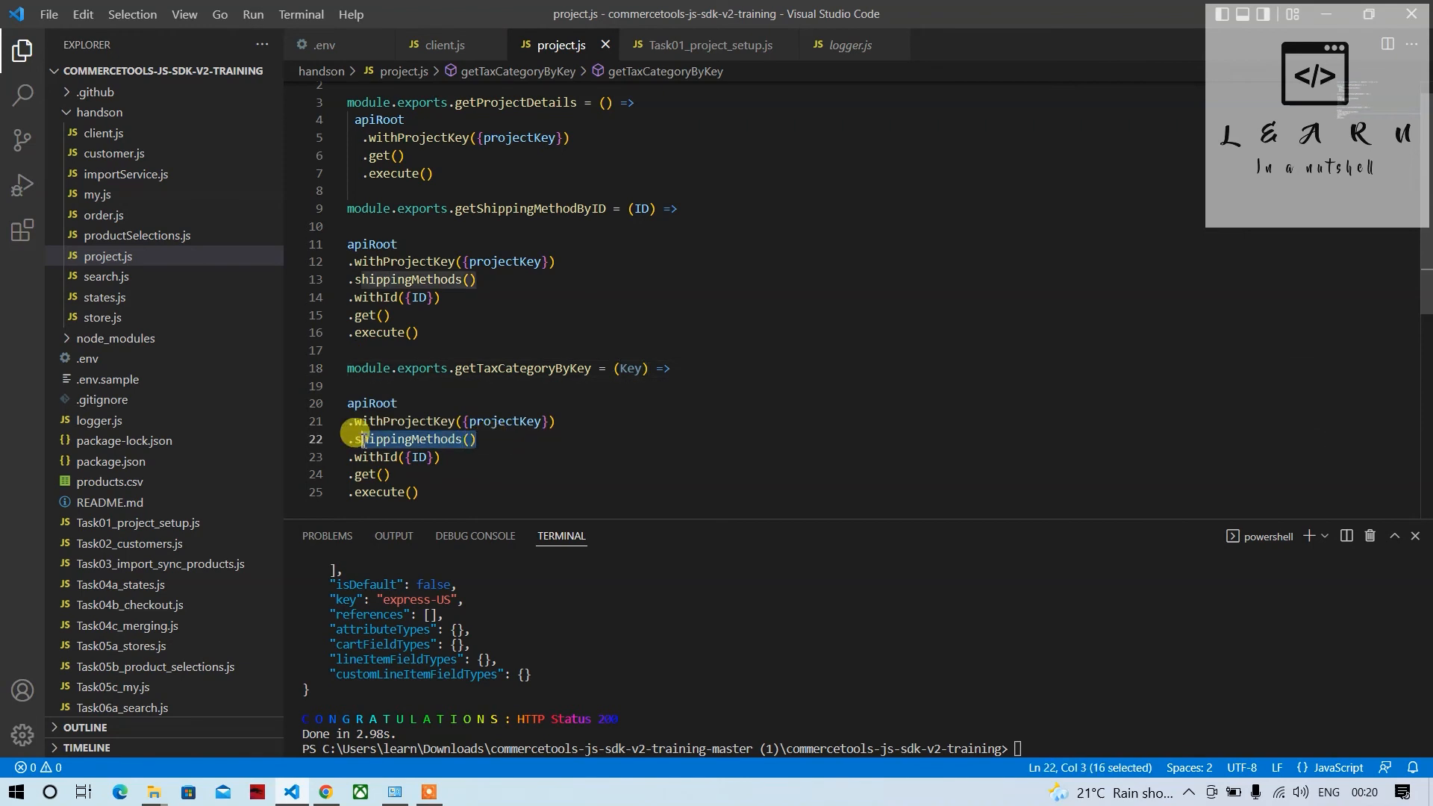
Change getTaxCategoryByKey to chain .taxCategories().withKey() and save project.js.
{"action": "type", "text": ".taxCategories("}
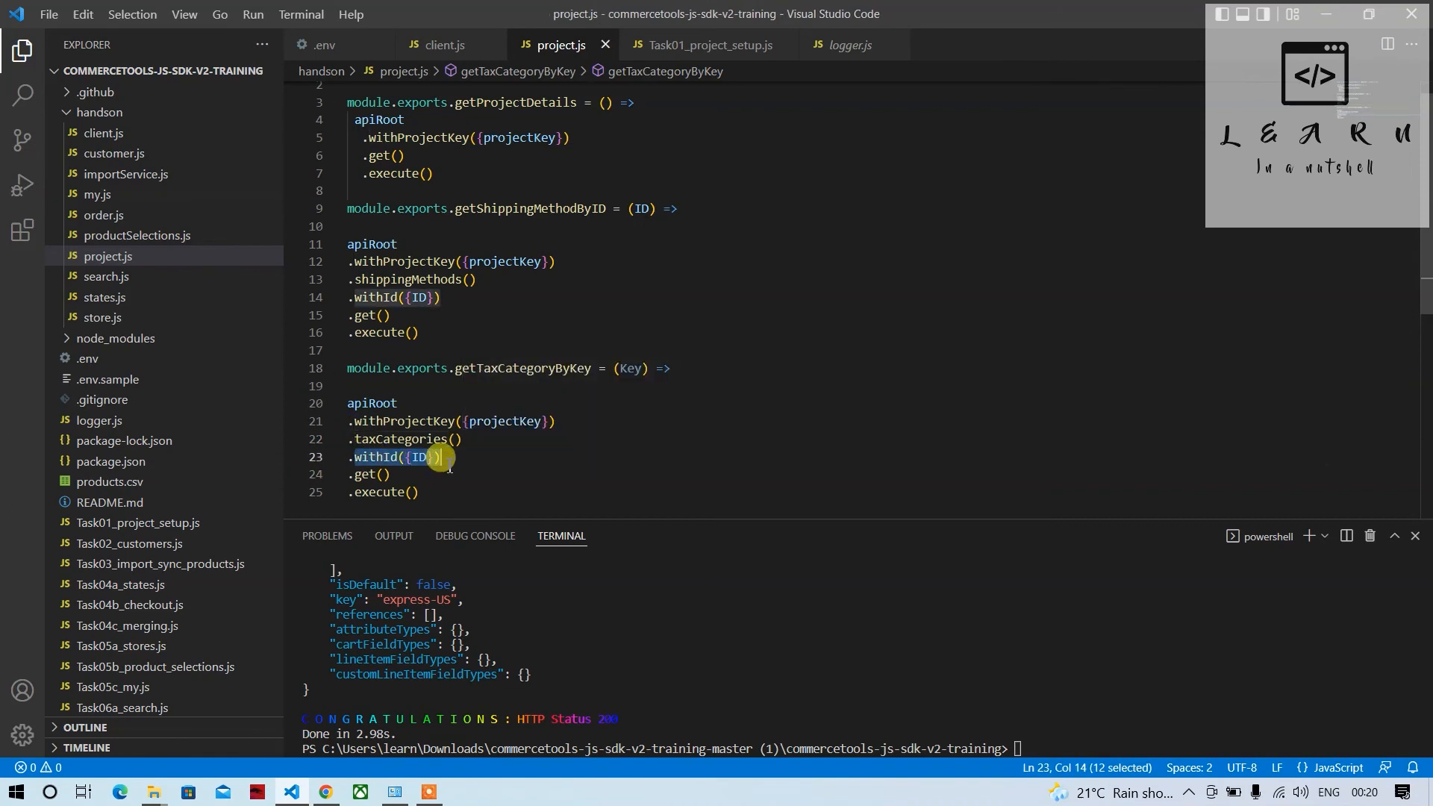
{"action": "type", "text": ".withKey"}
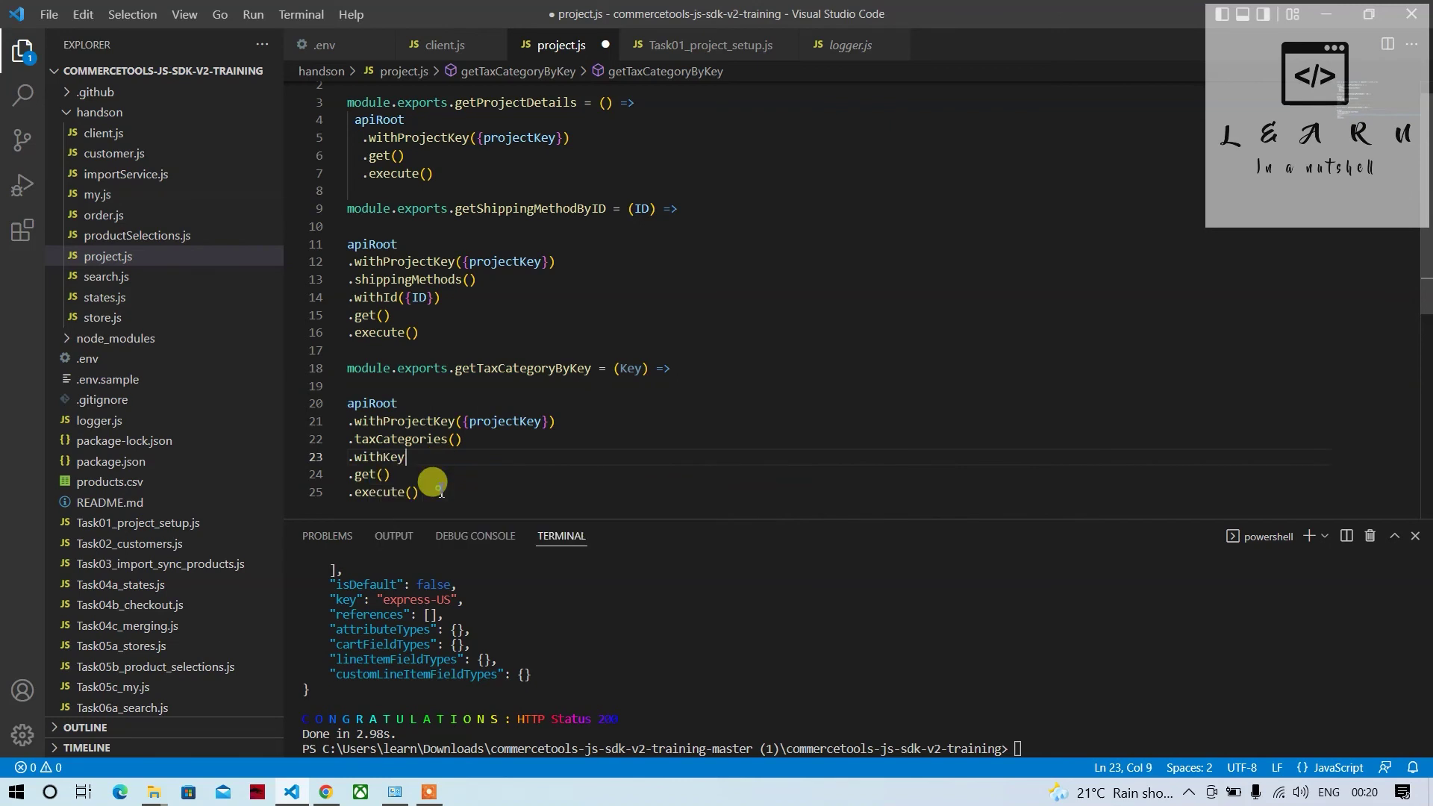
{"action": "type", "text": "({Key"}
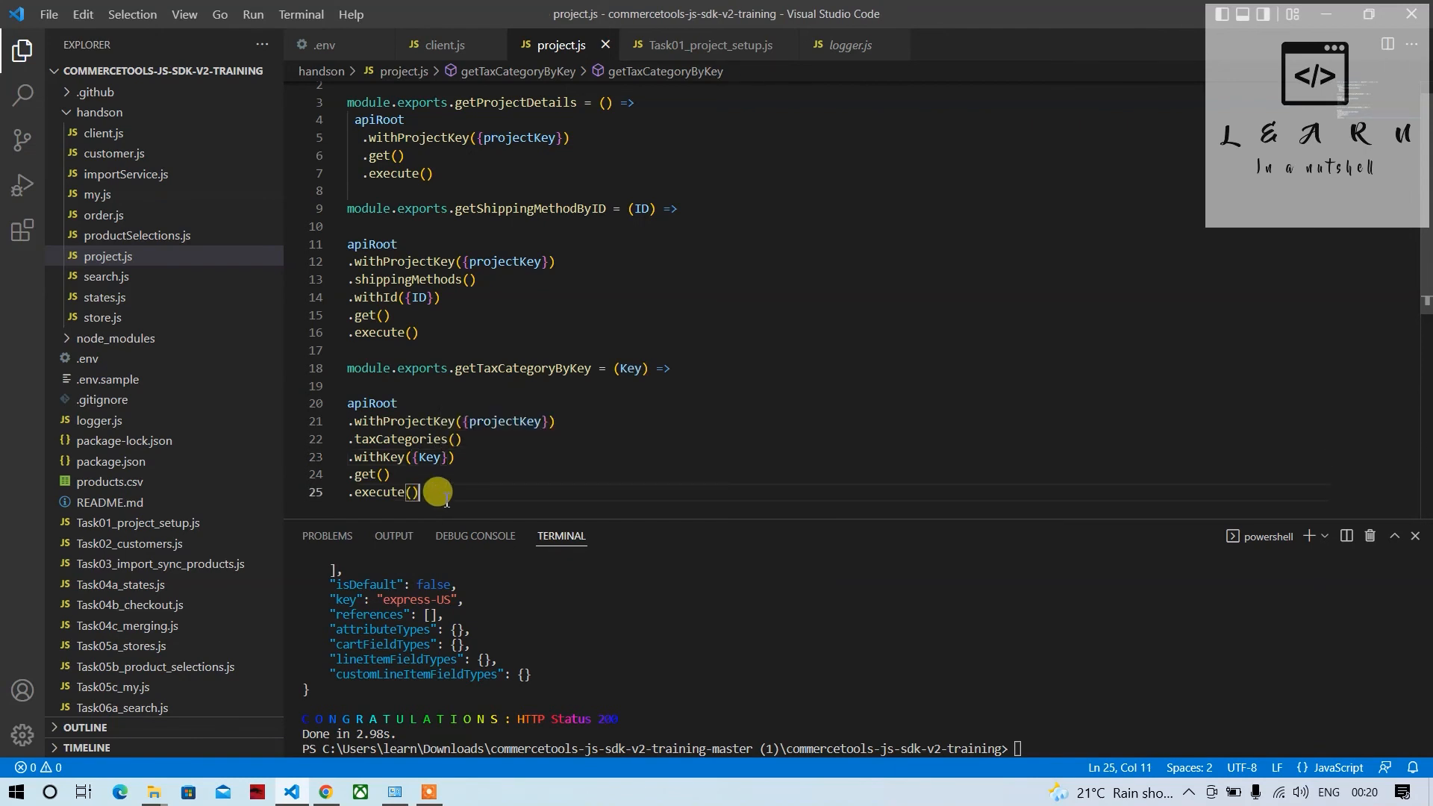
{"action": "left_click", "coordinate": [711, 45]}
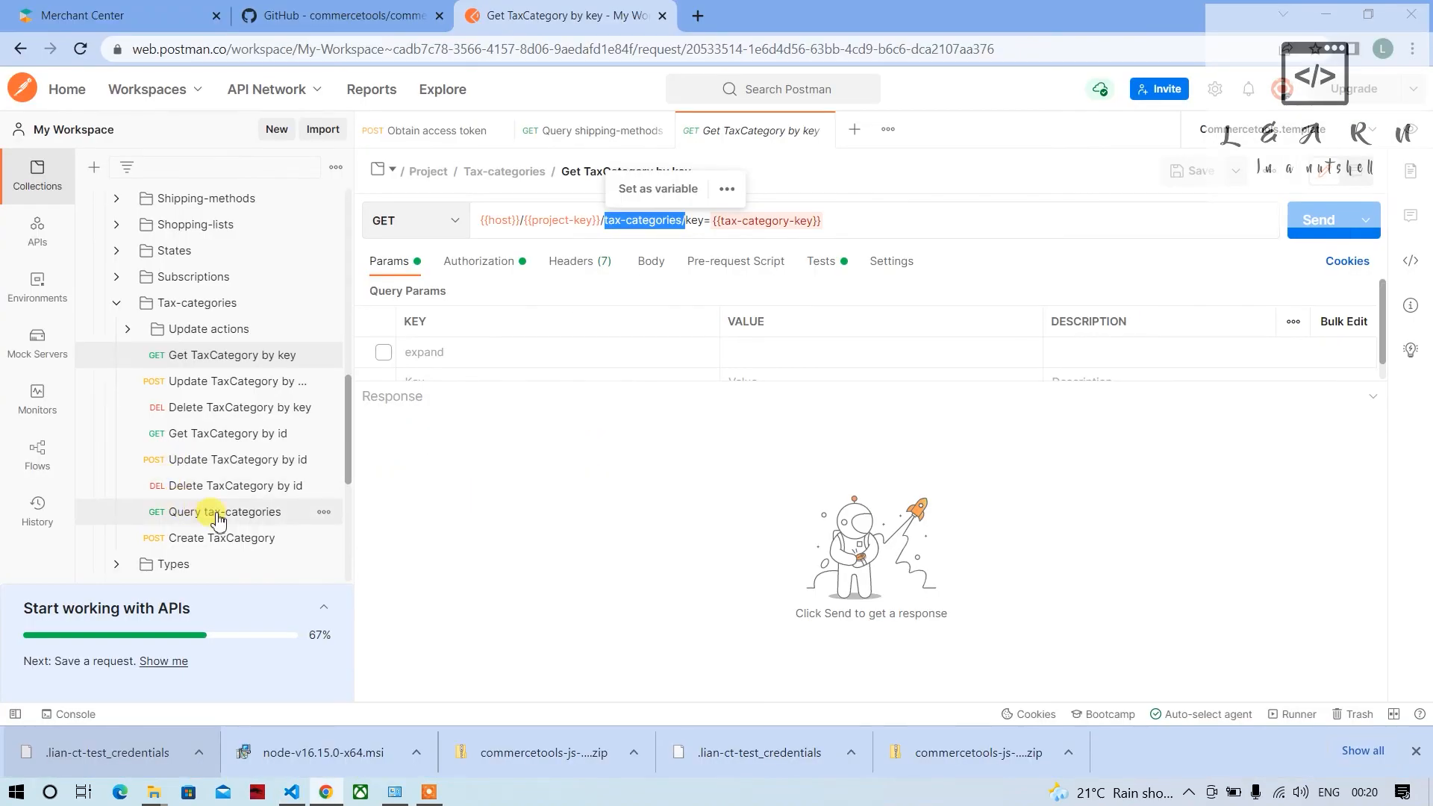
Send Query tax-categories and scroll the 200 OK response with two categories, including Low Category.
{"action": "left_click", "coordinate": [224, 512]}
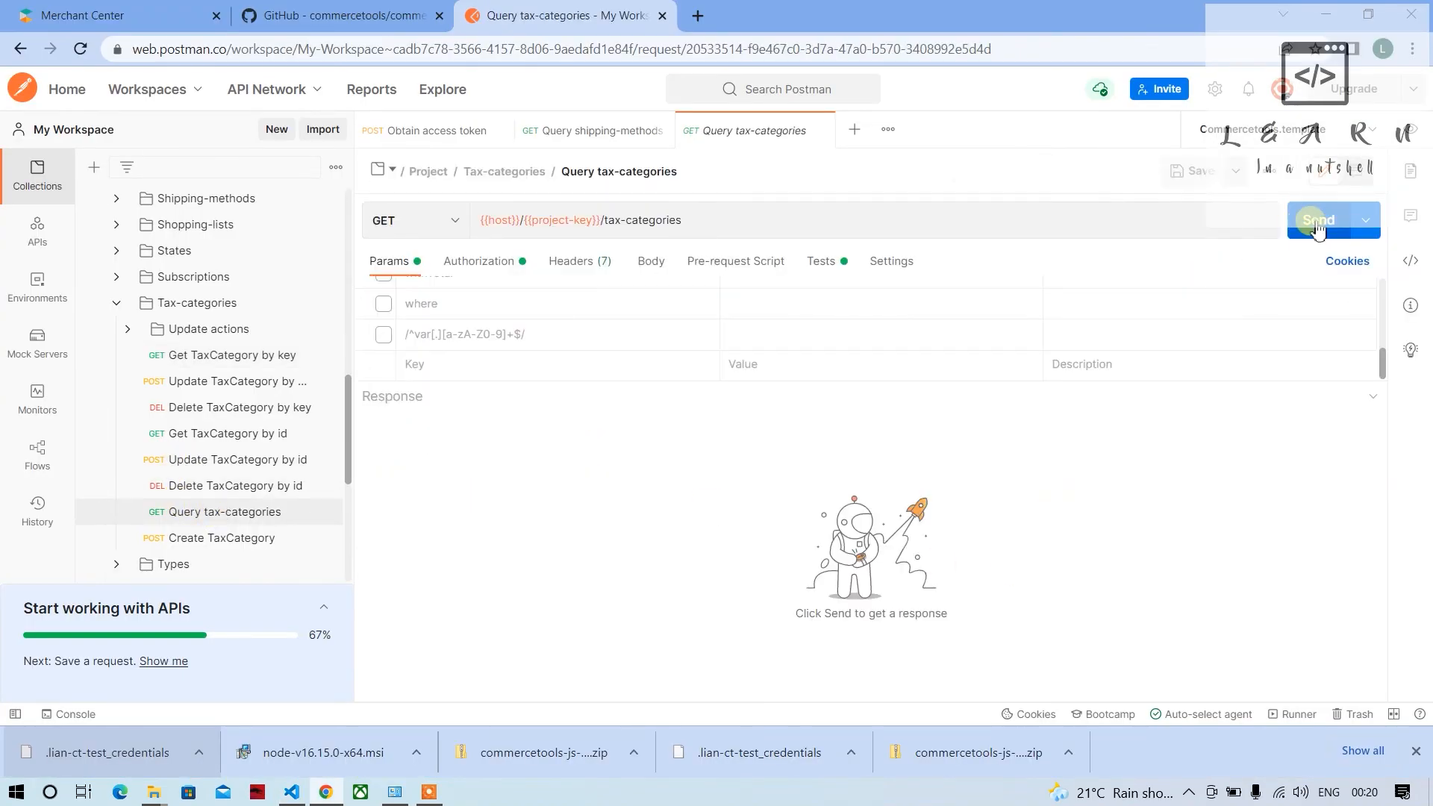
{"action": "left_click", "coordinate": [1319, 219]}
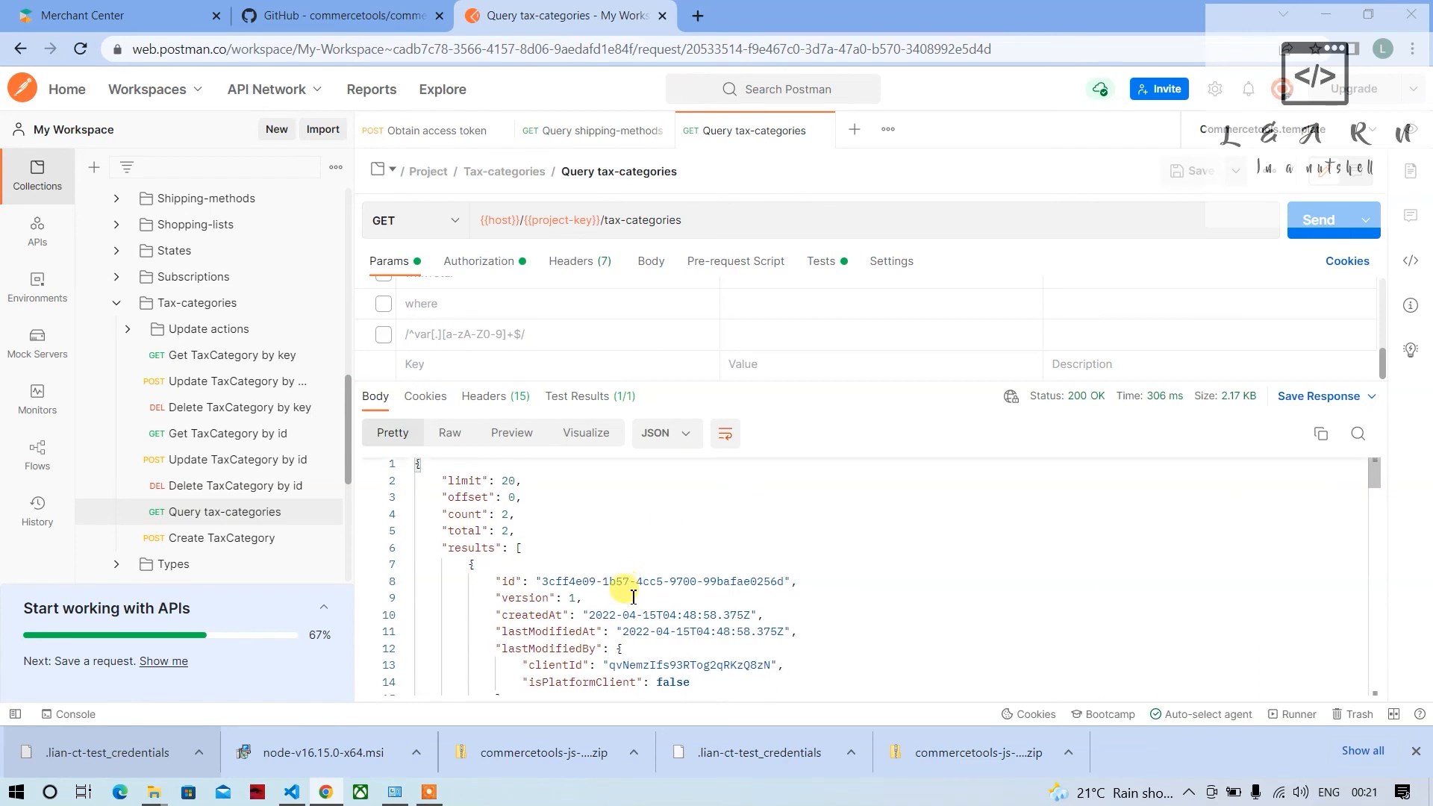
{"action": "scroll", "scroll_direction": "down", "scroll_amount": 3}
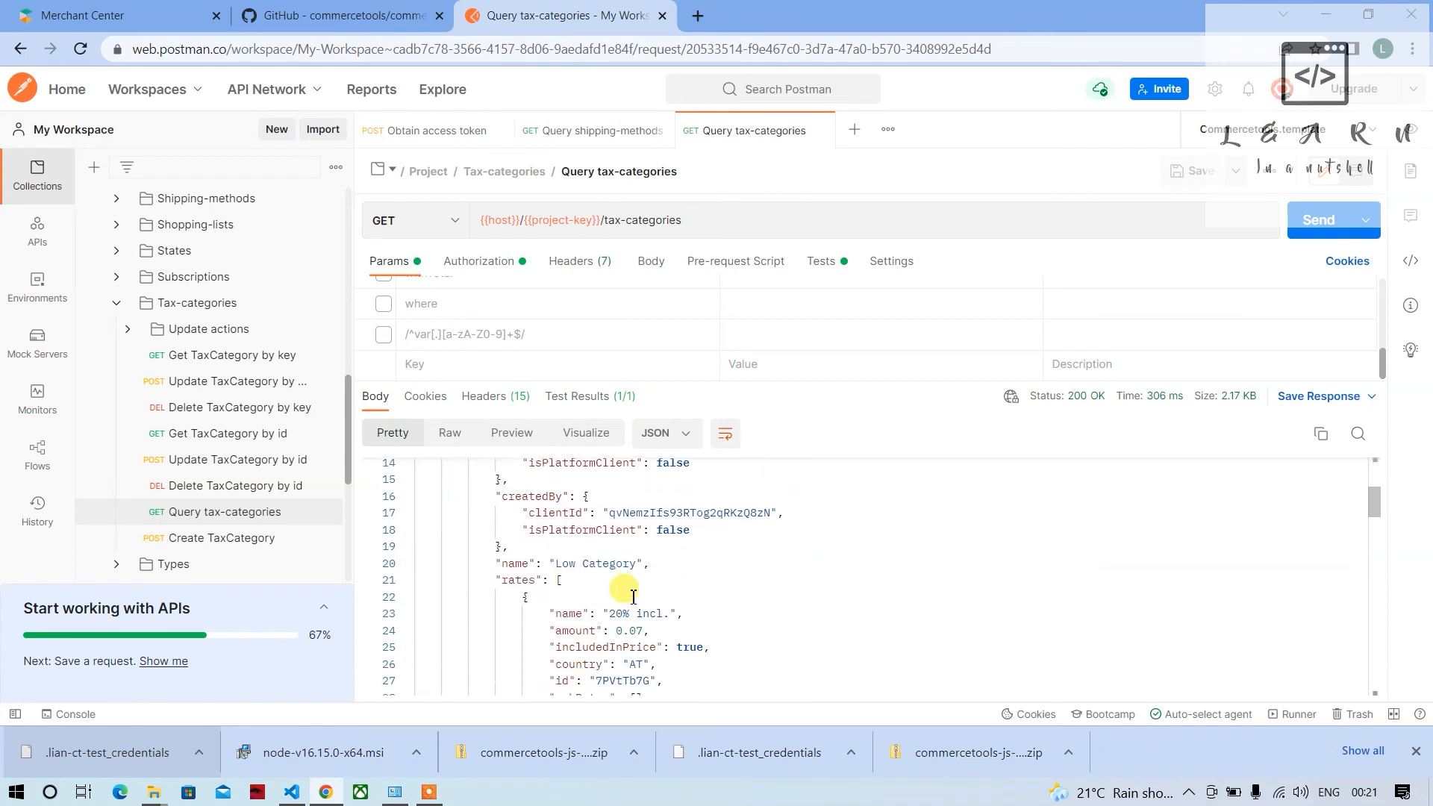
{"action": "scroll", "scroll_direction": "down", "scroll_amount": 3}
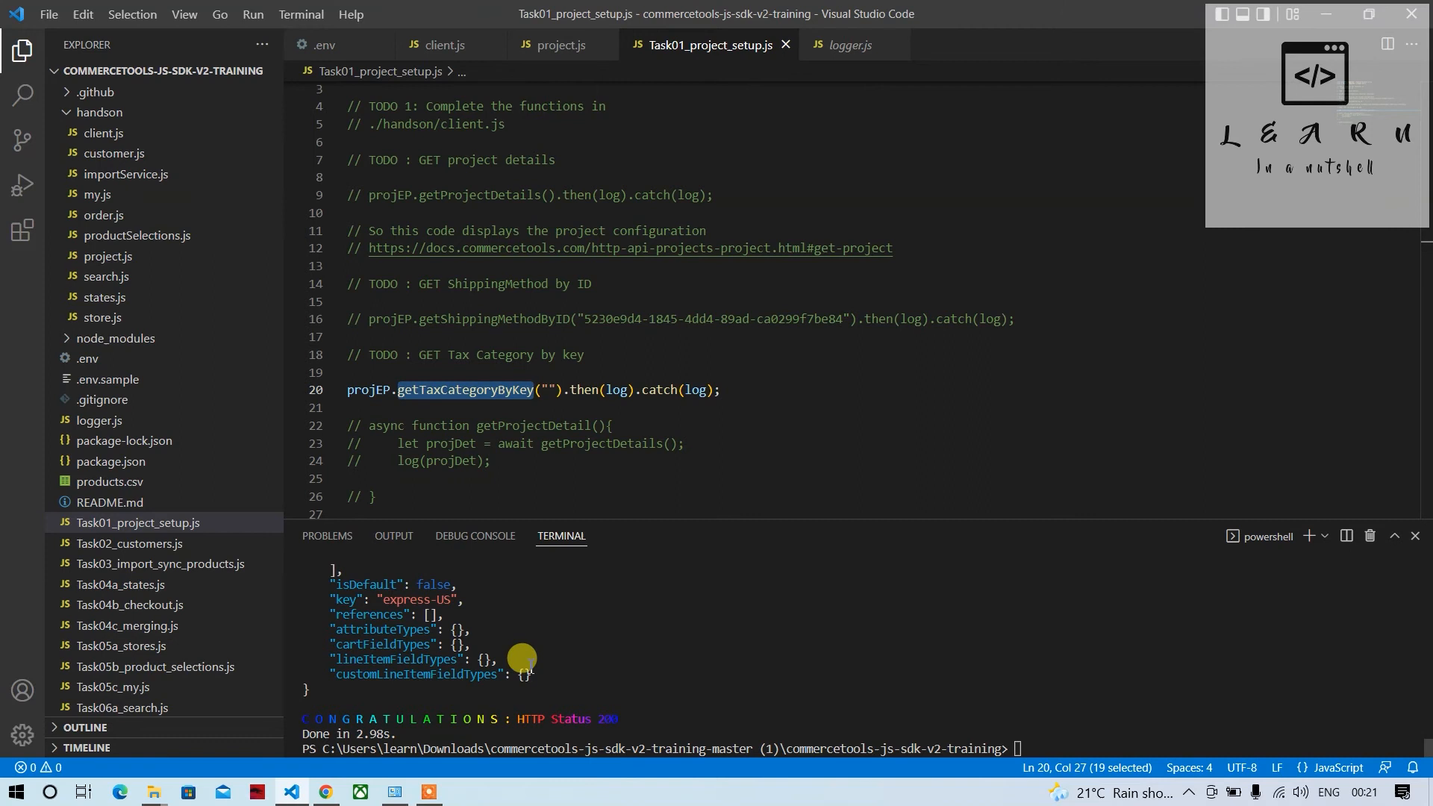
Set Task01's key to "low" and rerun it with yarn 1, getting a 404 not-found error.
{"action": "type", "text": "ow"}
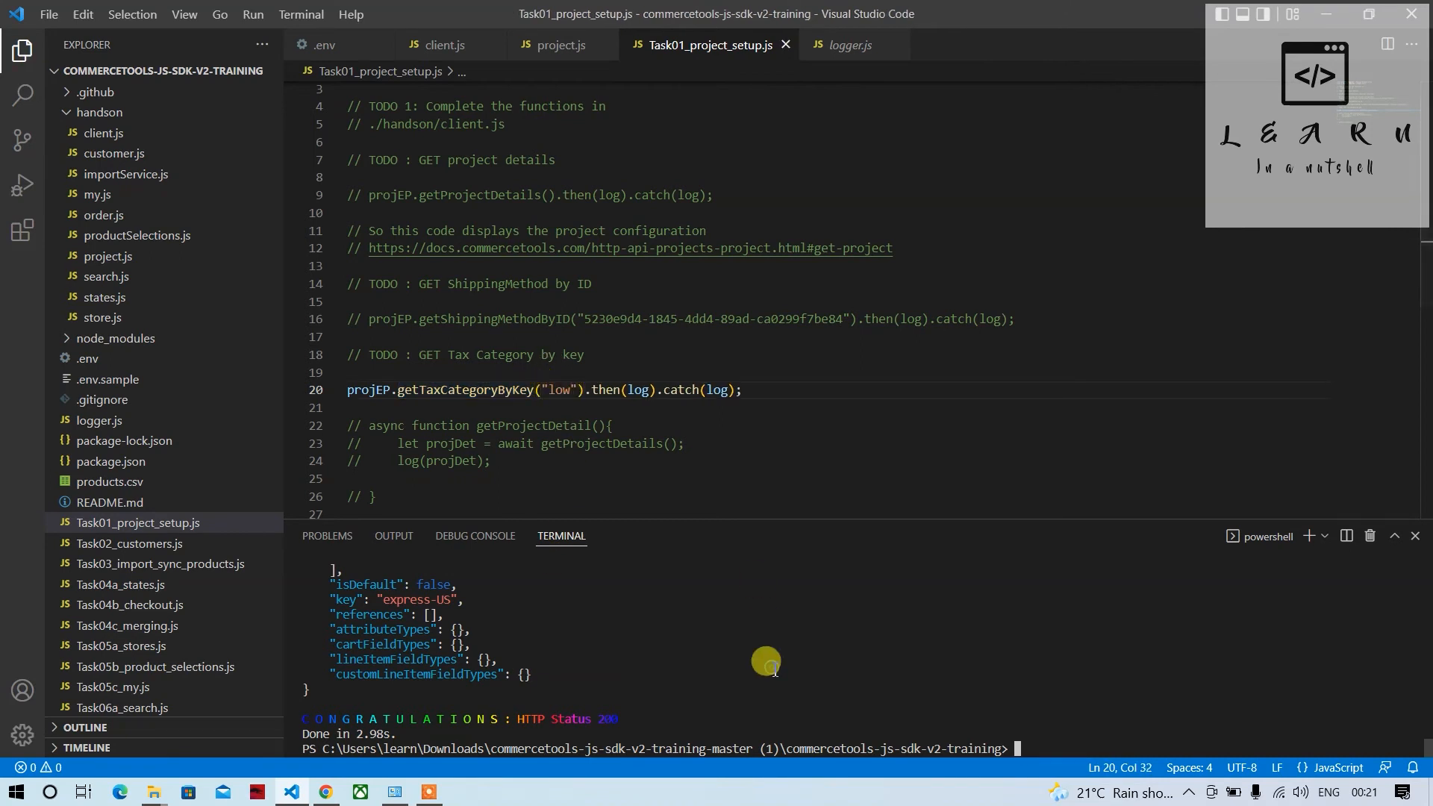
{"action": "mouse_move", "coordinate": [729, 625]}
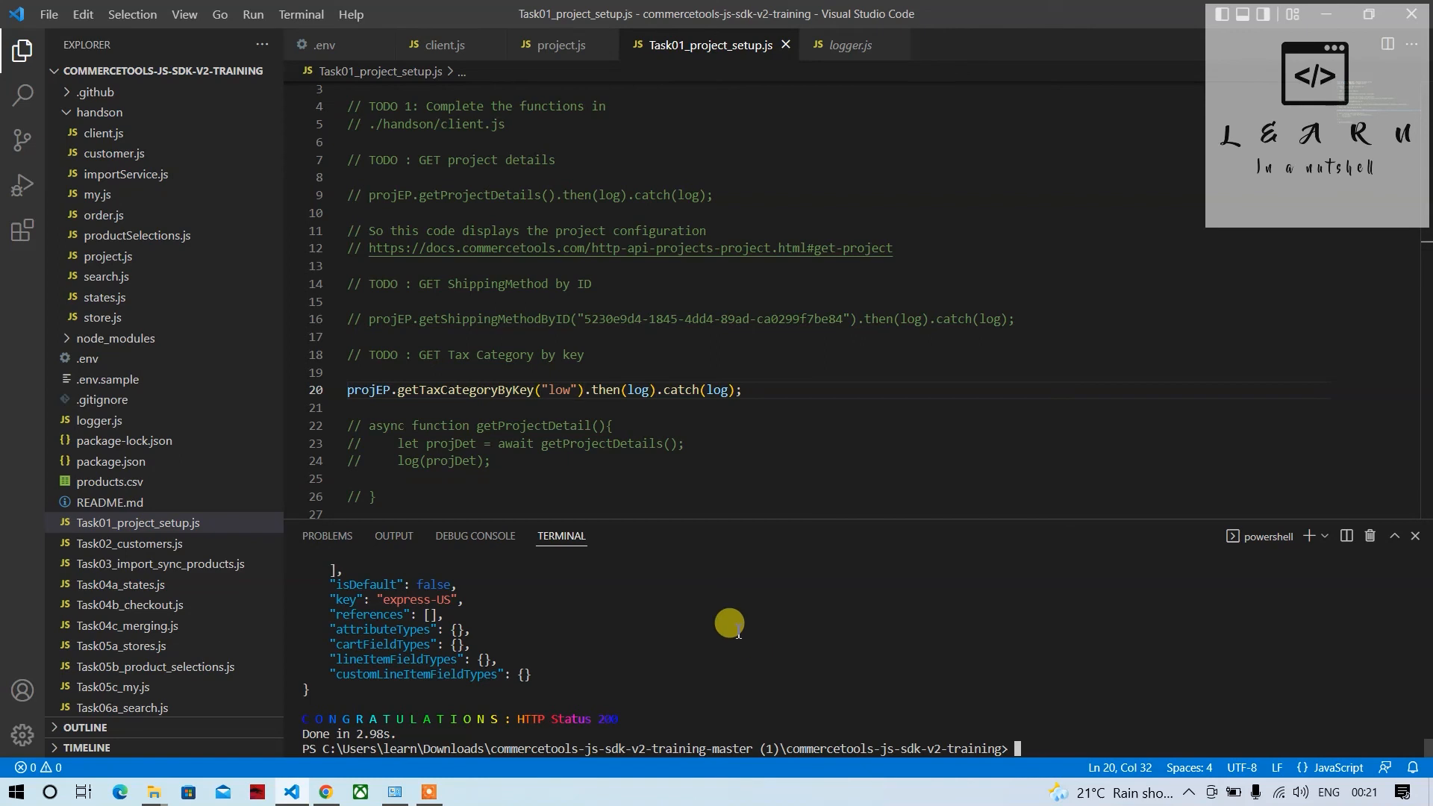
{"action": "mouse_move", "coordinate": [872, 672]}
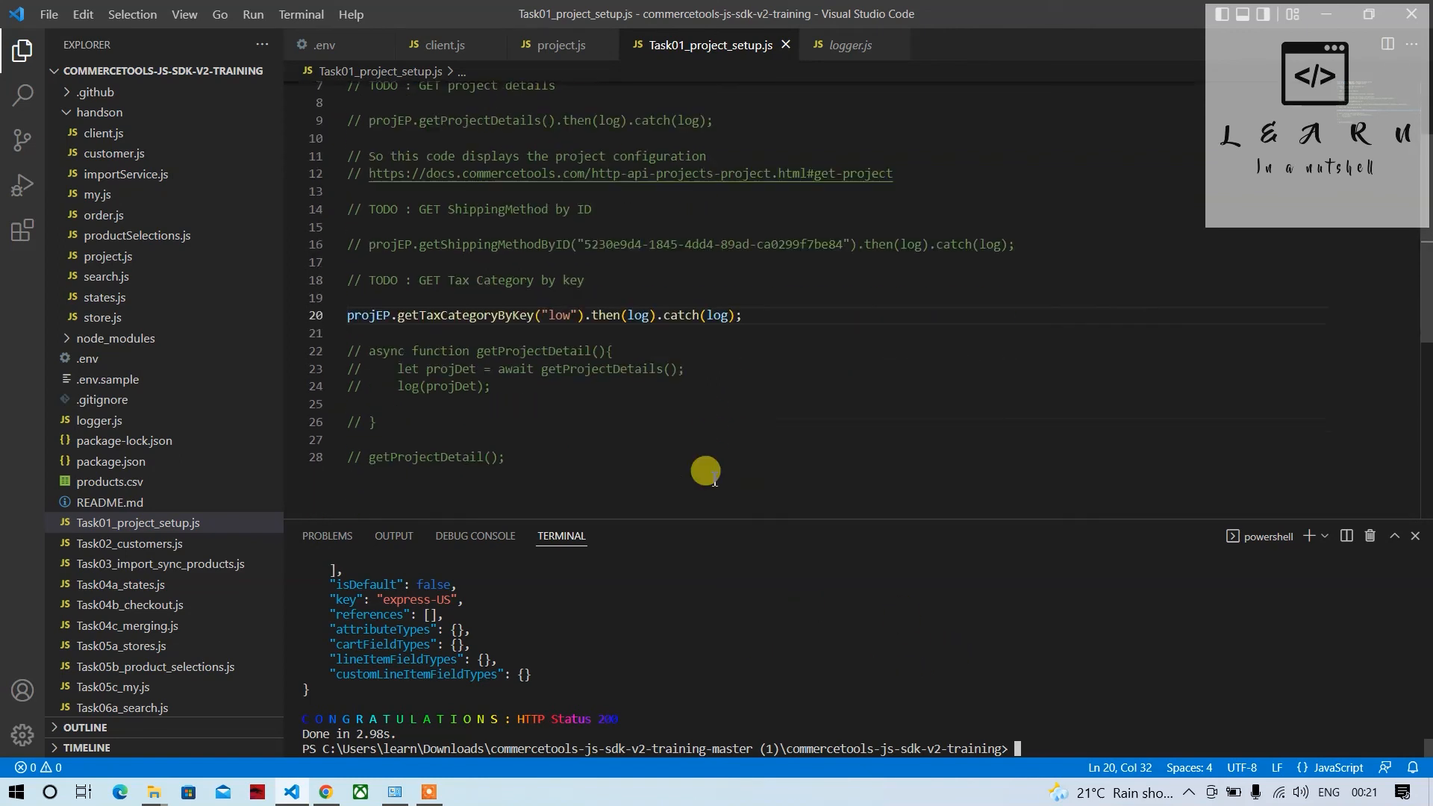
{"action": "type", "text": "yarn 1"}
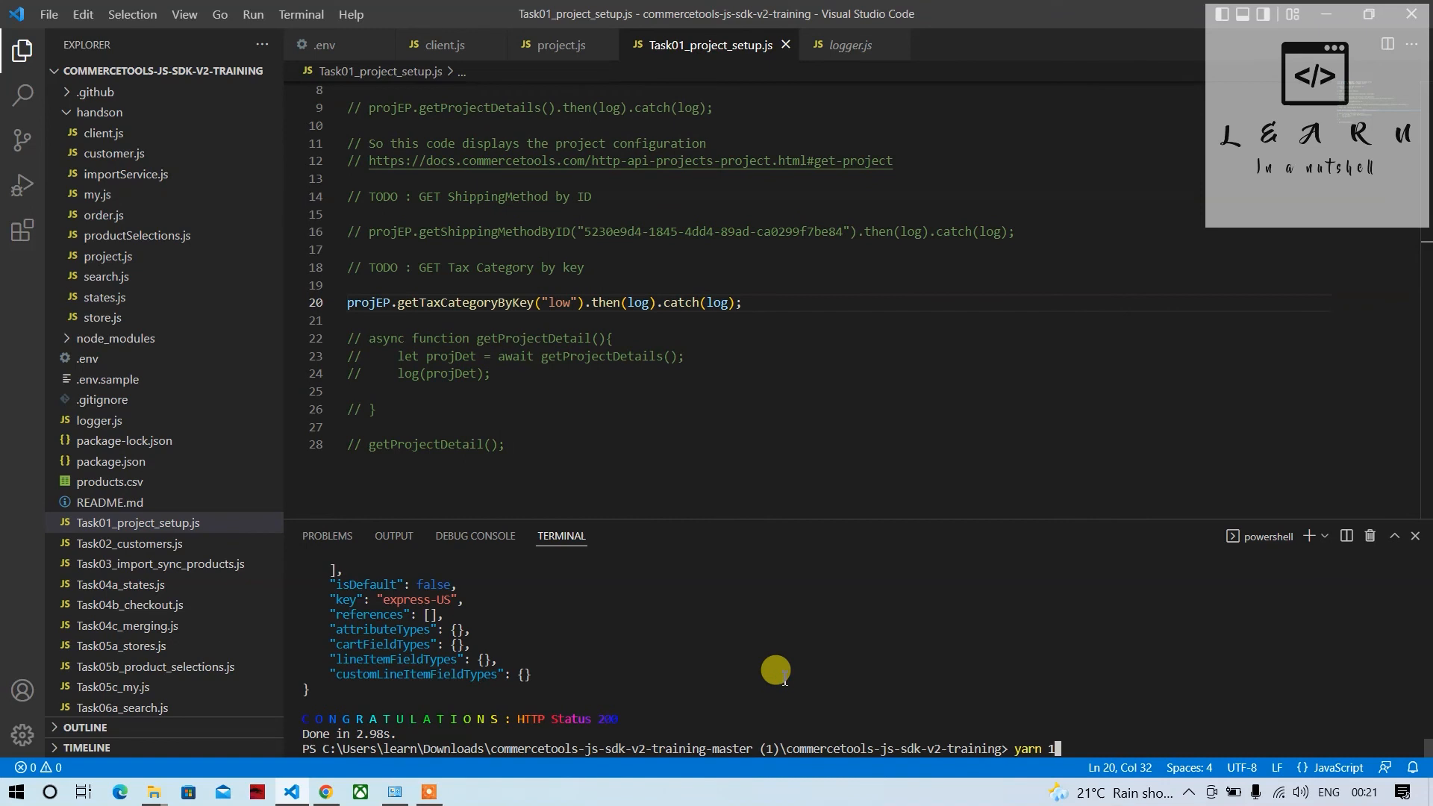
{"action": "key", "text": "Enter"}
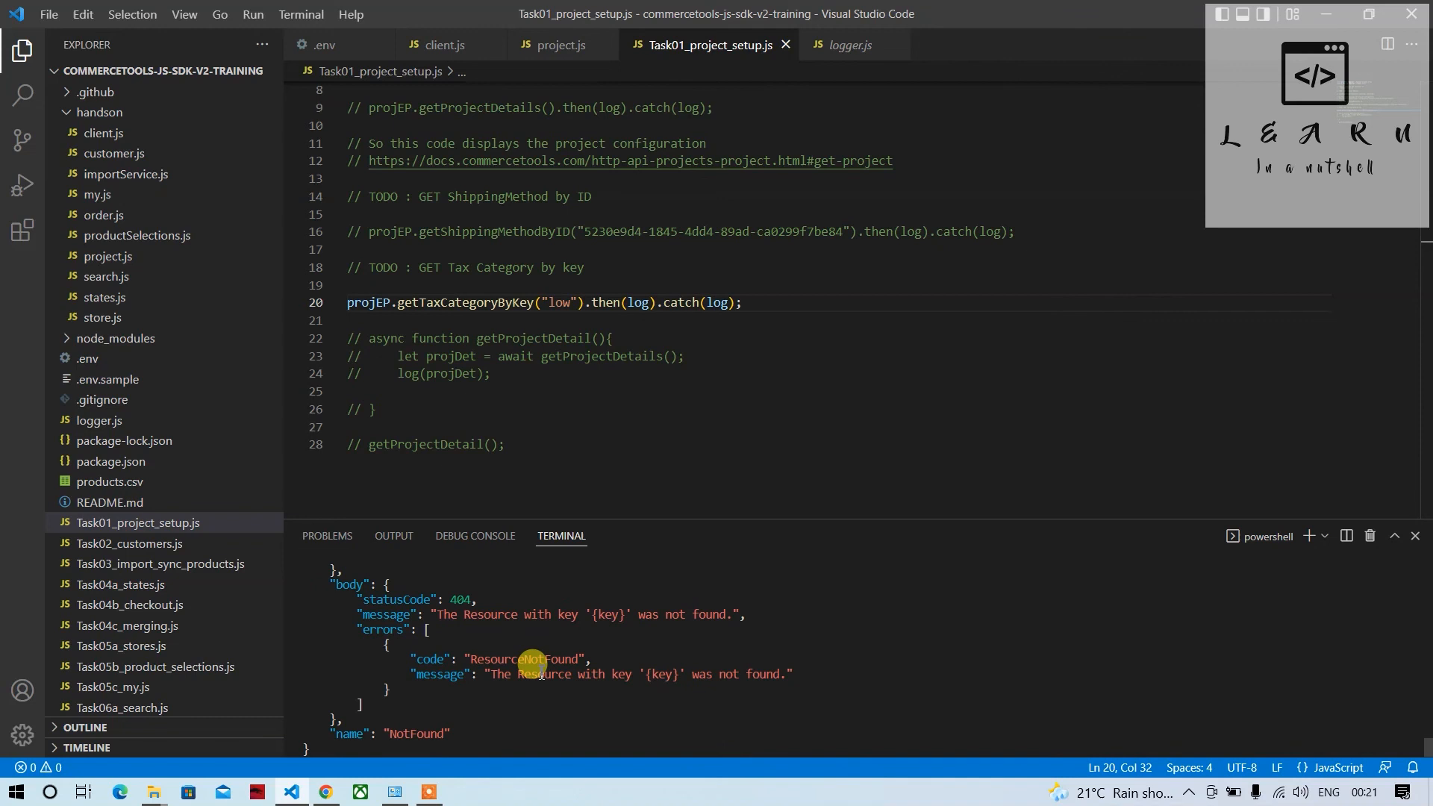
{"action": "left_click", "coordinate": [766, 417]}
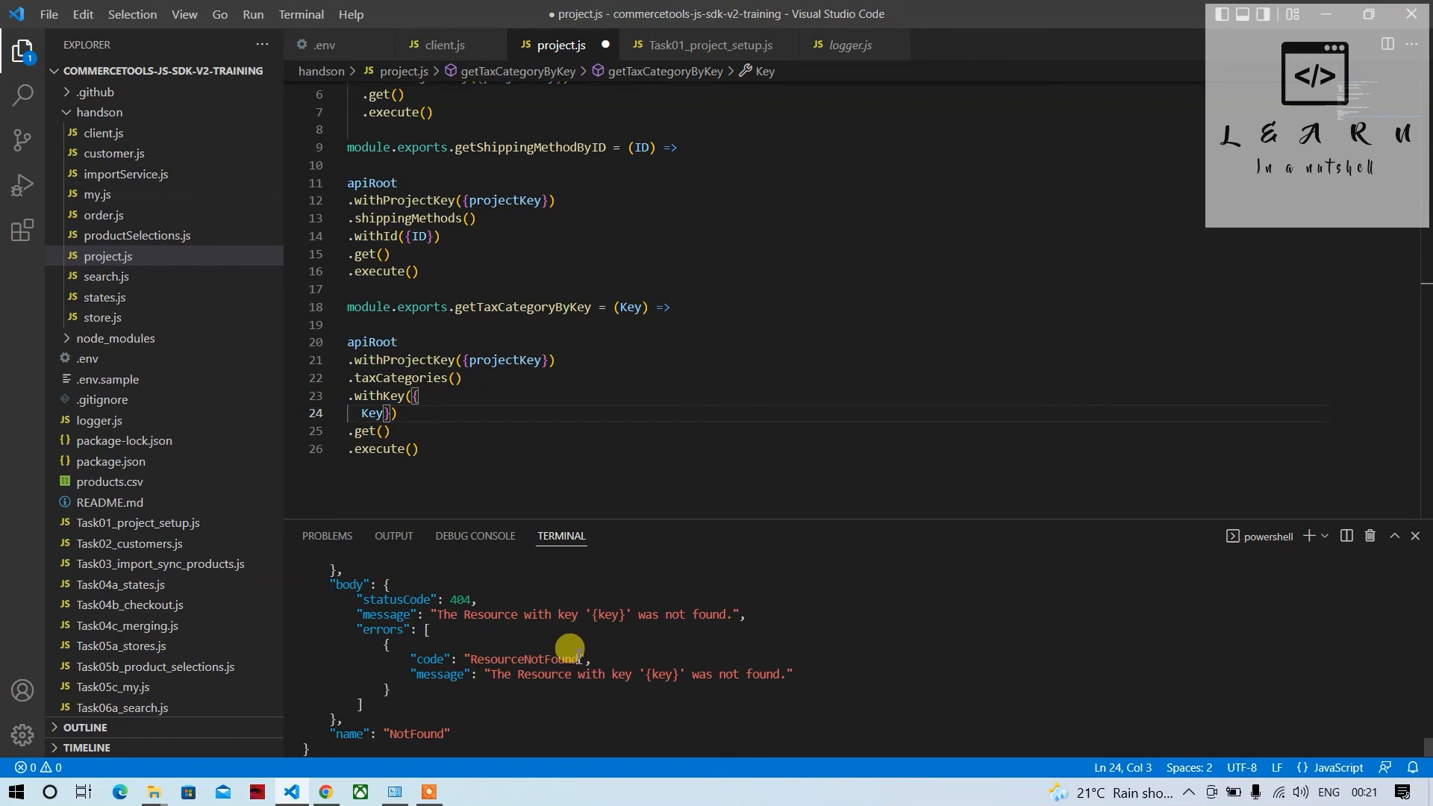
Join the withKey argument onto one line, then select the 'standard' key in Postman's response.
{"action": "key", "text": "Backspace"}
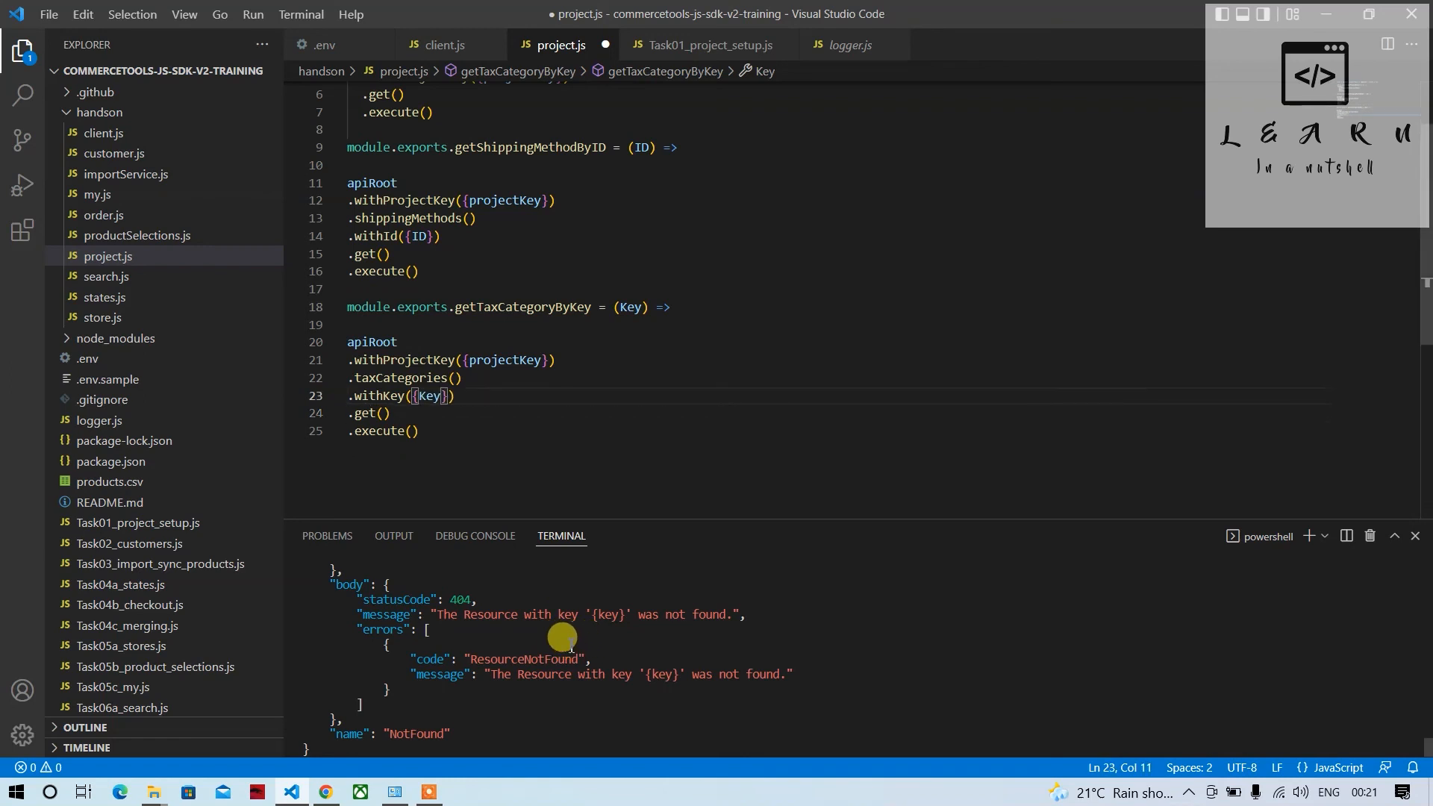
{"action": "left_click", "coordinate": [706, 45]}
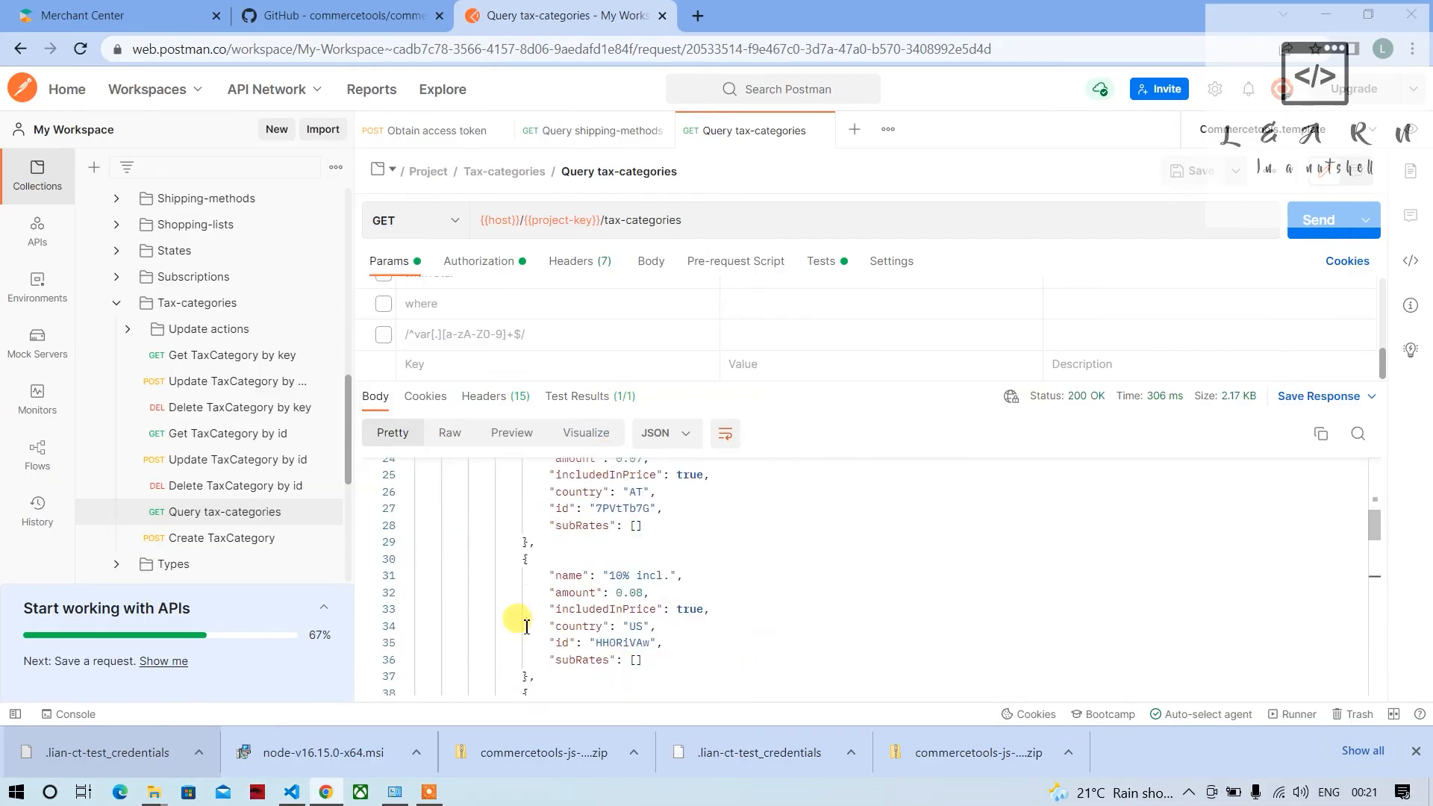
{"action": "scroll", "scroll_direction": "down", "scroll_amount": 3}
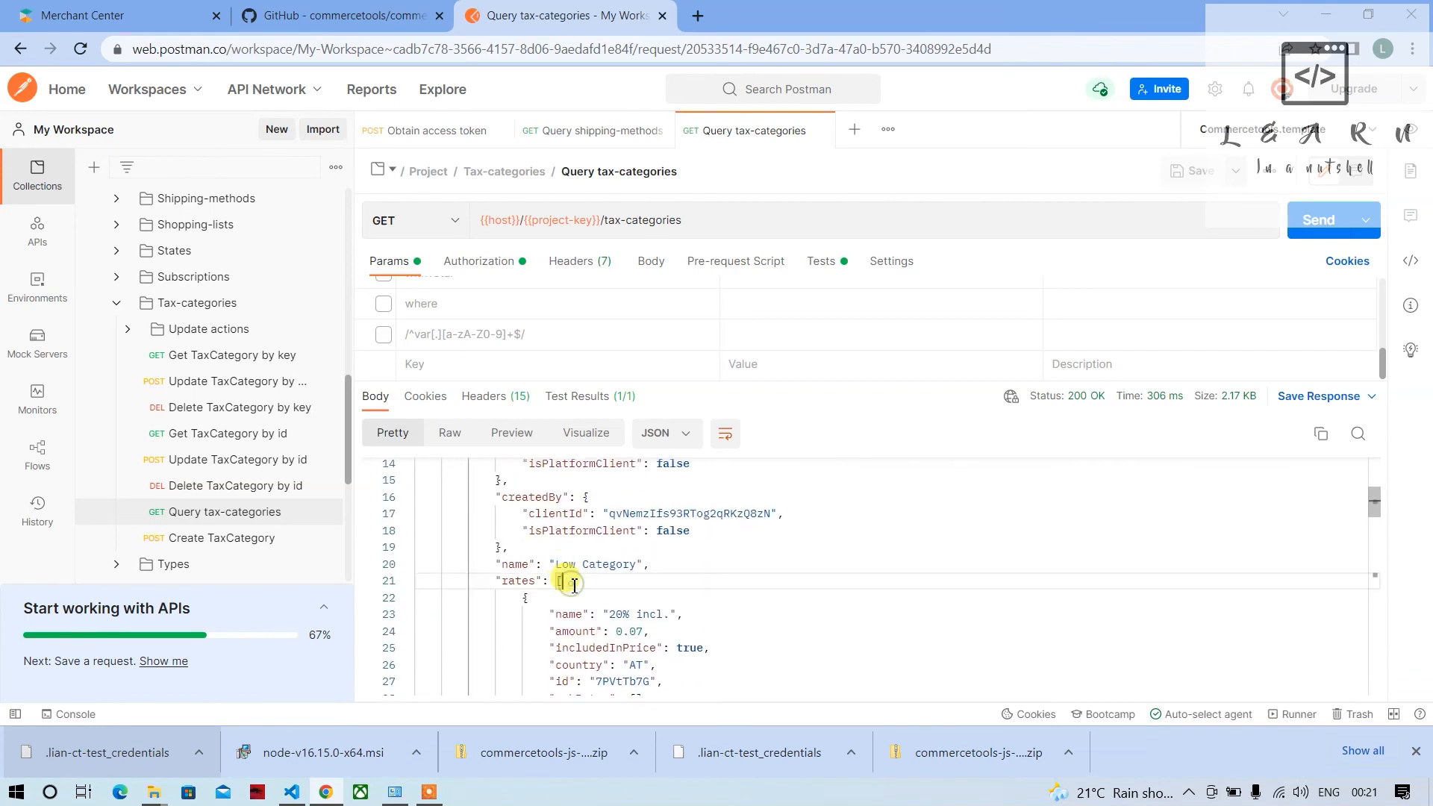
{"action": "scroll", "scroll_direction": "down", "scroll_amount": 3}
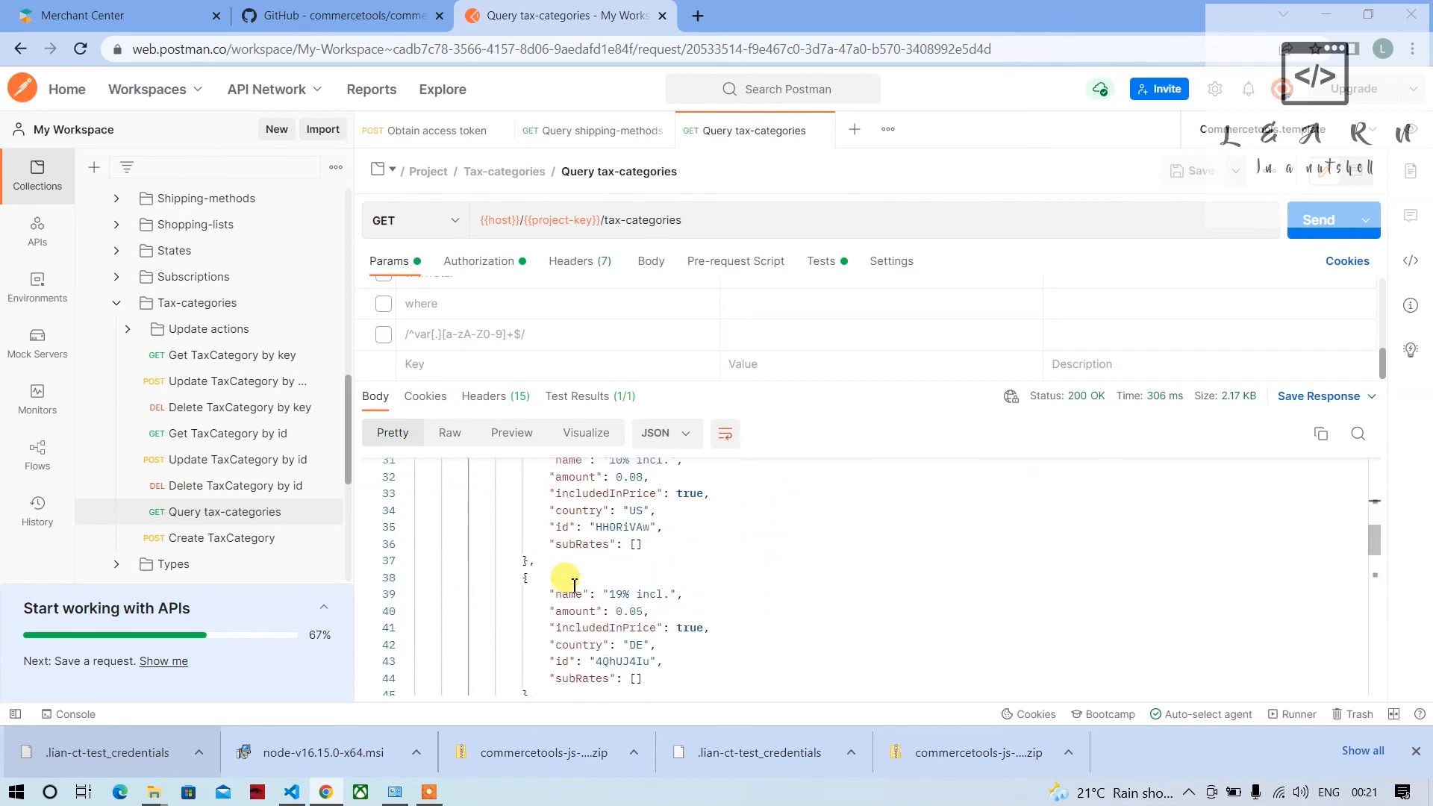
{"action": "scroll", "scroll_direction": "down", "scroll_amount": 3}
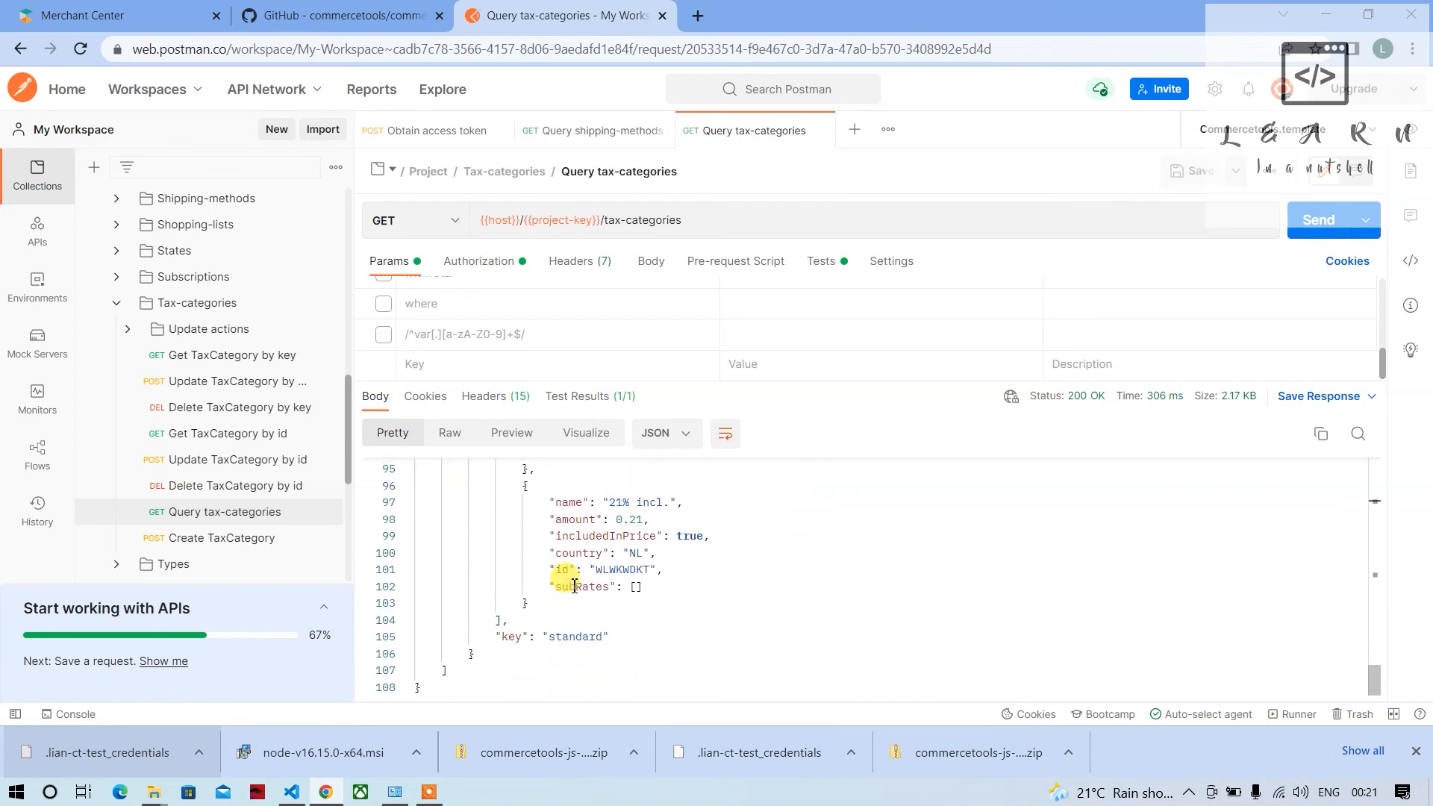
{"action": "double_click", "coordinate": [583, 636]}
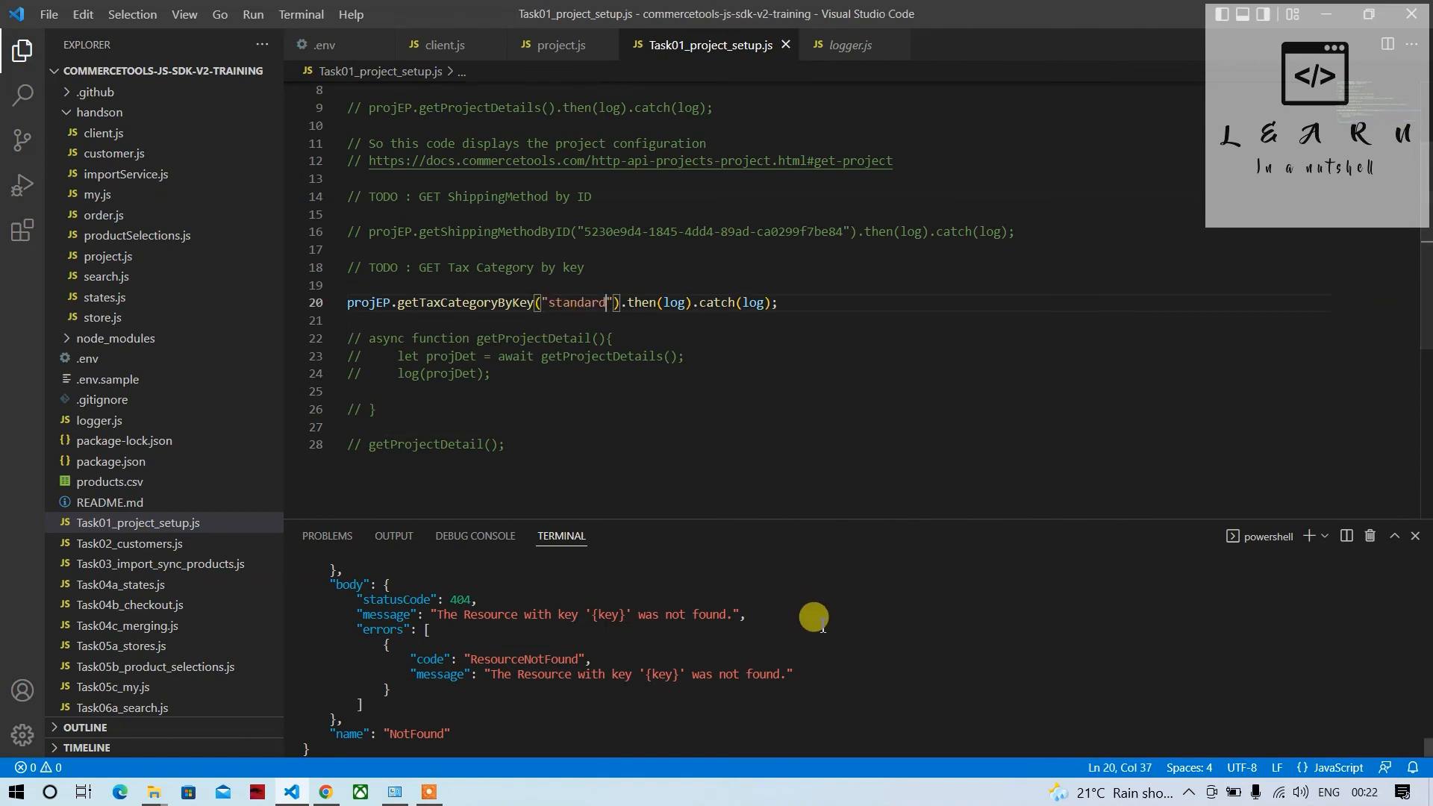
{"action": "mouse_move", "coordinate": [802, 600]}
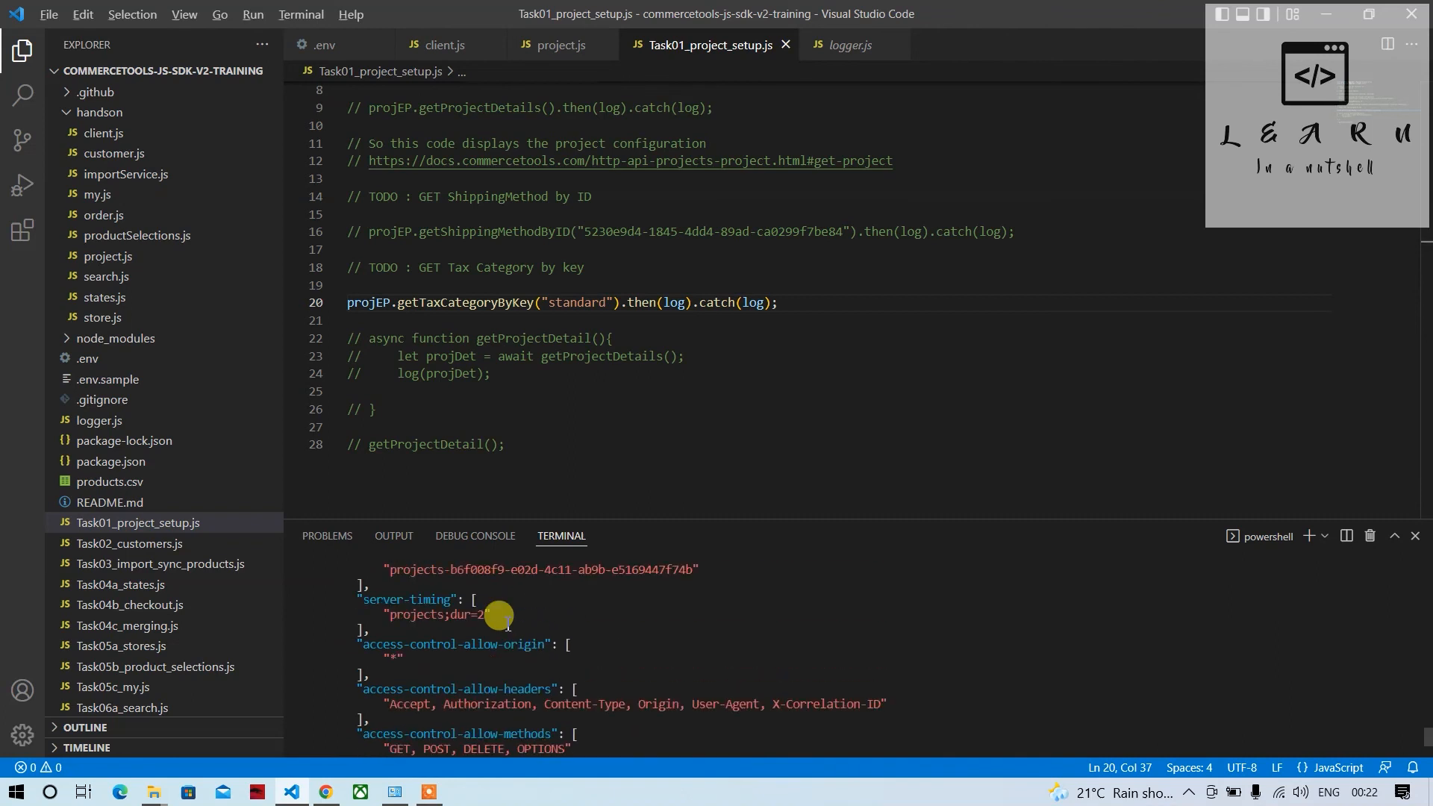
Switch to project.js and select the Key argument inside withKey for rework.
{"action": "left_click", "coordinate": [562, 45]}
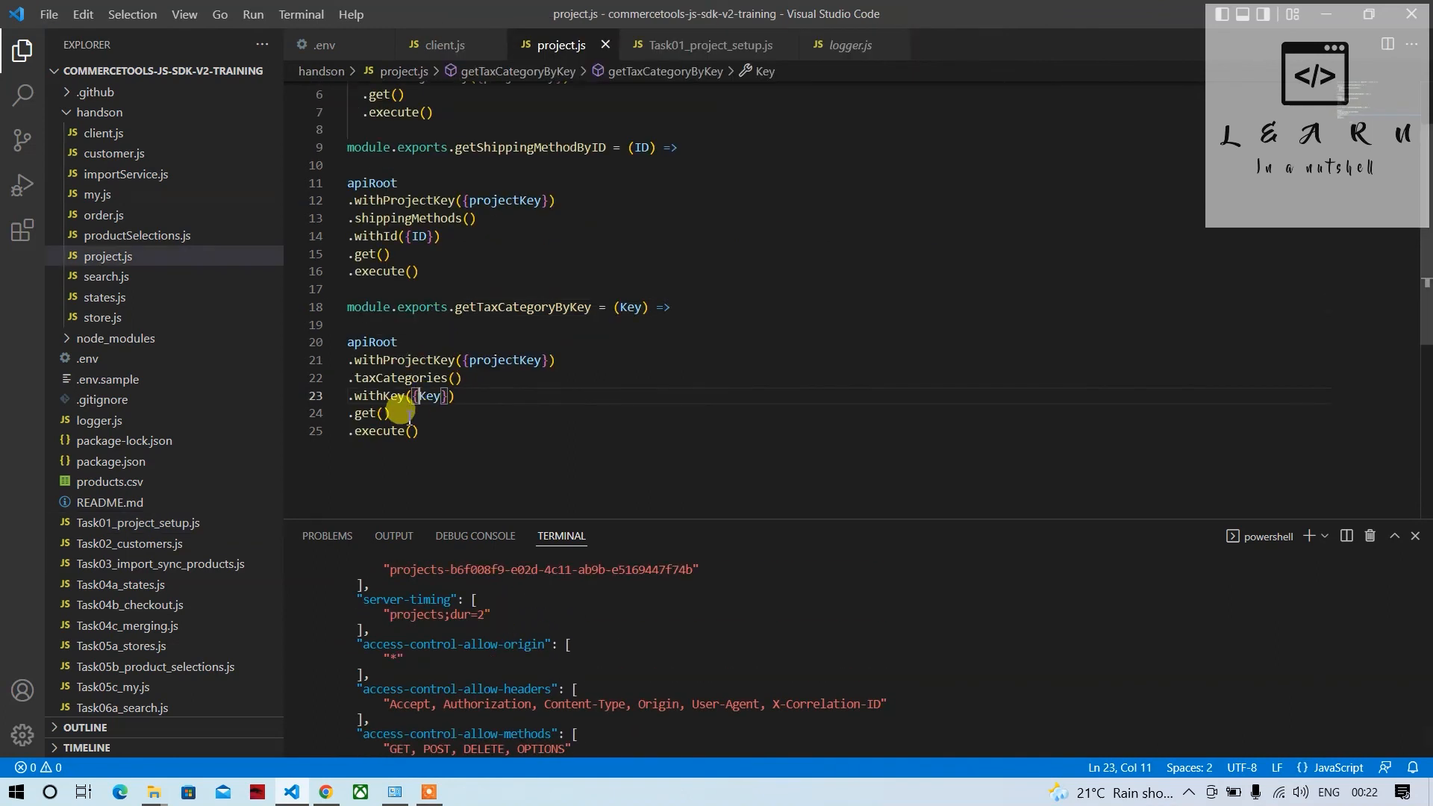
{"action": "double_click", "coordinate": [426, 395]}
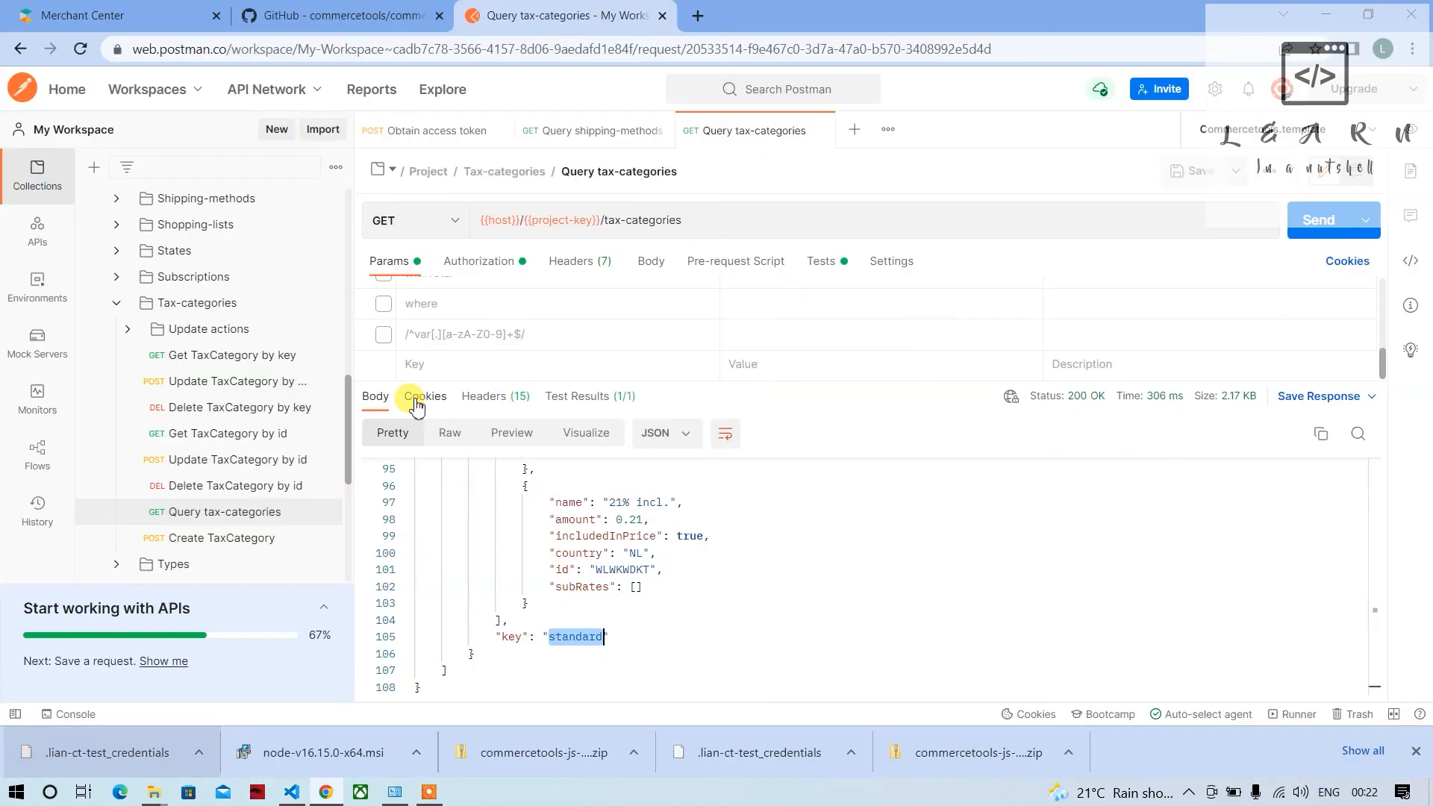
{"action": "left_click", "coordinate": [291, 791]}
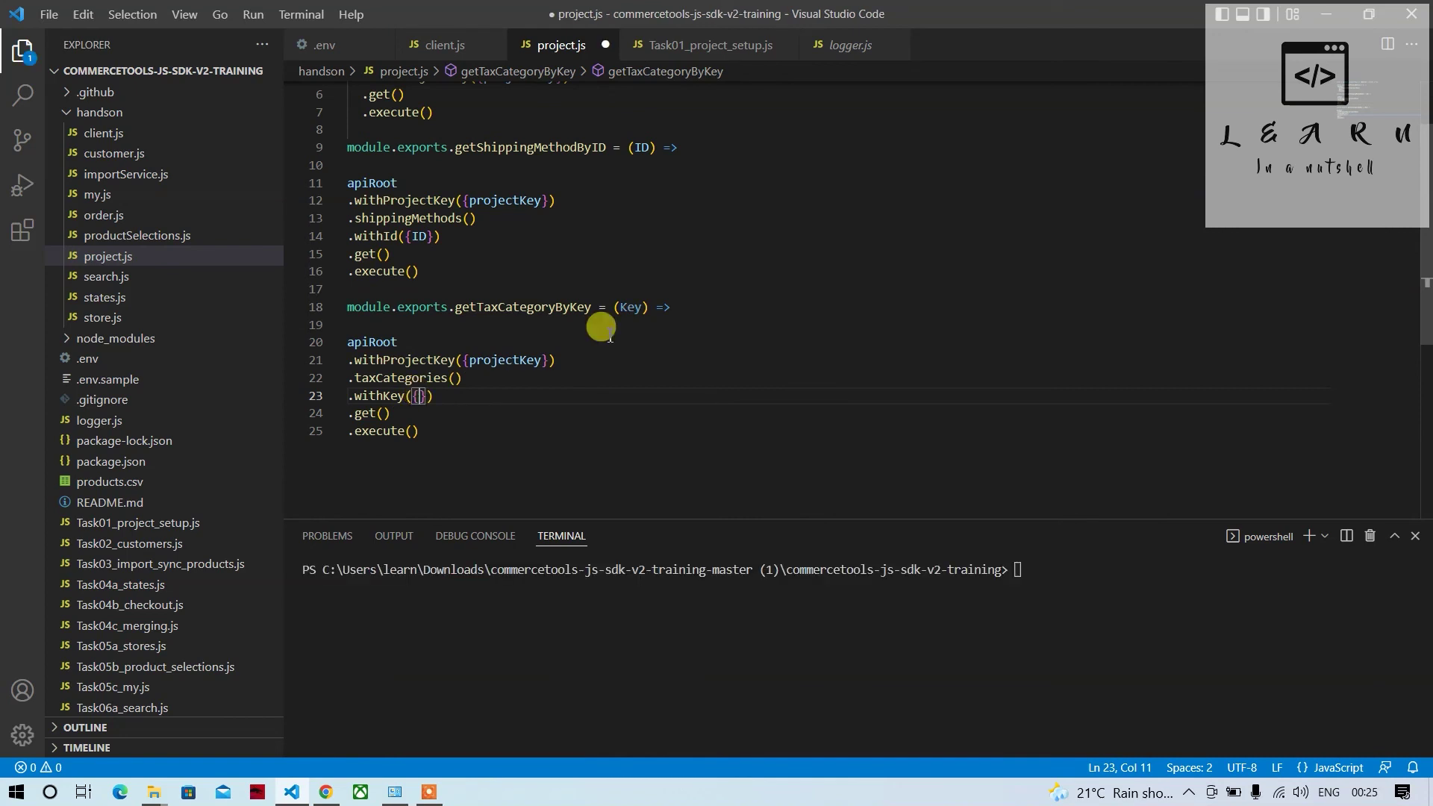
Rewrite the withKey argument as {key: Key} using the IntelliSense key suggestion.
{"action": "type", "text": "Key"}
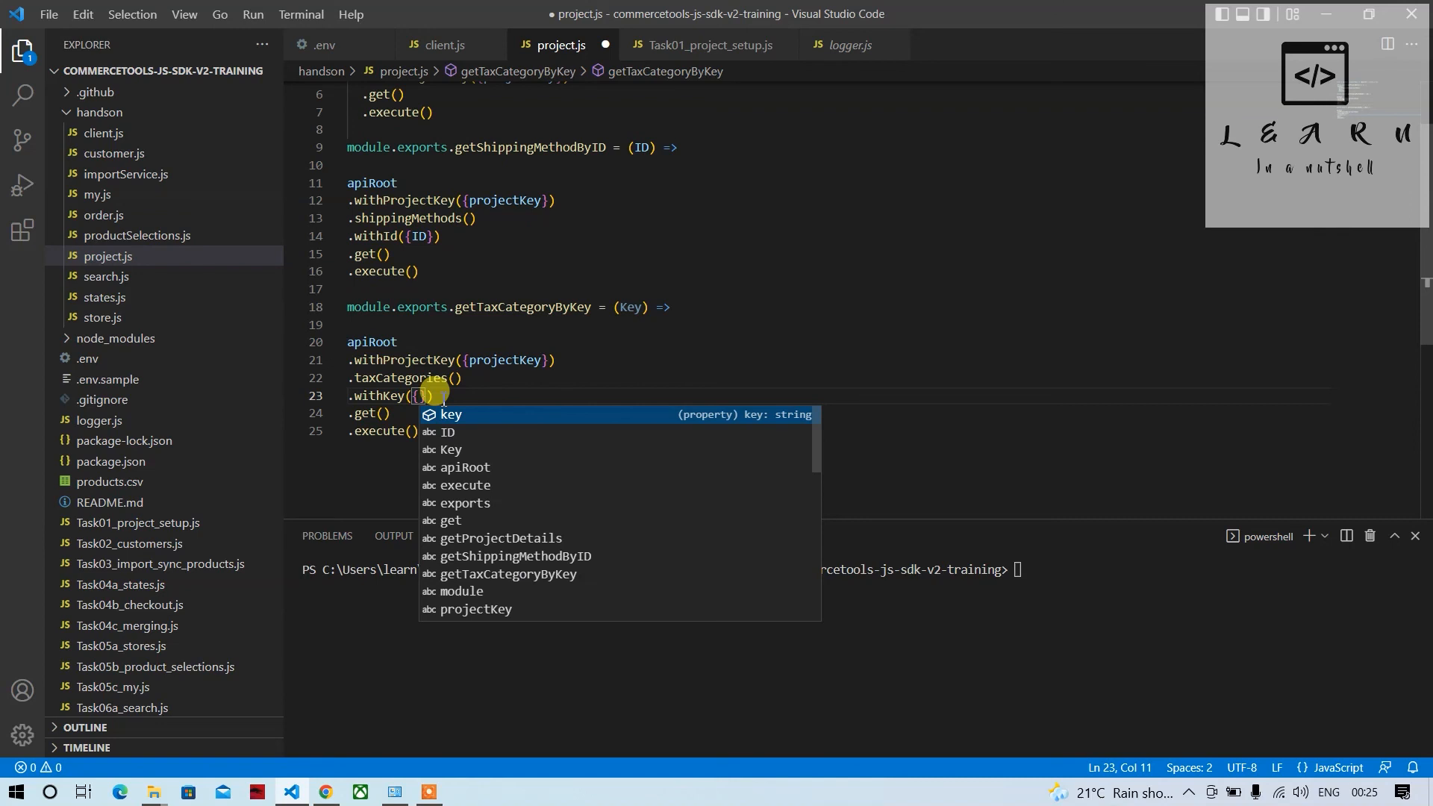
{"action": "key", "text": "Enter"}
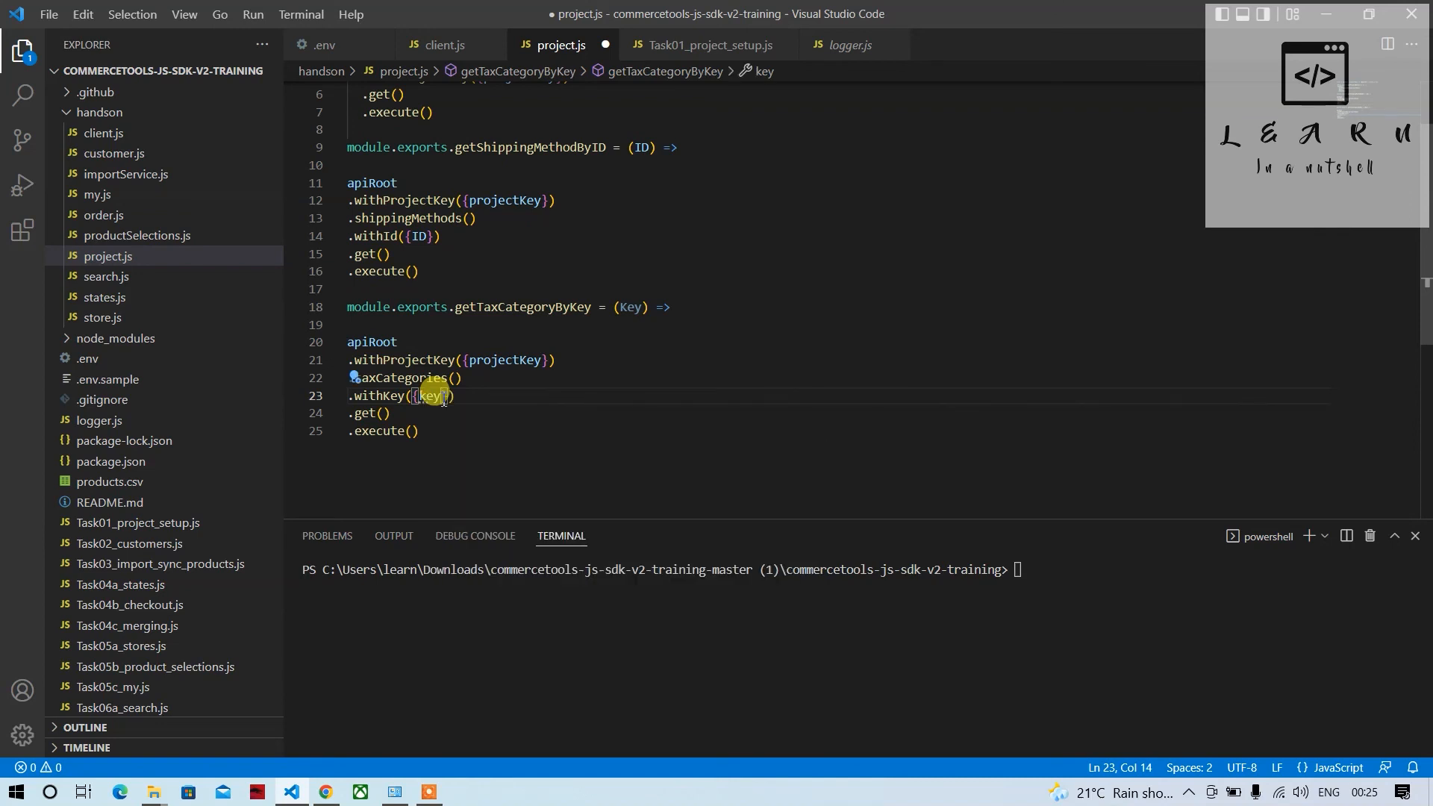
{"action": "type", "text": "Key"}
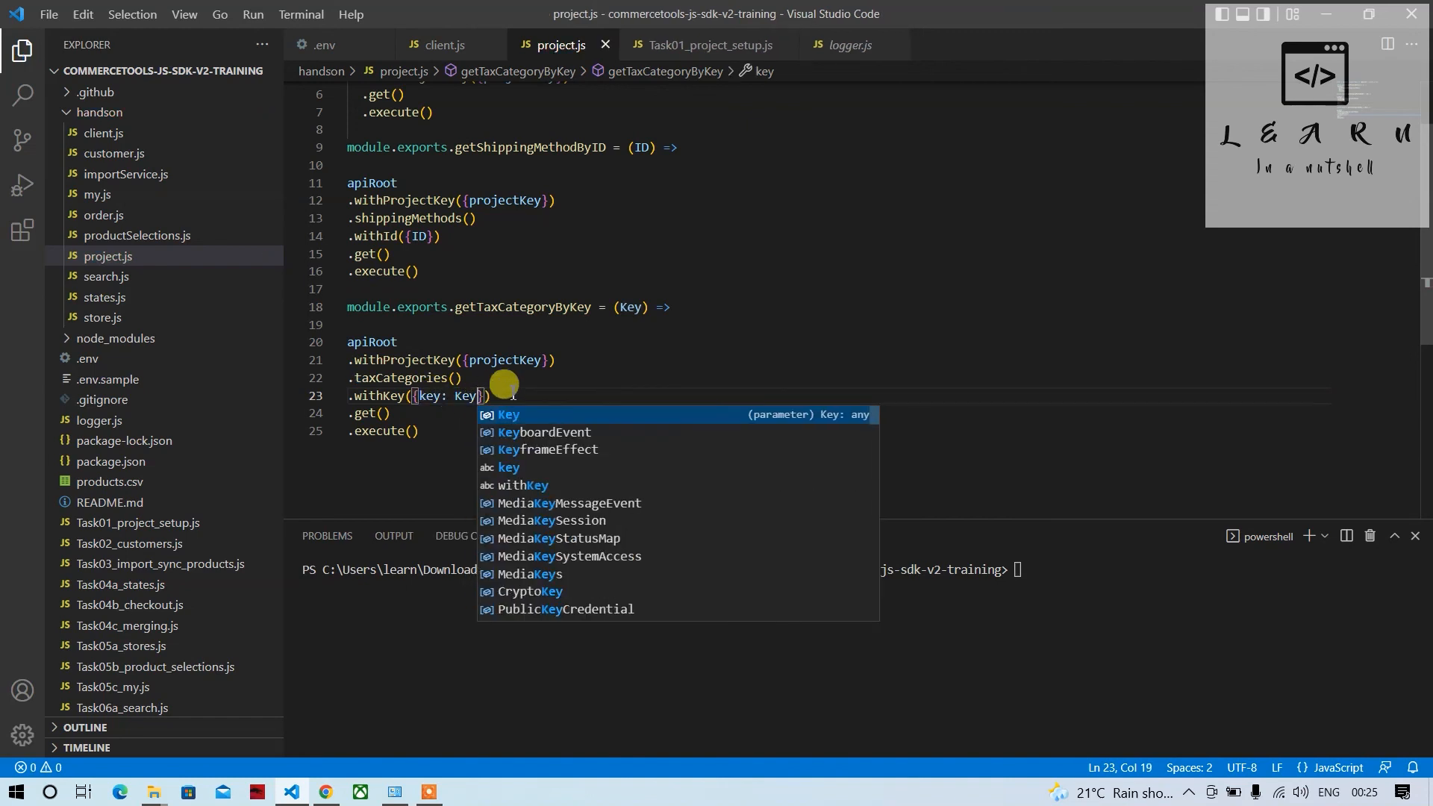
{"action": "left_click", "coordinate": [710, 45]}
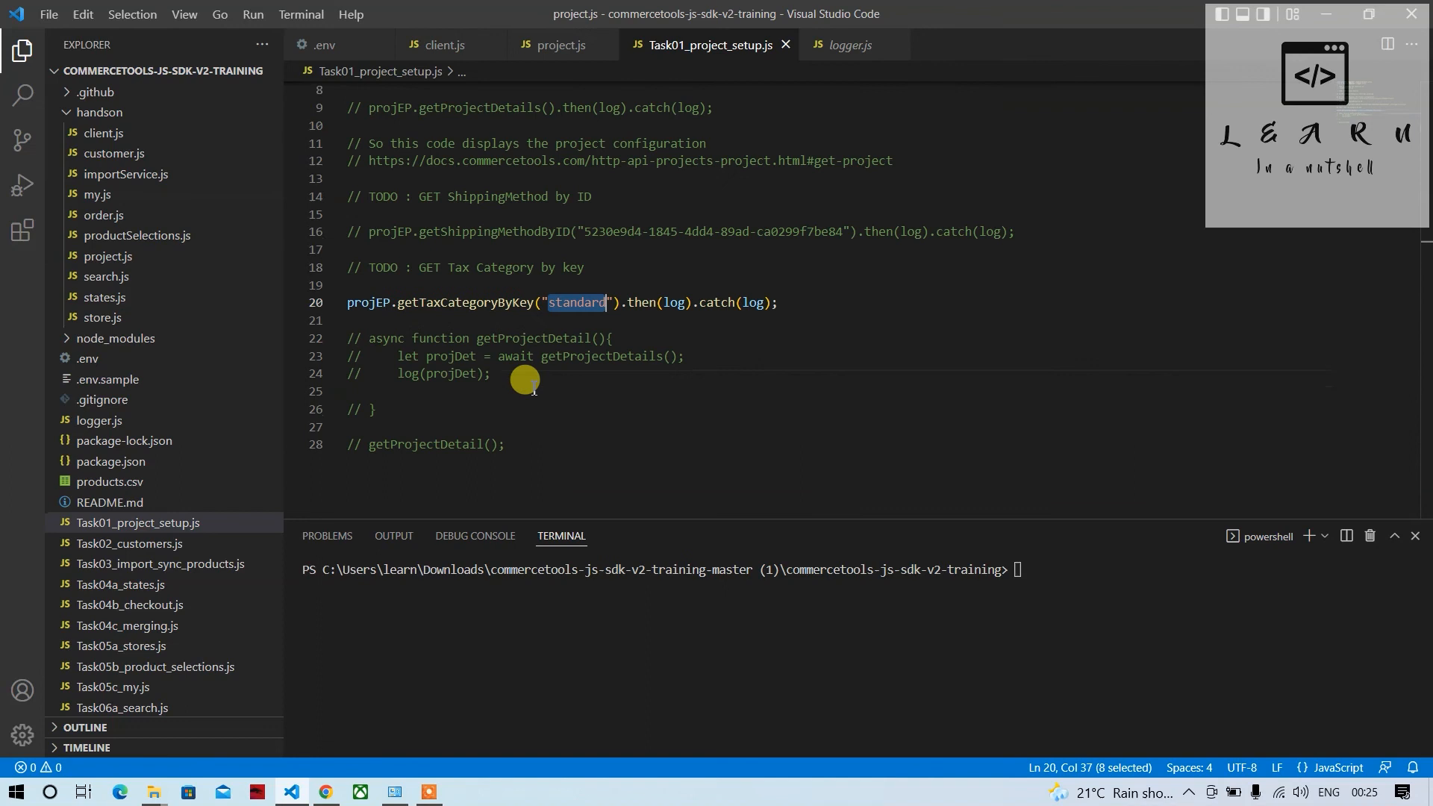
{"action": "left_click", "coordinate": [562, 44]}
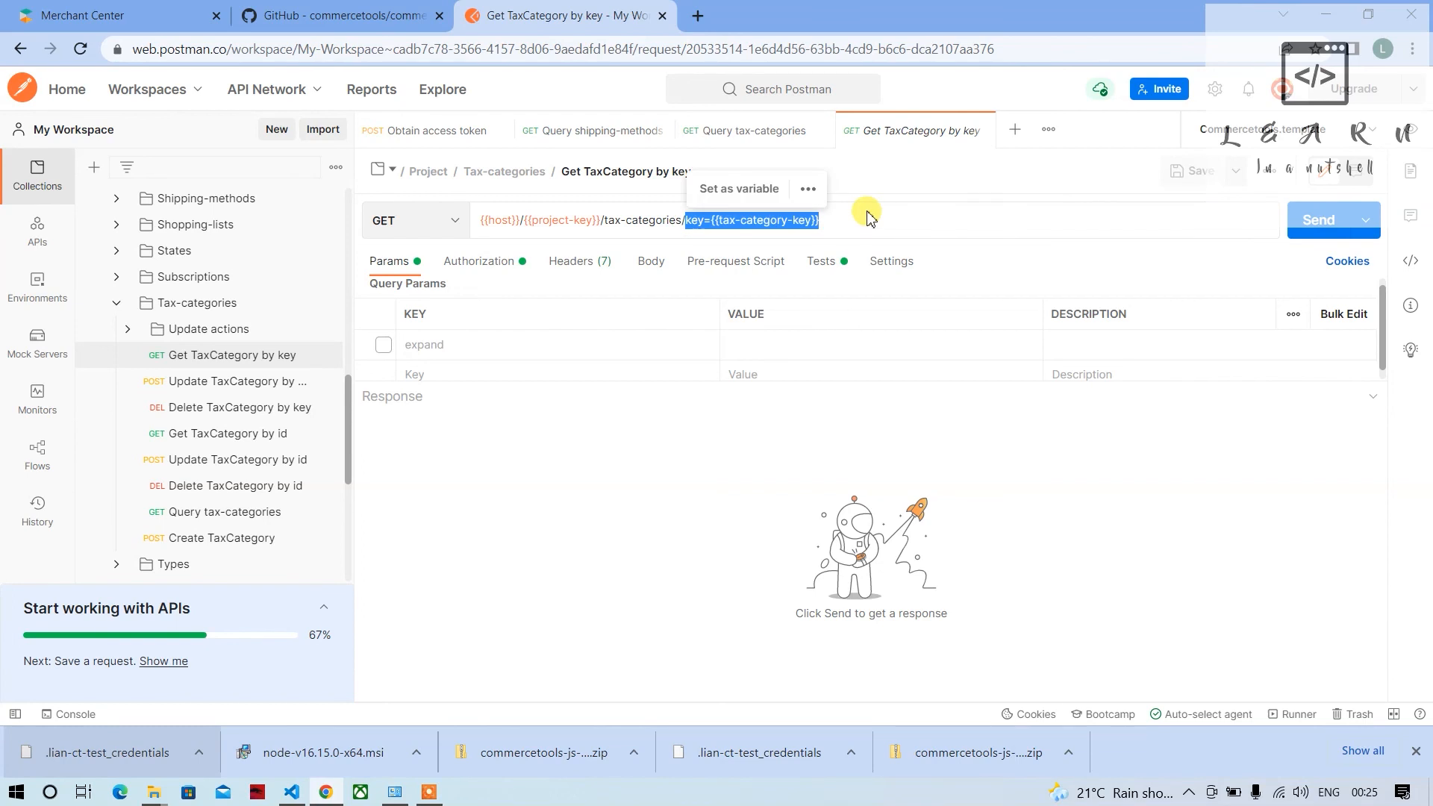
{"action": "mouse_move", "coordinate": [859, 228]}
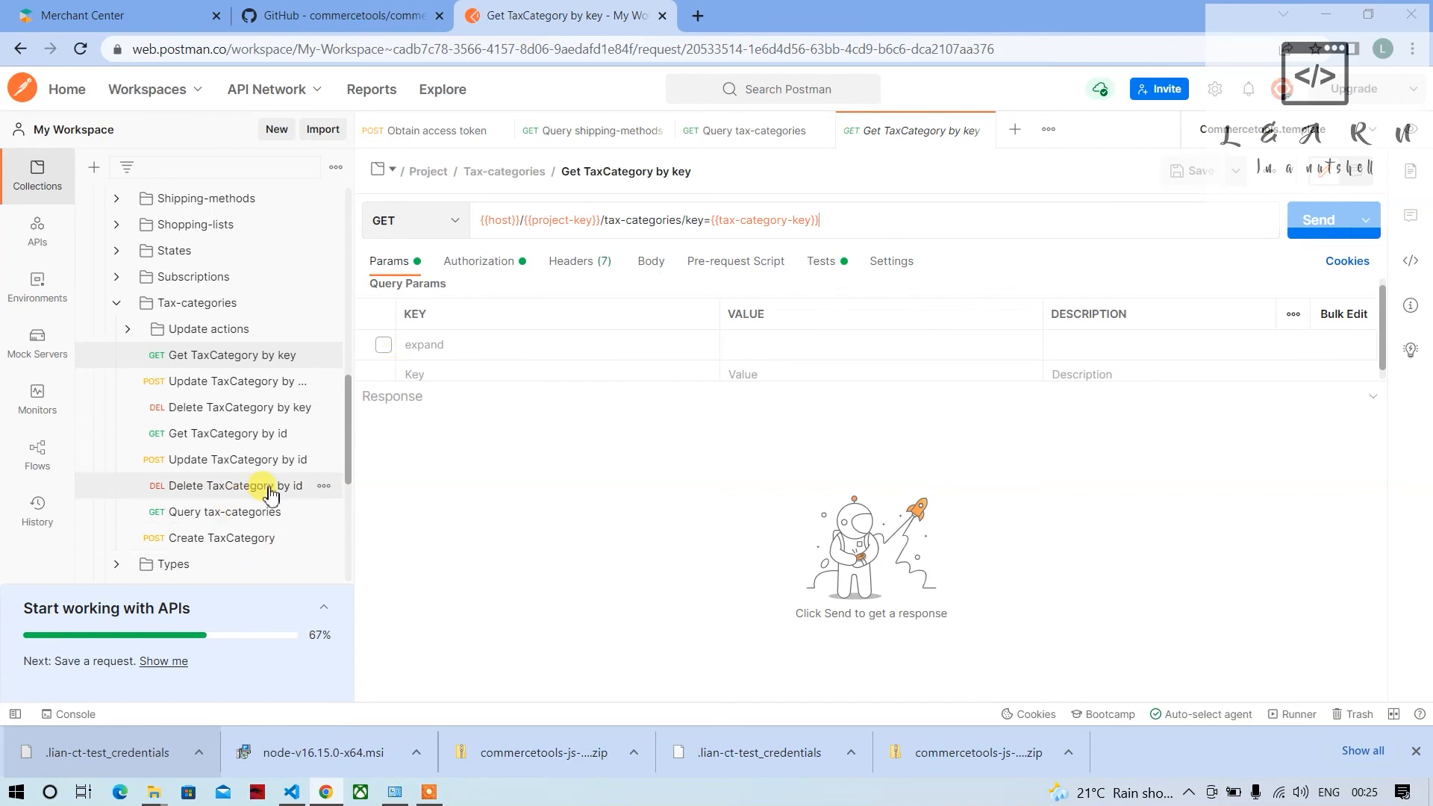
{"action": "mouse_move", "coordinate": [257, 440]}
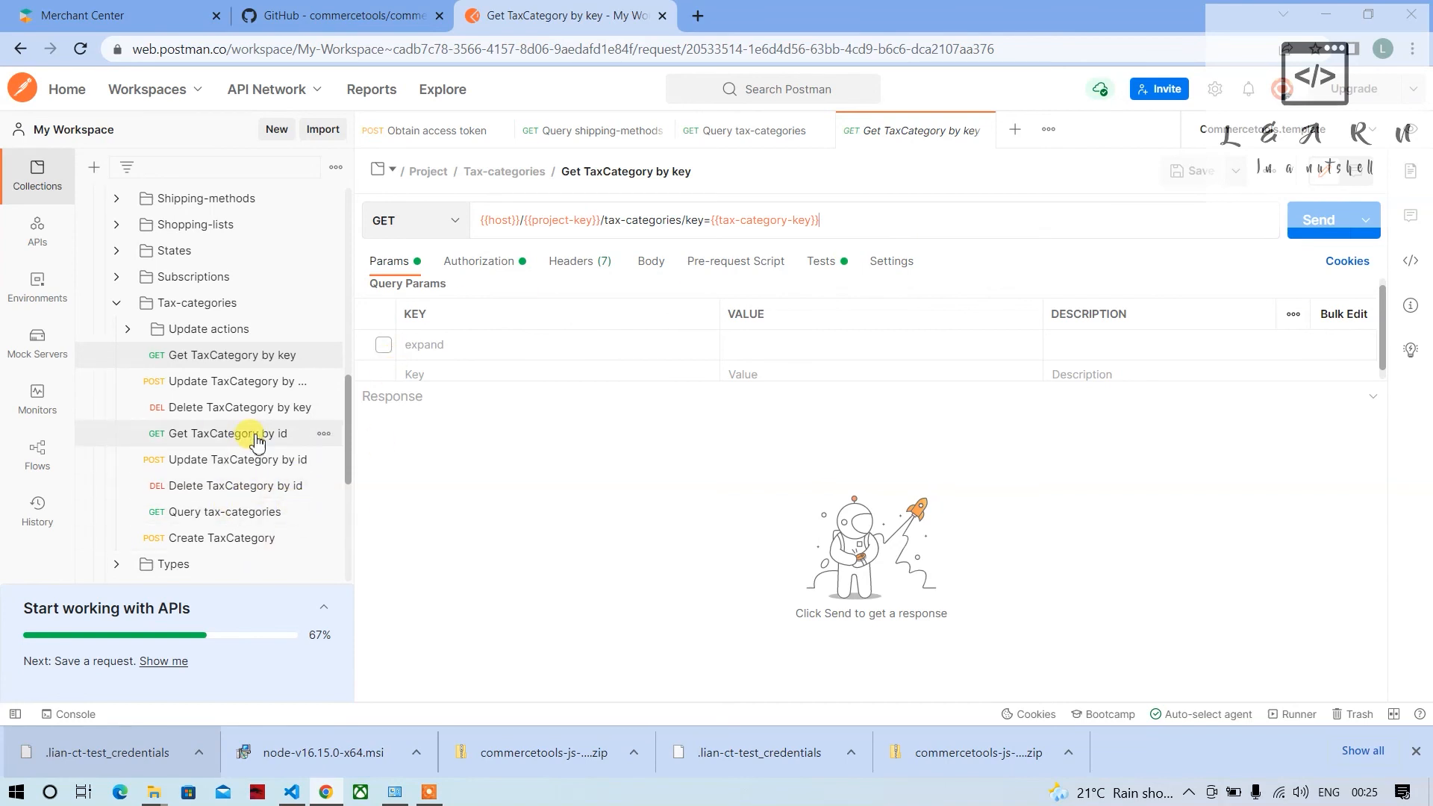
{"action": "left_click", "coordinate": [227, 434]}
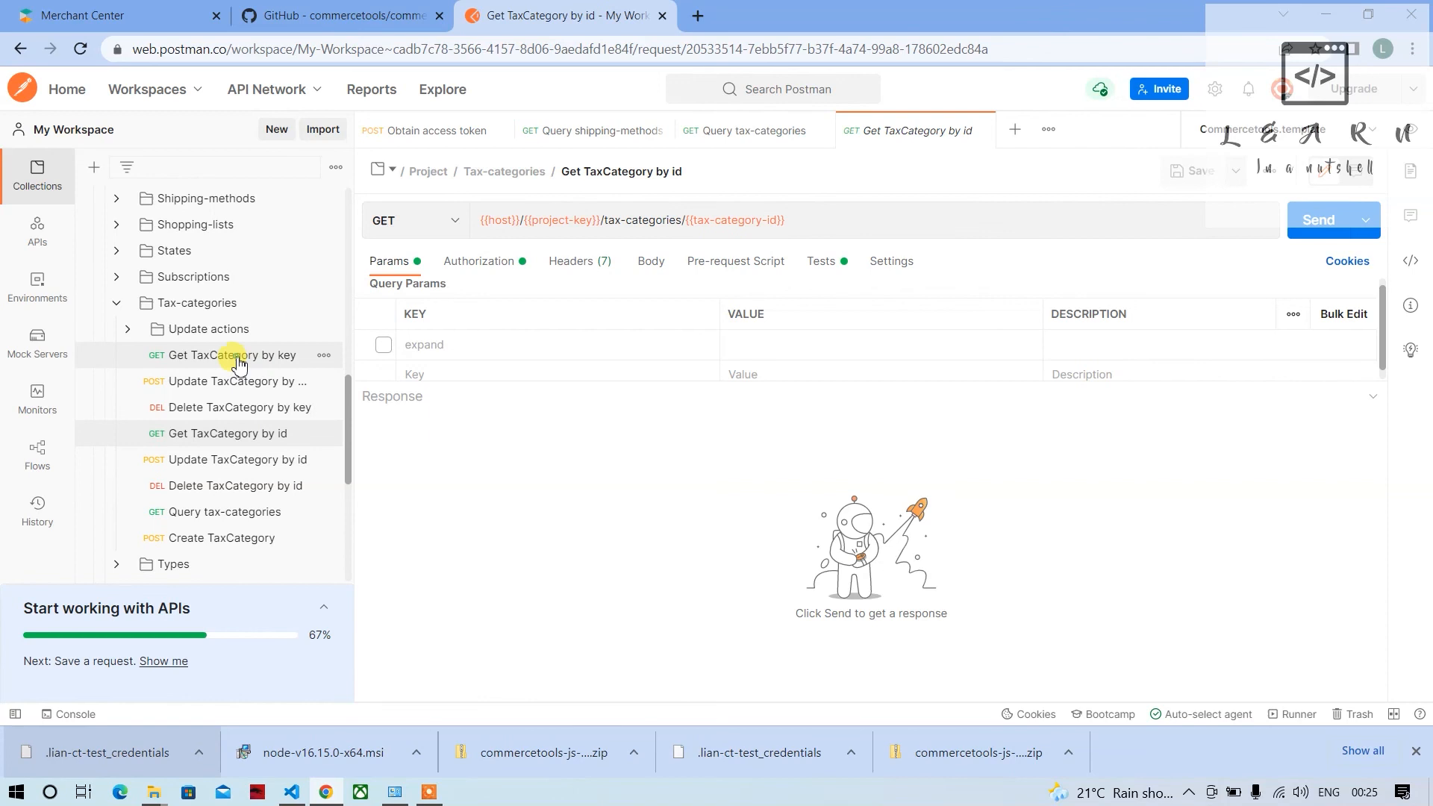
{"action": "left_click", "coordinate": [226, 354]}
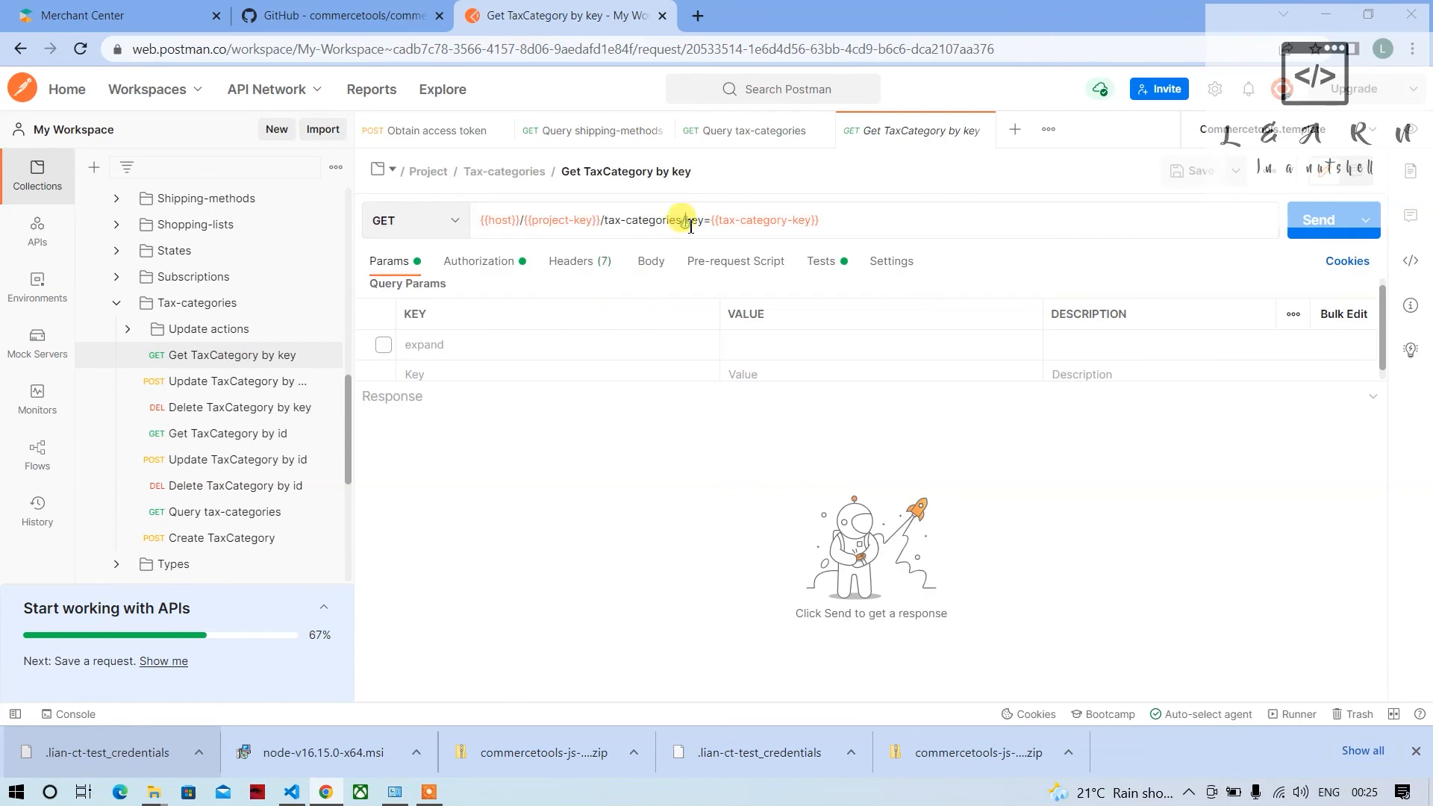
{"action": "double_click", "coordinate": [699, 220]}
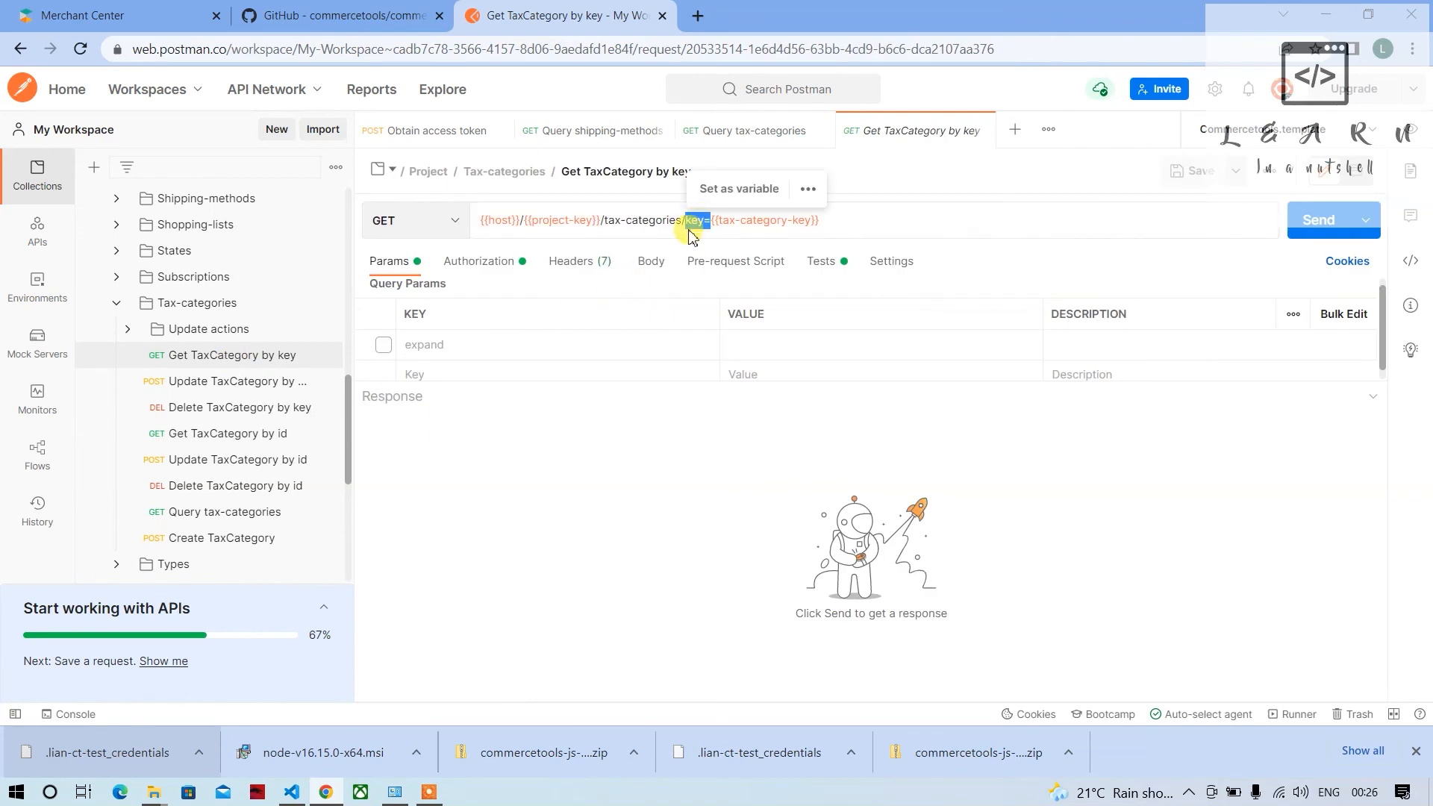
{"action": "key", "text": "alt+tab"}
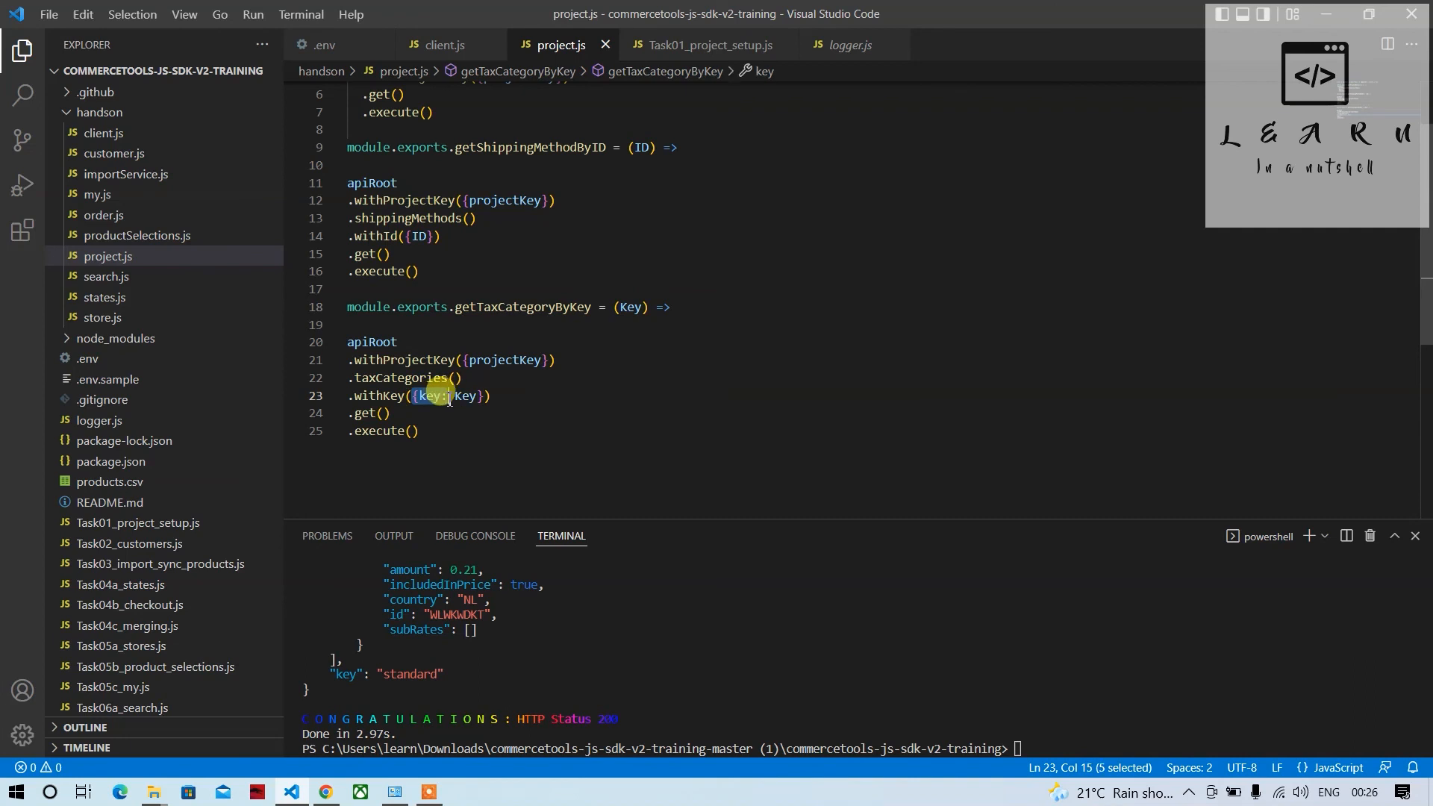
Deselect the key property in project.js, shown beside Task01's HTTP 200 standard result.
{"action": "left_click", "coordinate": [480, 396]}
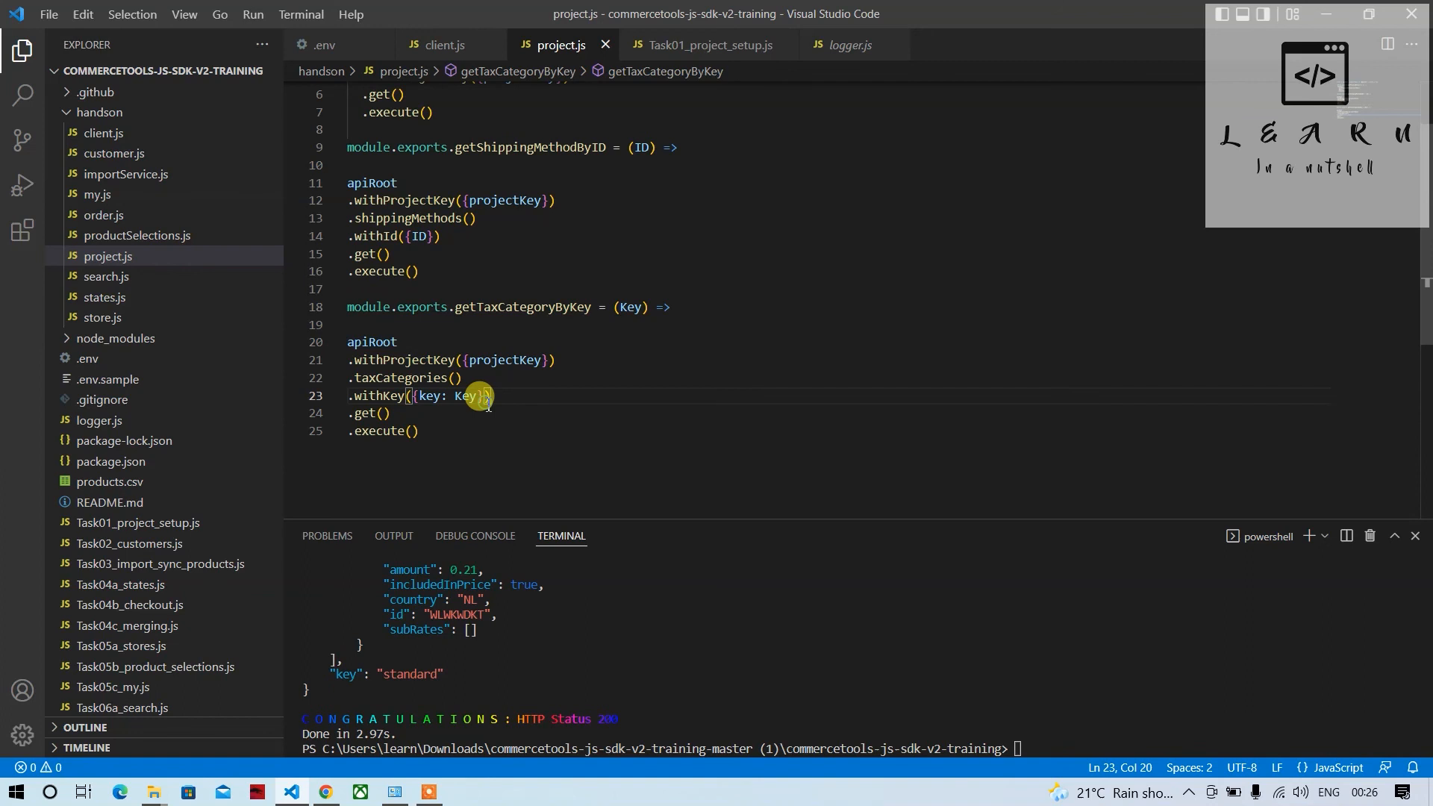
{"action": "mouse_move", "coordinate": [409, 438]}
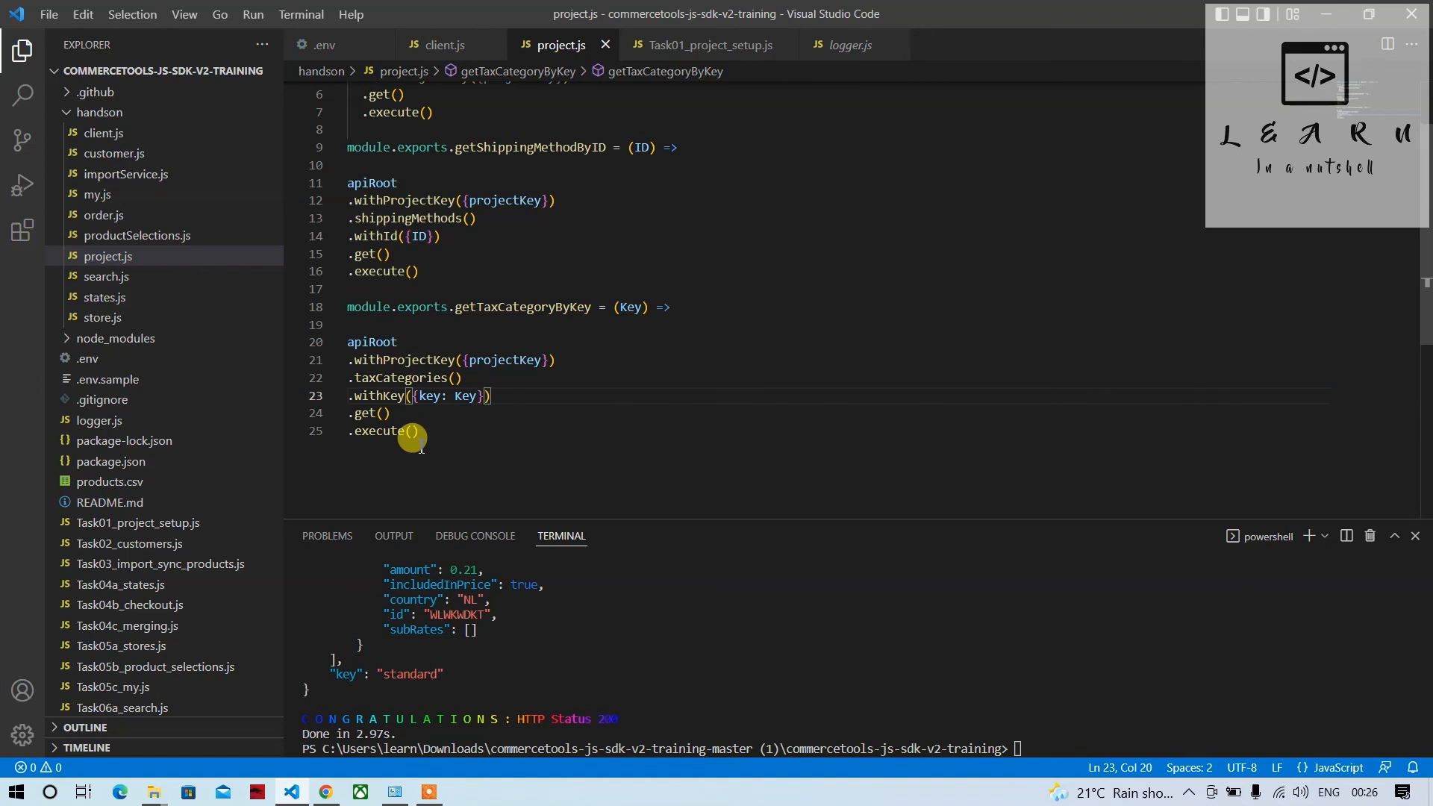